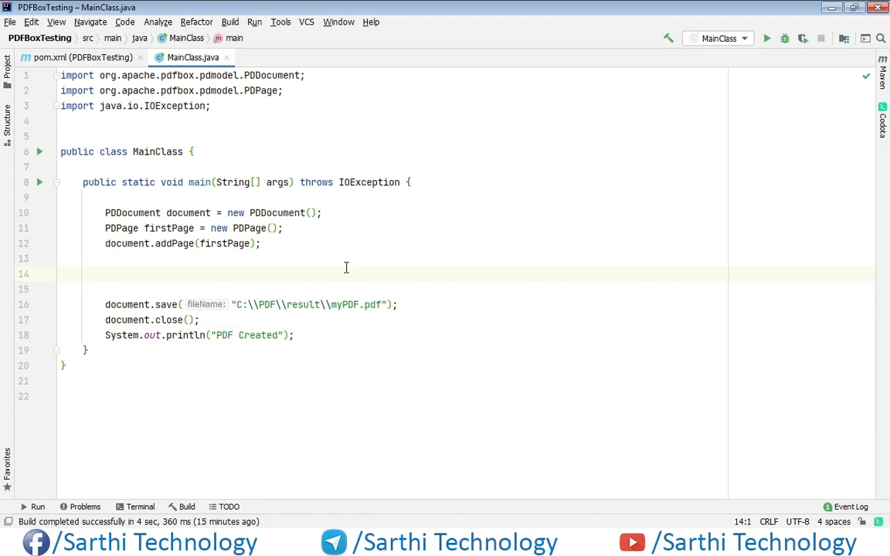
Preview the symbols in ZapfDingbats.ttf from C:\PDF and close the preview.
left_click(62, 274)
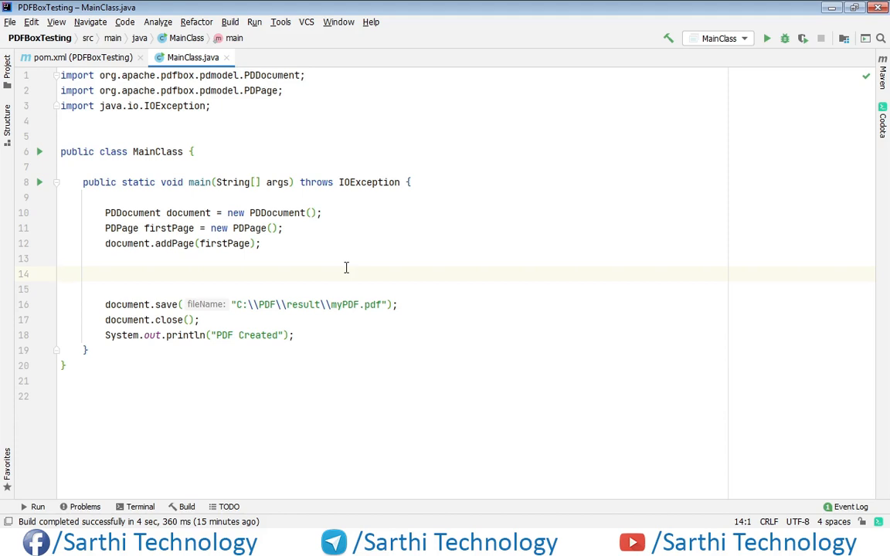
mouse_move(133, 402)
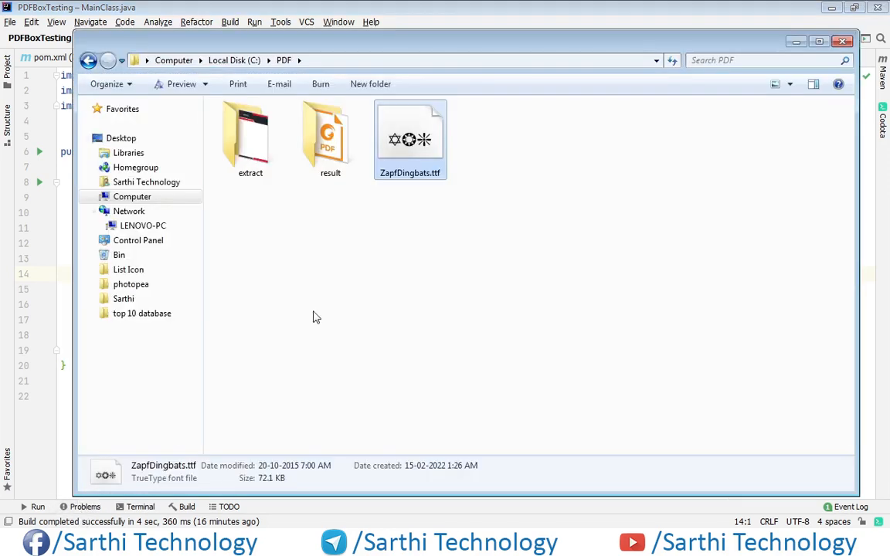
mouse_move(411, 142)
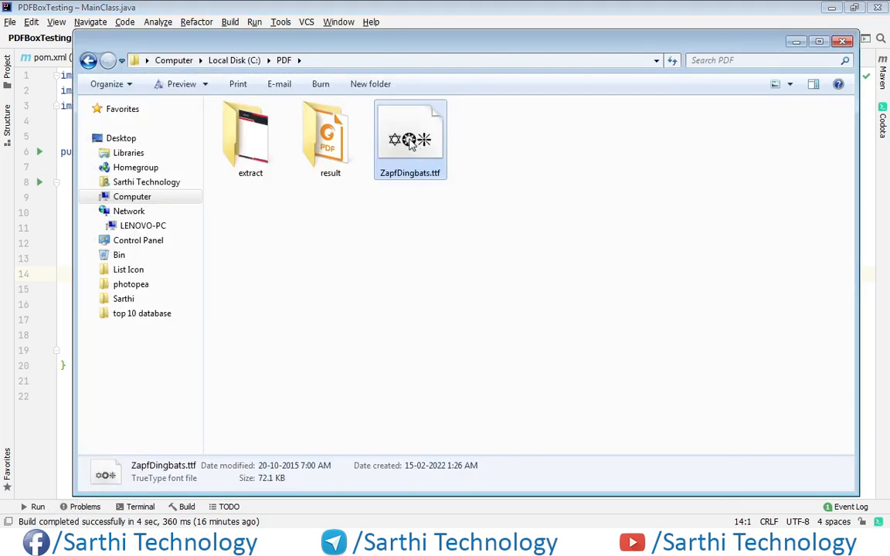
double_click(411, 136)
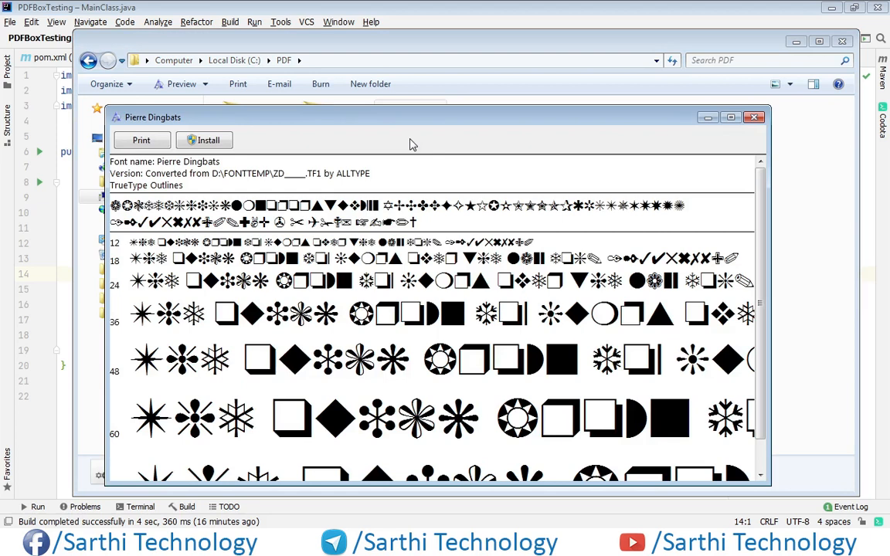
mouse_move(129, 214)
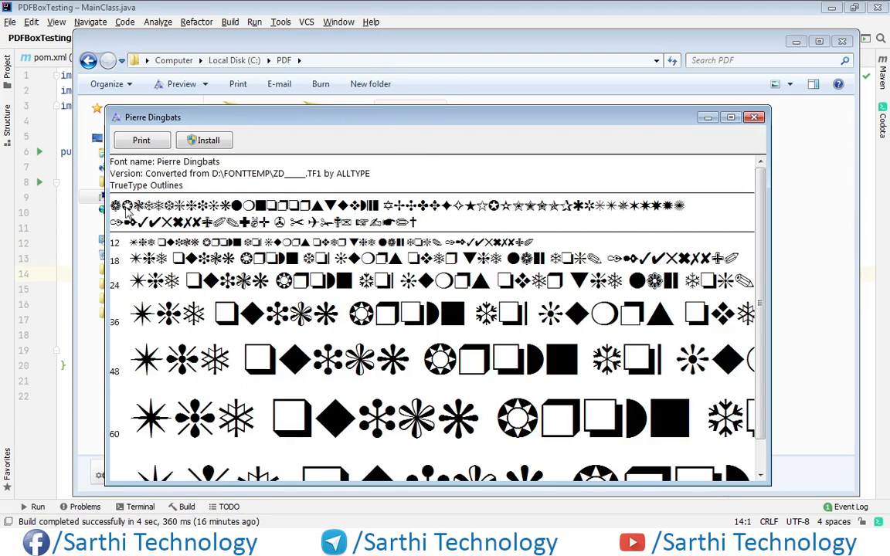
mouse_move(319, 208)
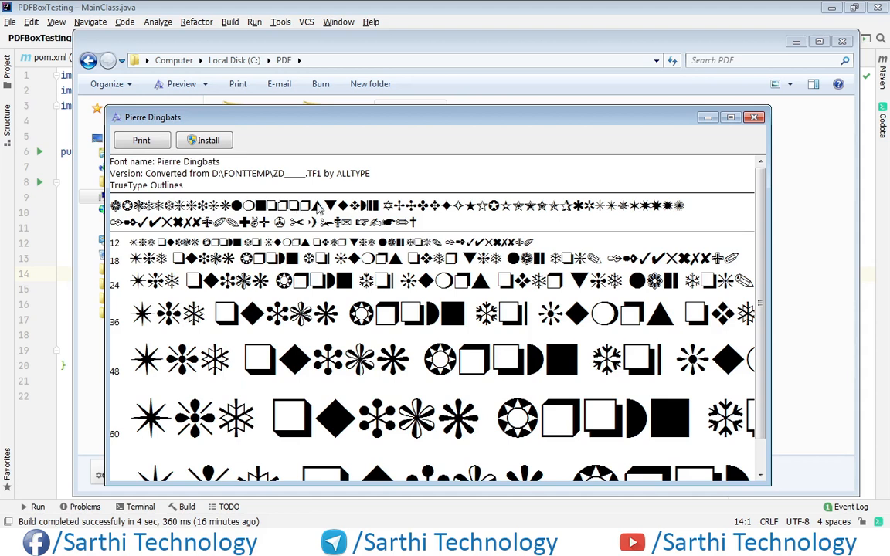
mouse_move(301, 209)
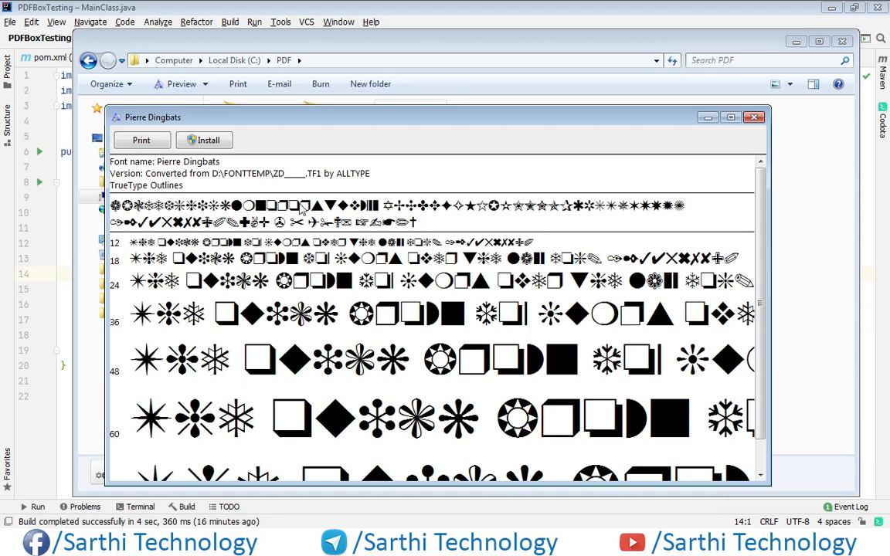
mouse_move(401, 210)
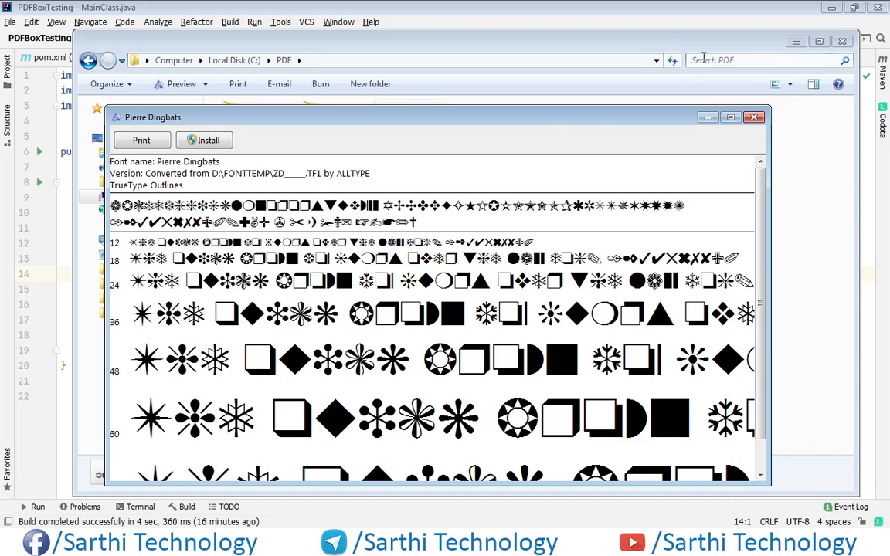
left_click(755, 118)
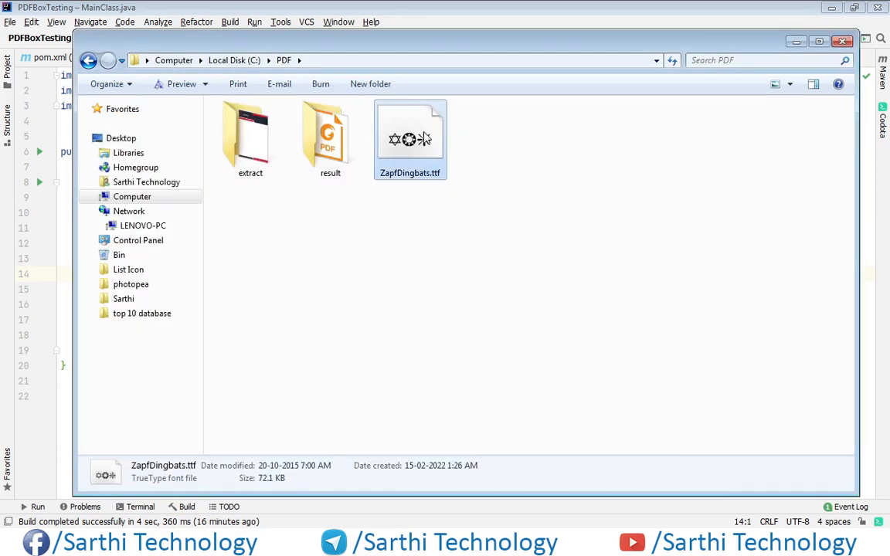
Copy the ZapfDingbats.ttf file from the context menu.
right_click(410, 136)
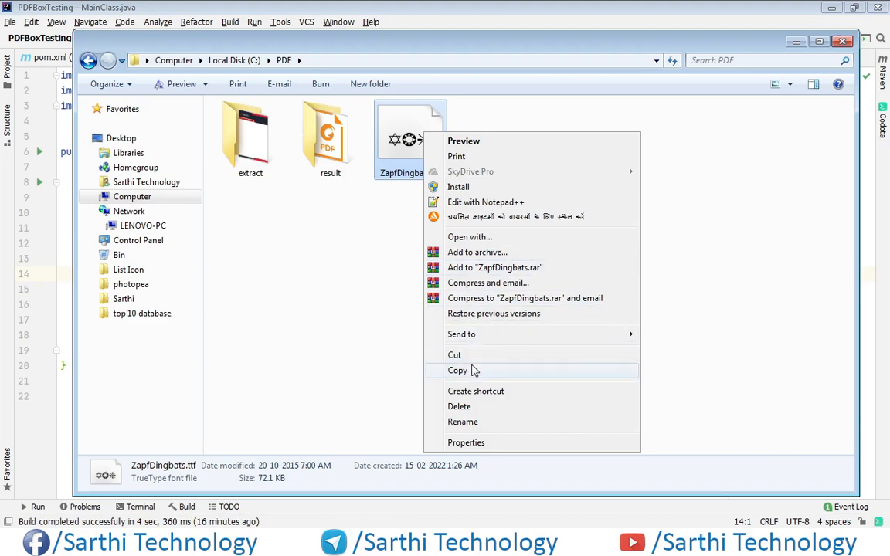
left_click(458, 371)
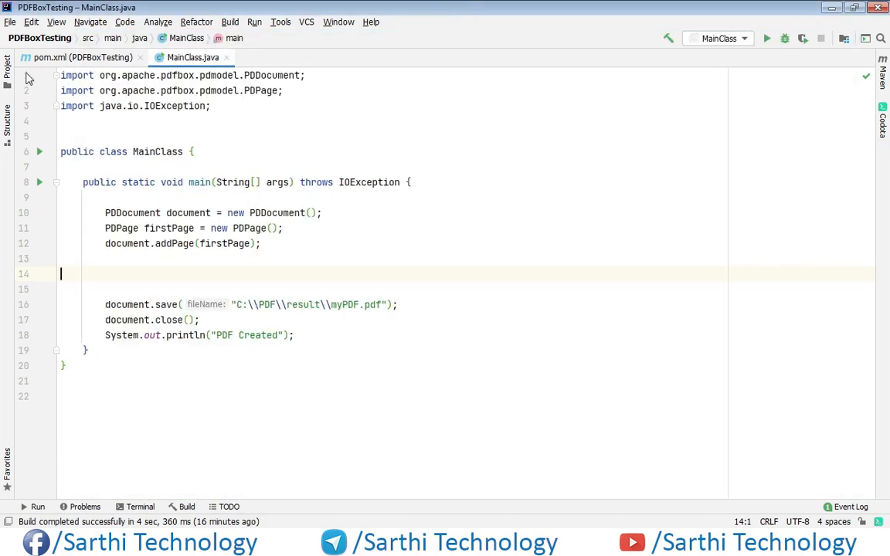
Create a new fonts directory under src/main/resources in the Project tree.
left_click(8, 69)
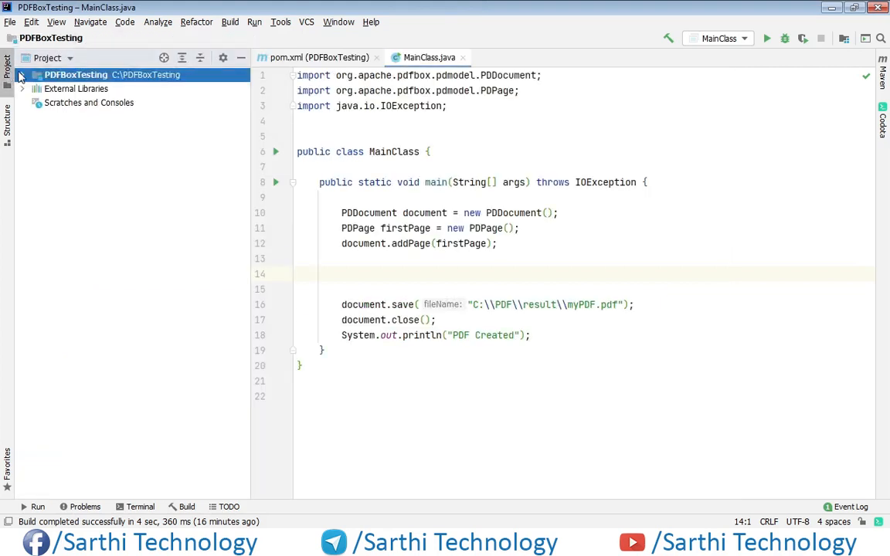
left_click(22, 74)
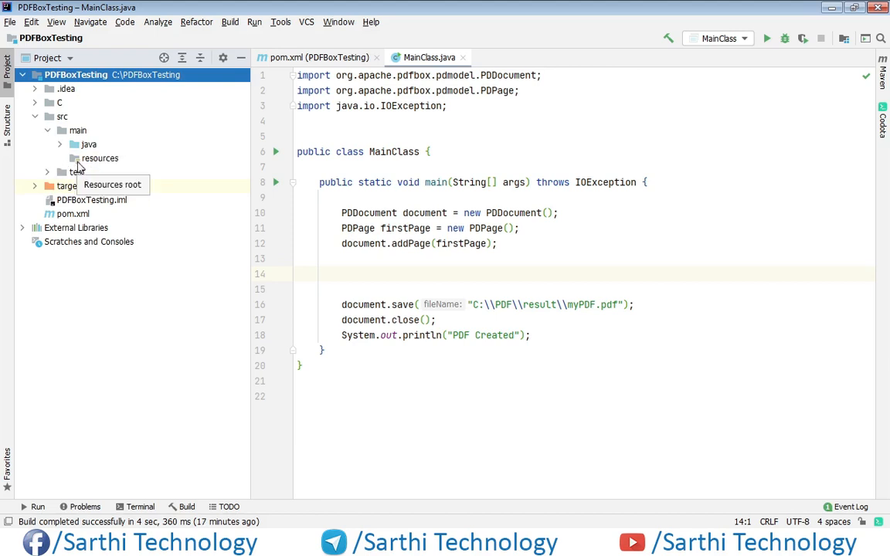
left_click(99, 158)
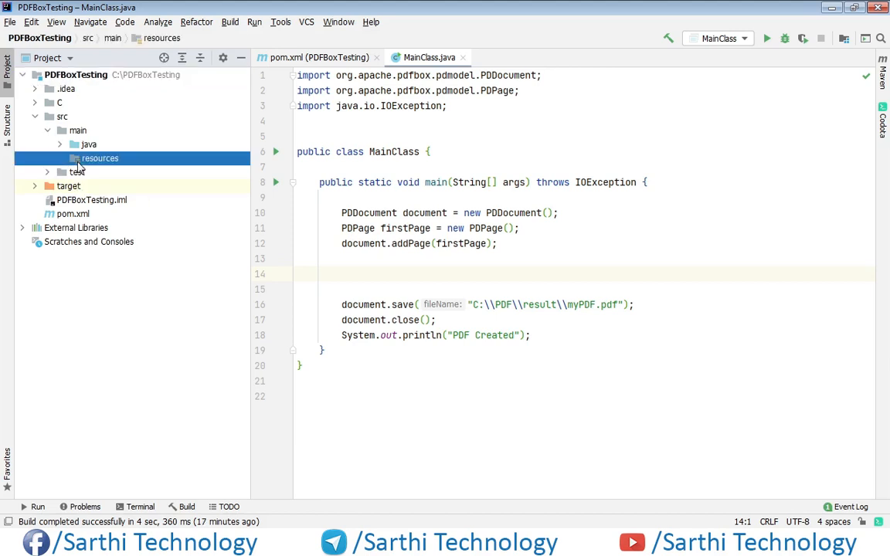
right_click(99, 157)
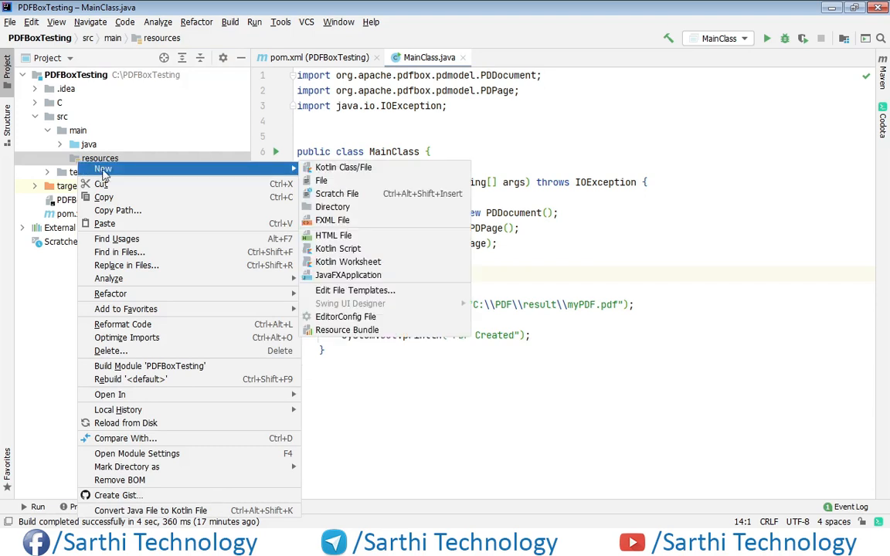
mouse_move(332, 207)
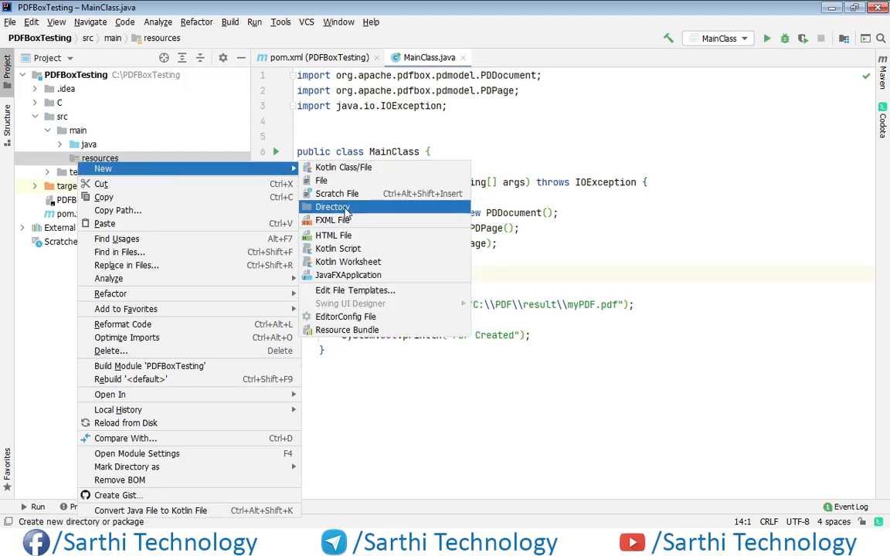
left_click(331, 207)
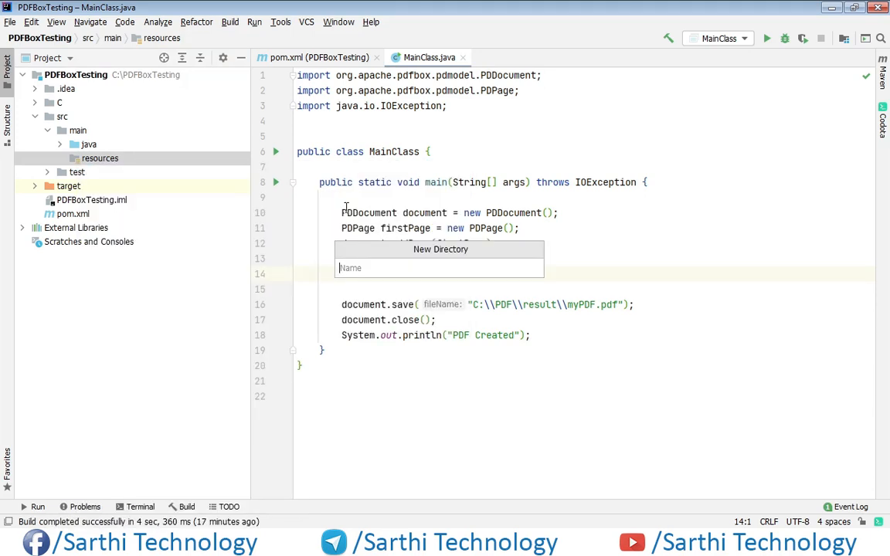
type("font")
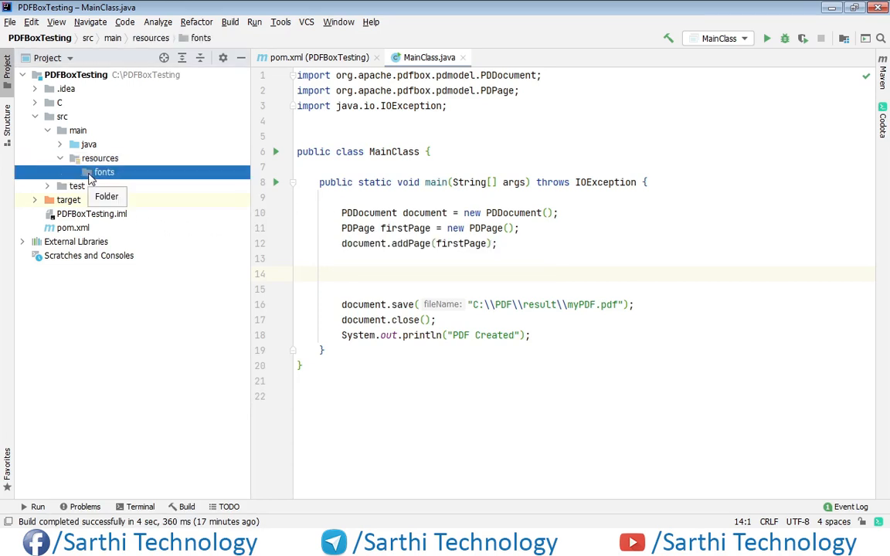
Paste ZapfDingbats.ttf into the fonts folder and collapse the src tree.
right_click(105, 171)
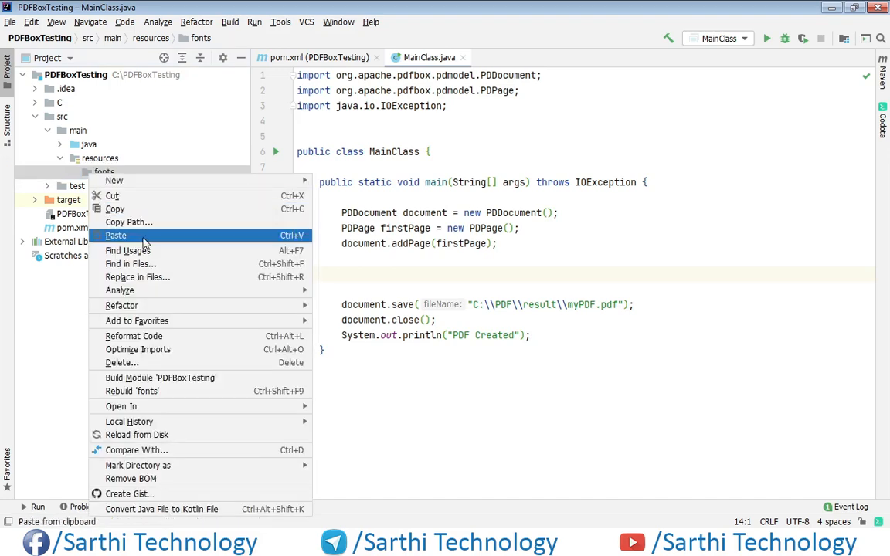
left_click(116, 234)
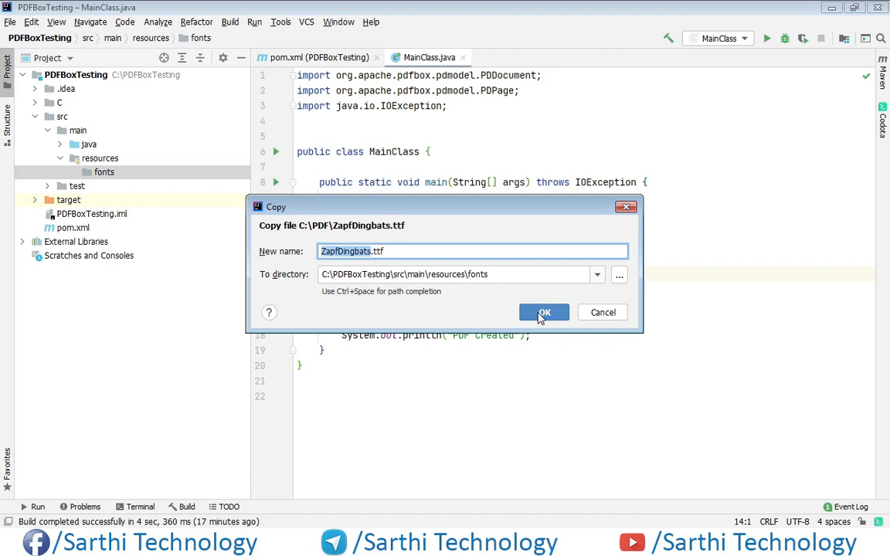
left_click(544, 313)
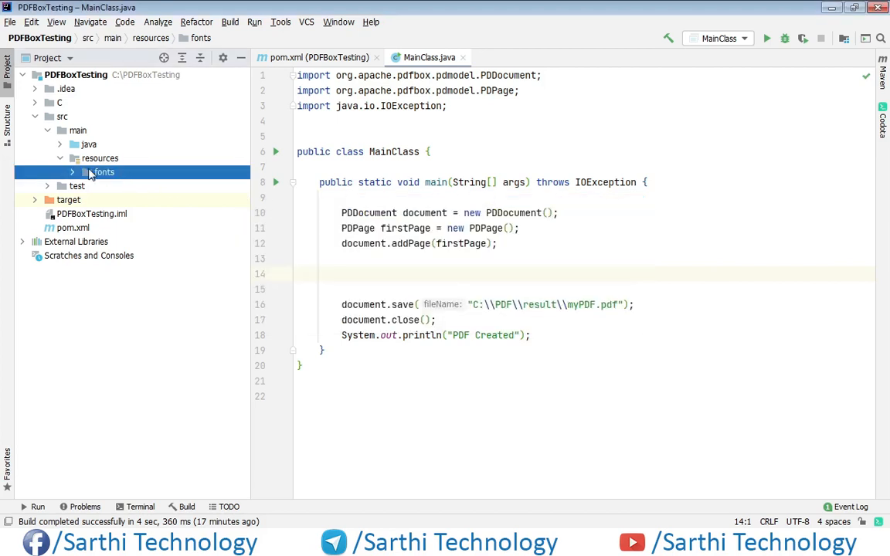
left_click(71, 171)
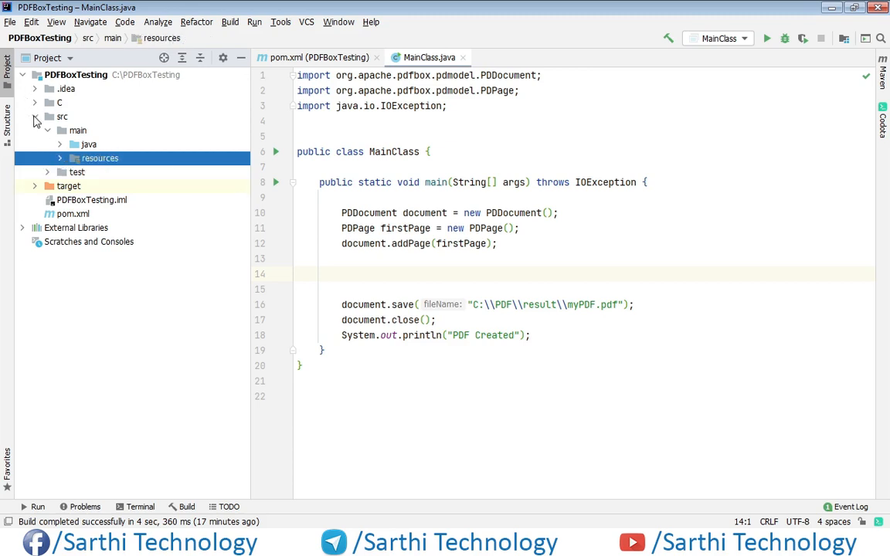
left_click(46, 118)
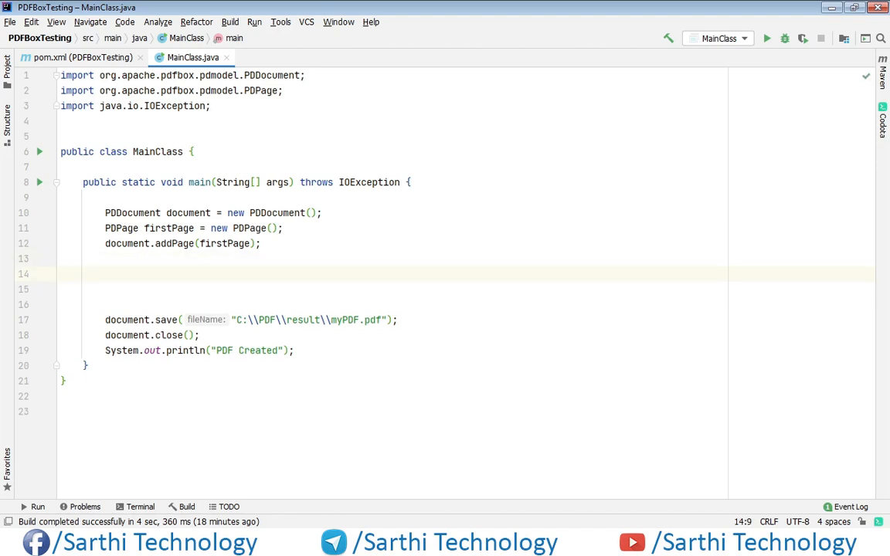
Write 'File myBulletFont1 = new File()' with java.io.File imported.
type("File")
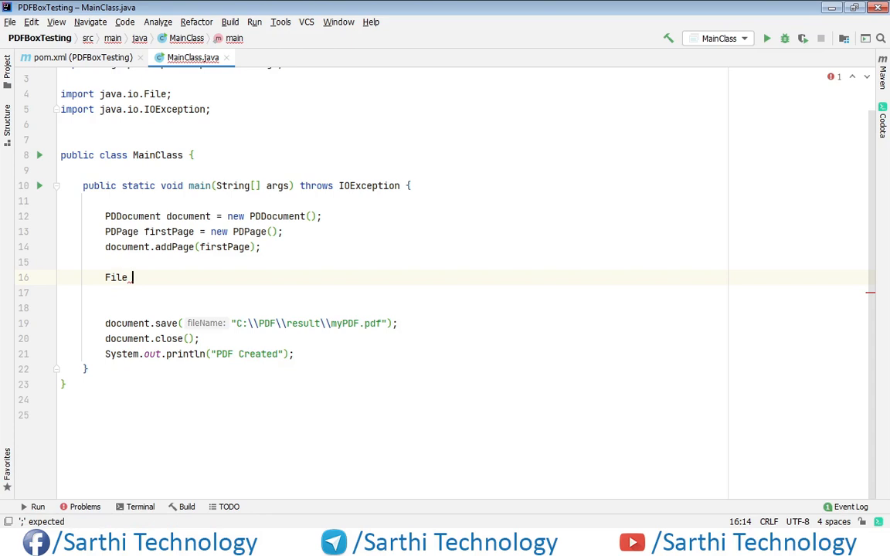
type("myB")
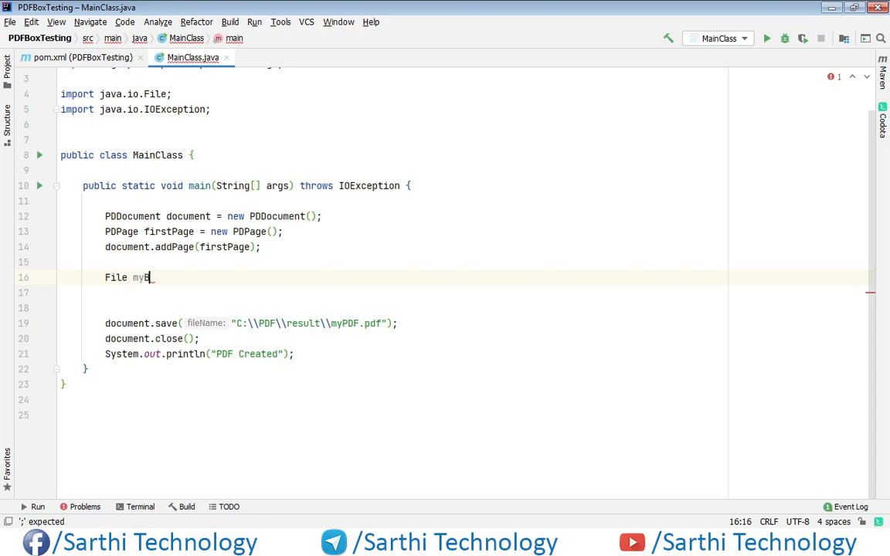
type("ullet")
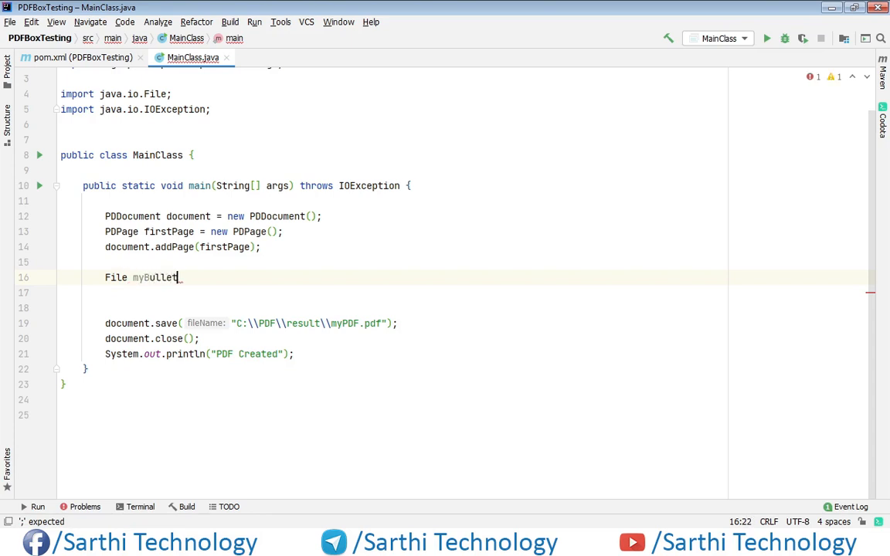
type("Font")
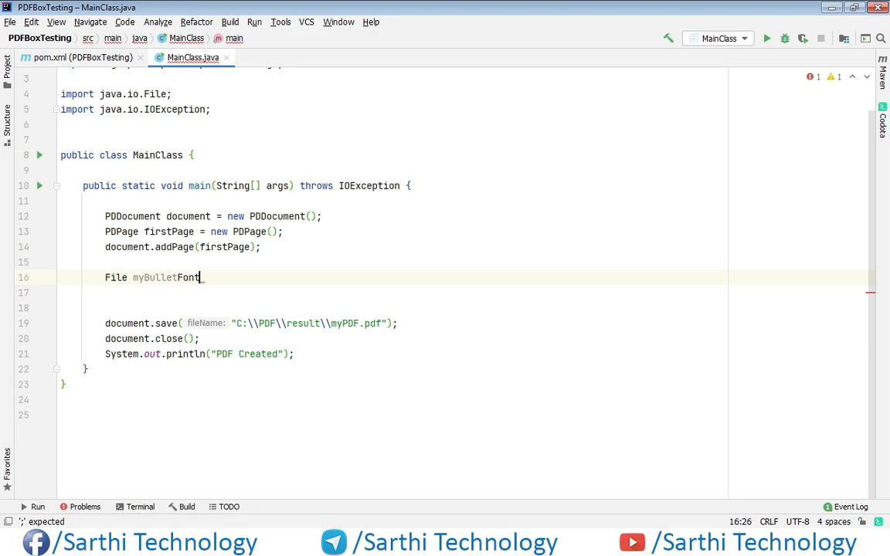
type("1 =")
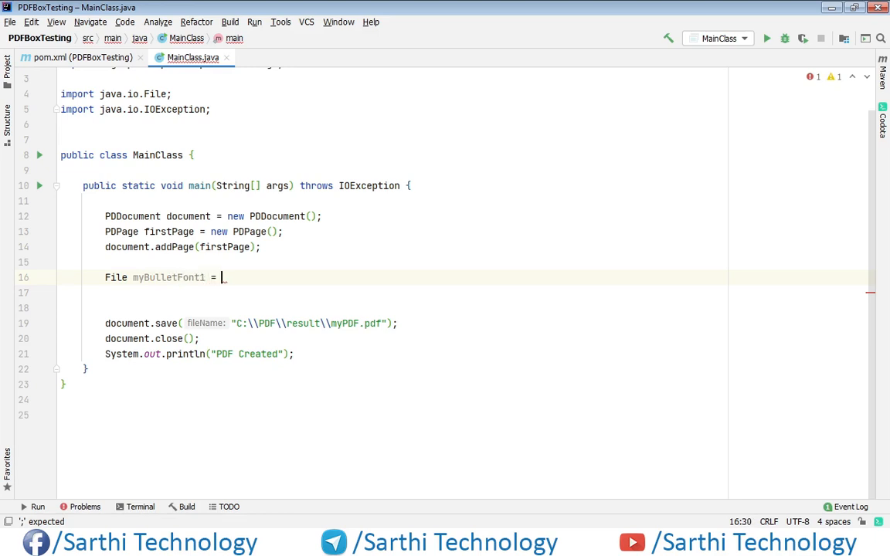
type("new File();")
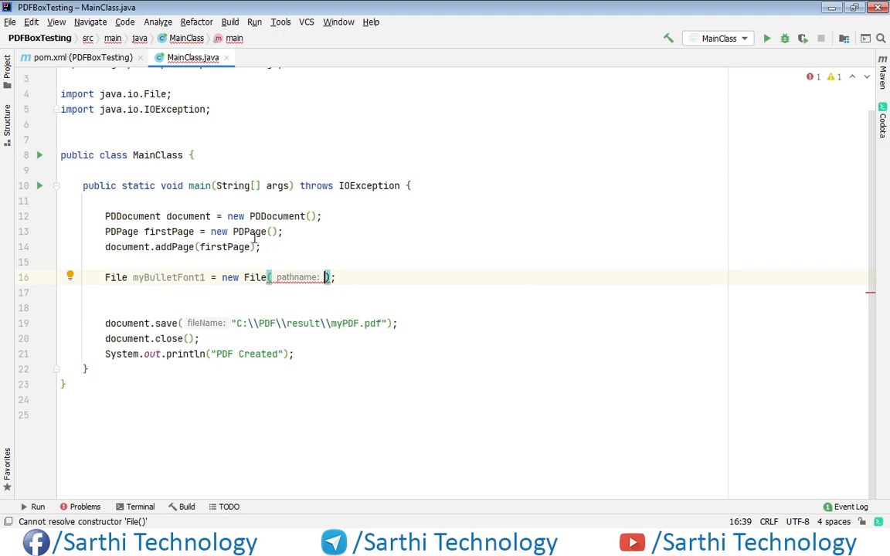
Copy ZapfDingbats.ttf's path from content root and paste src/main/resources/fonts/ZapfDingbats.ttf into new File().
left_click(7, 68)
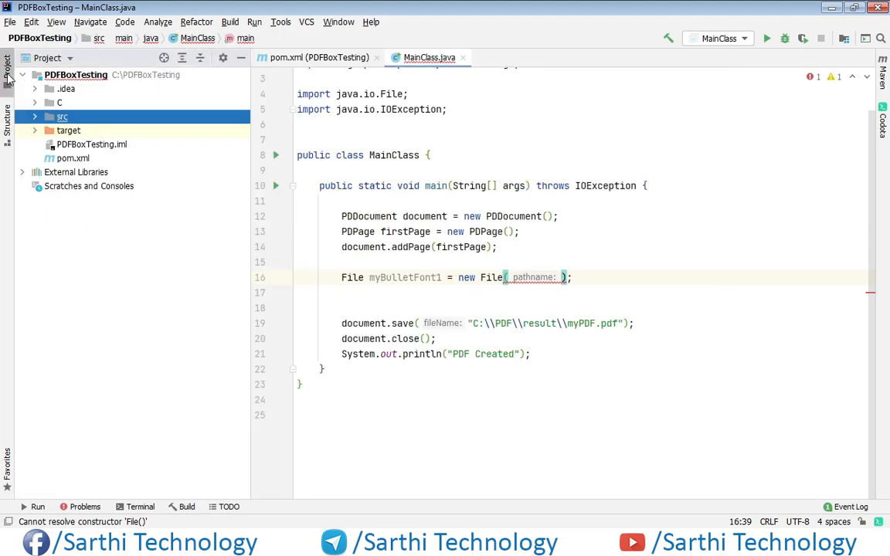
left_click(34, 117)
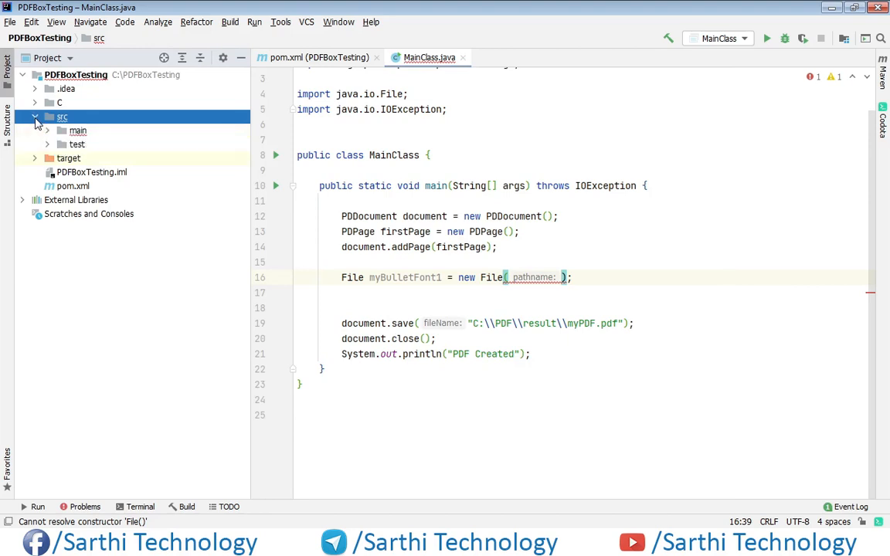
left_click(47, 130)
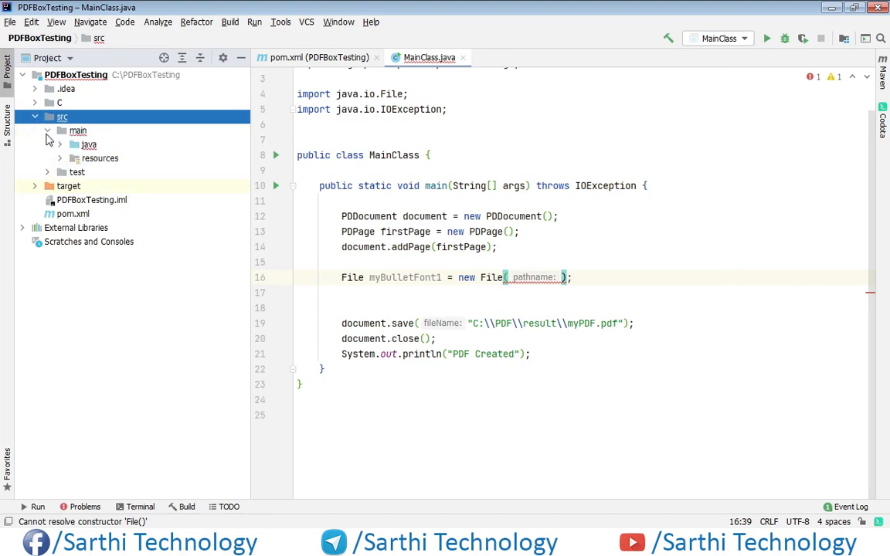
mouse_move(61, 163)
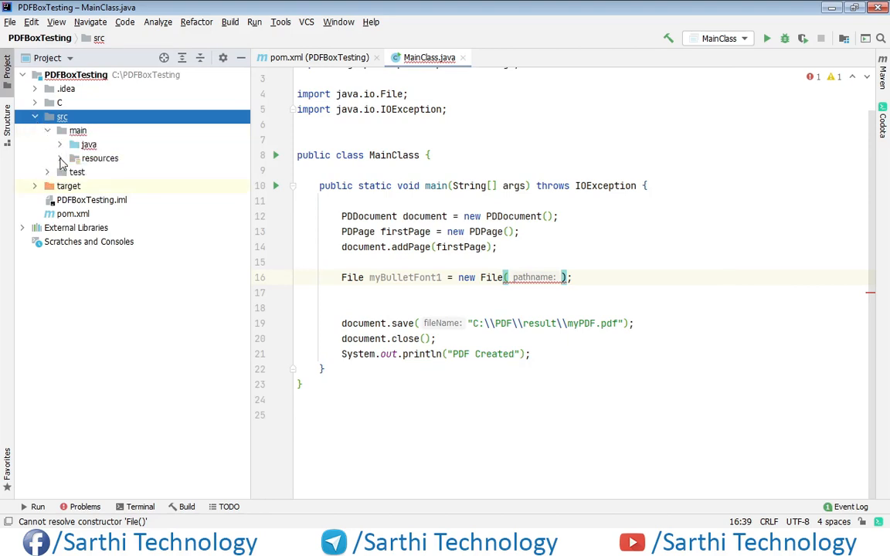
left_click(60, 157)
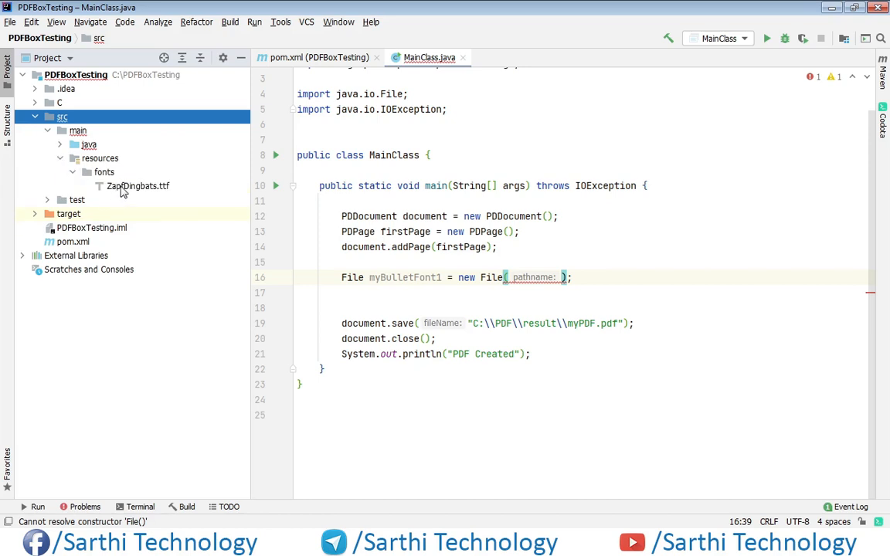
right_click(138, 185)
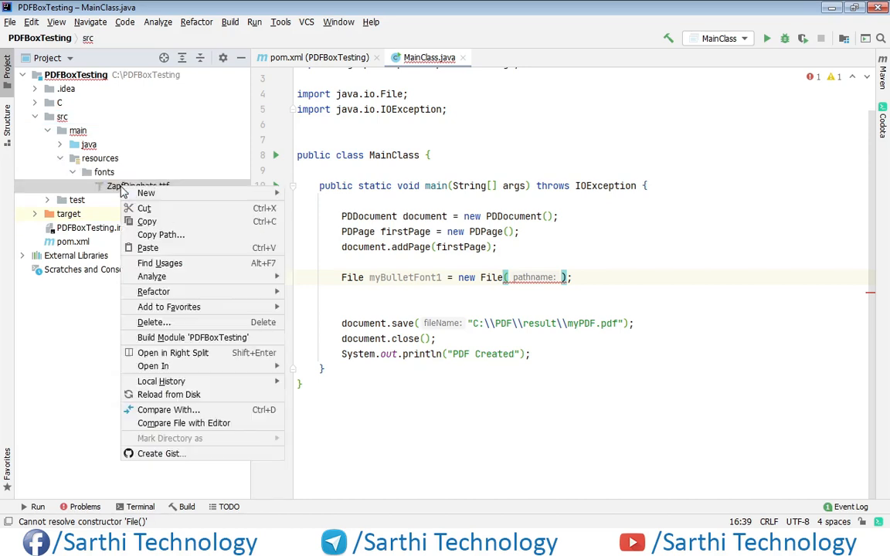
left_click(145, 223)
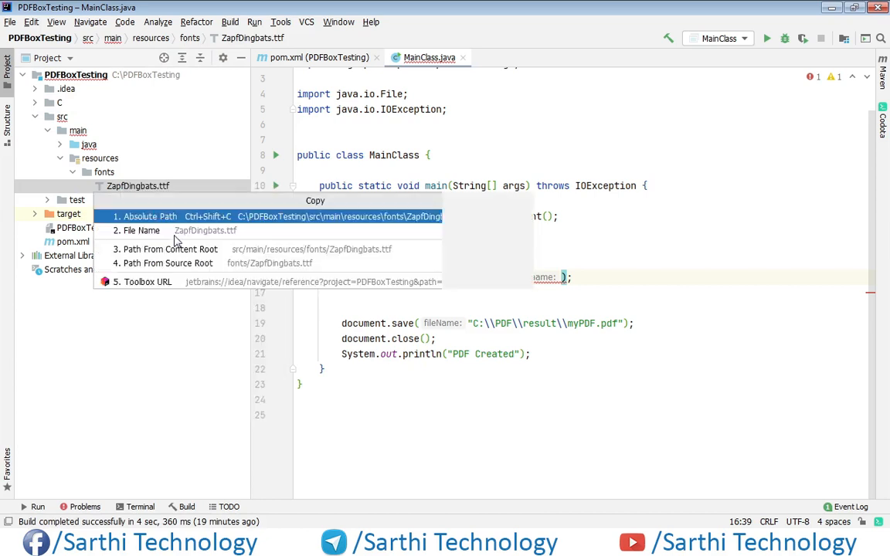
mouse_move(170, 249)
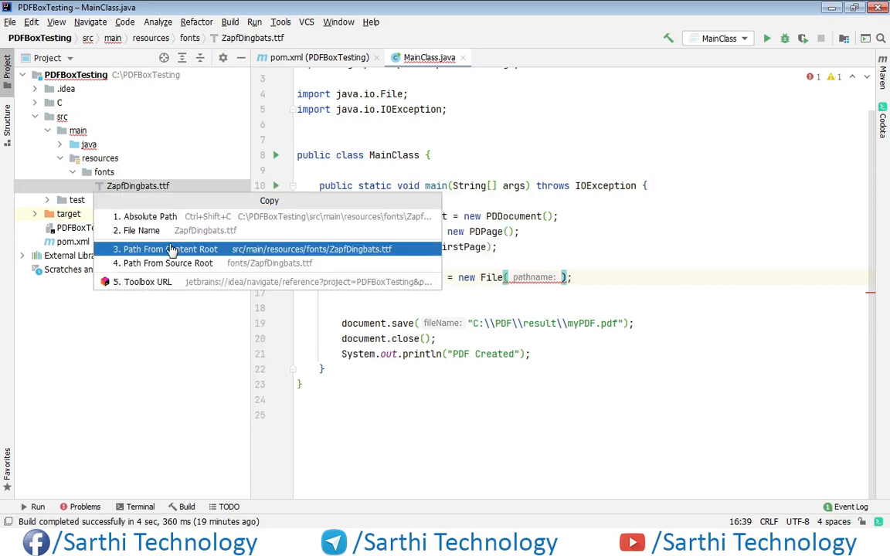
left_click(168, 249)
type("\"")
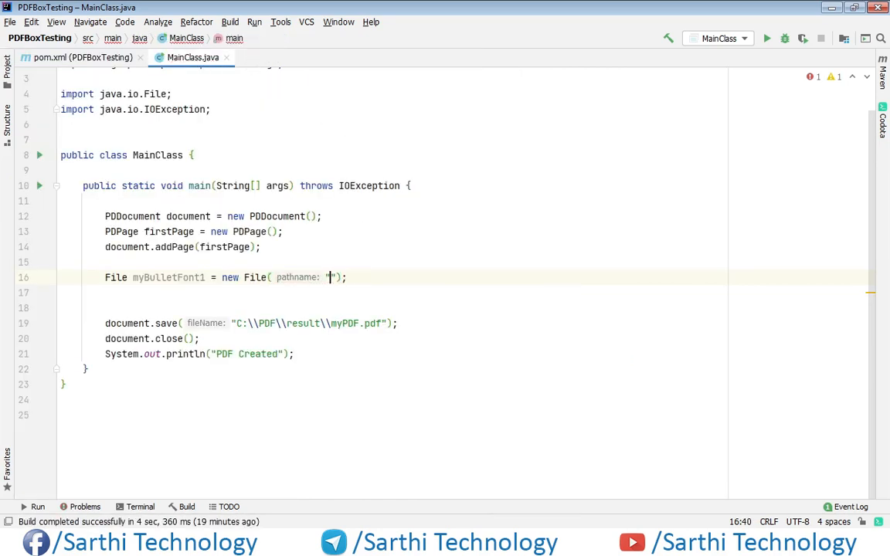
type("src/main/resources/fonts/ZapfDingbats.ttf")
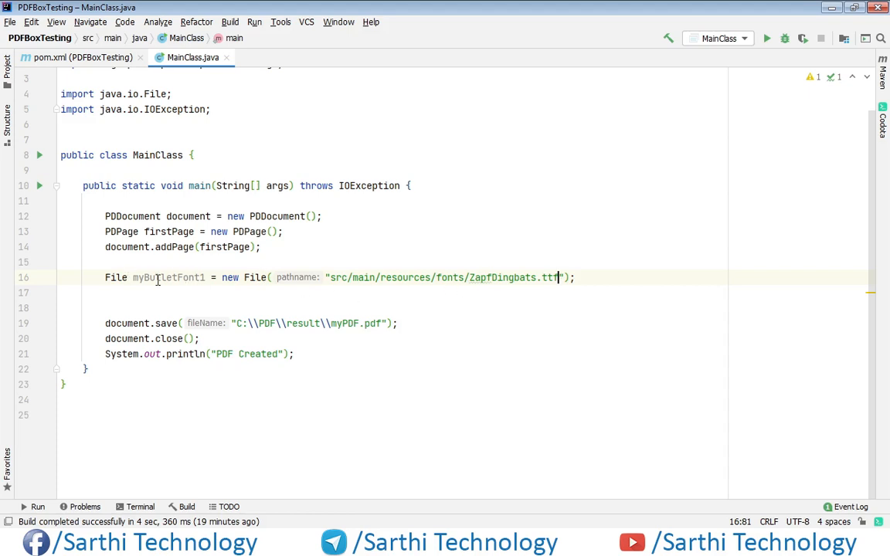
mouse_move(168, 278)
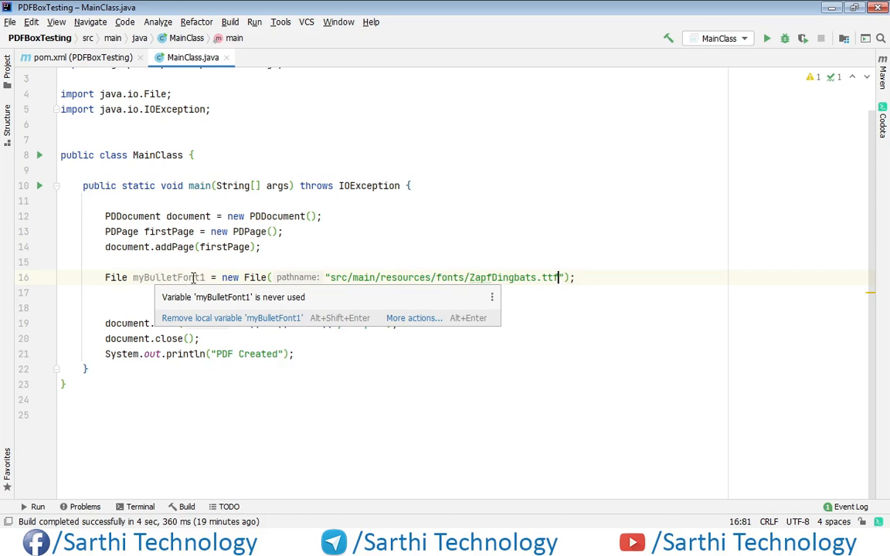
Declare PDFont bulletFont1 = PDType0Font.load(document, myBulletFont1);.
type("P")
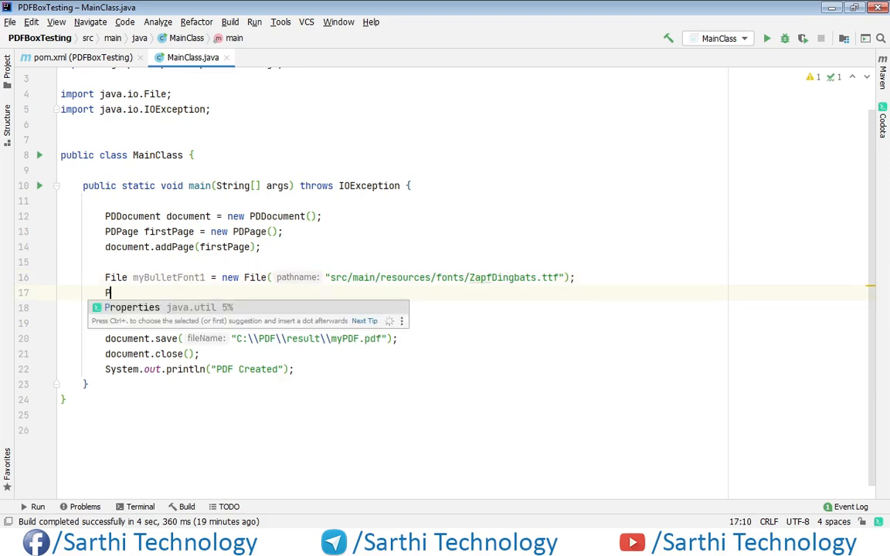
type("DFont")
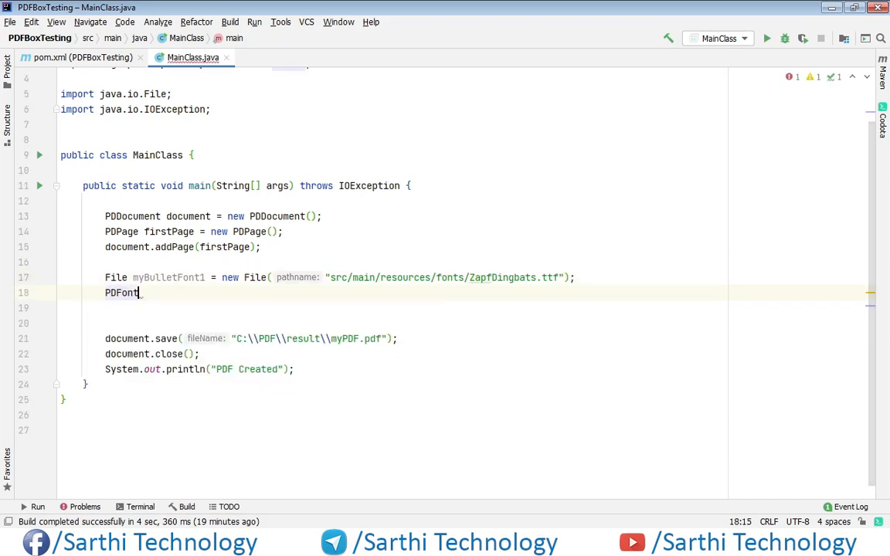
type("_b")
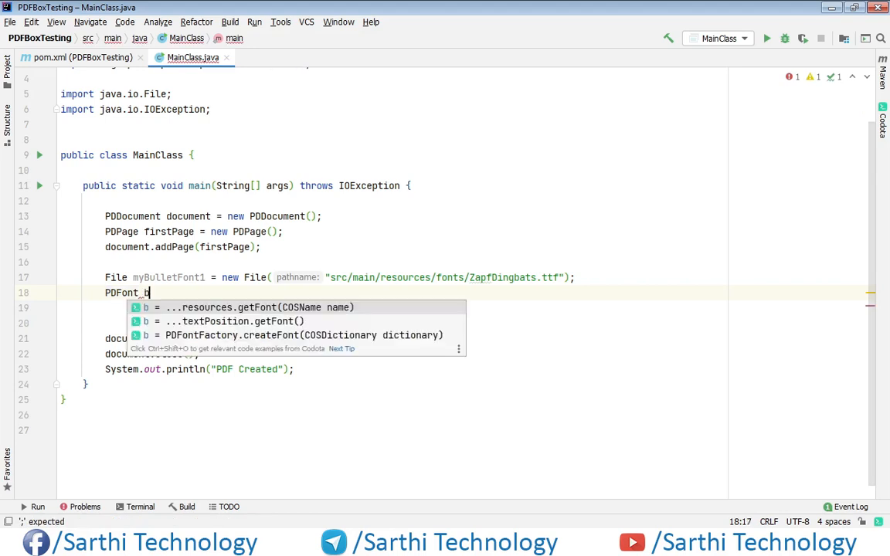
type("ullet")
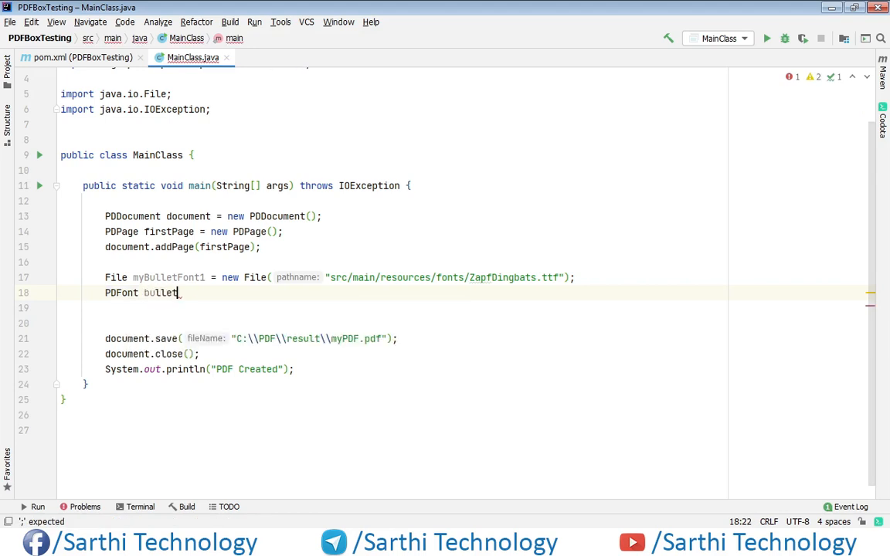
type("Font")
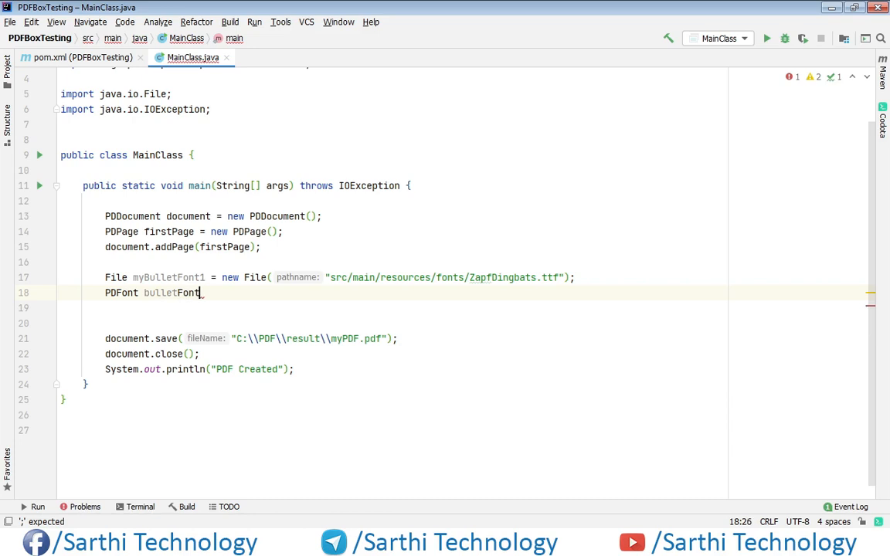
type("1 =")
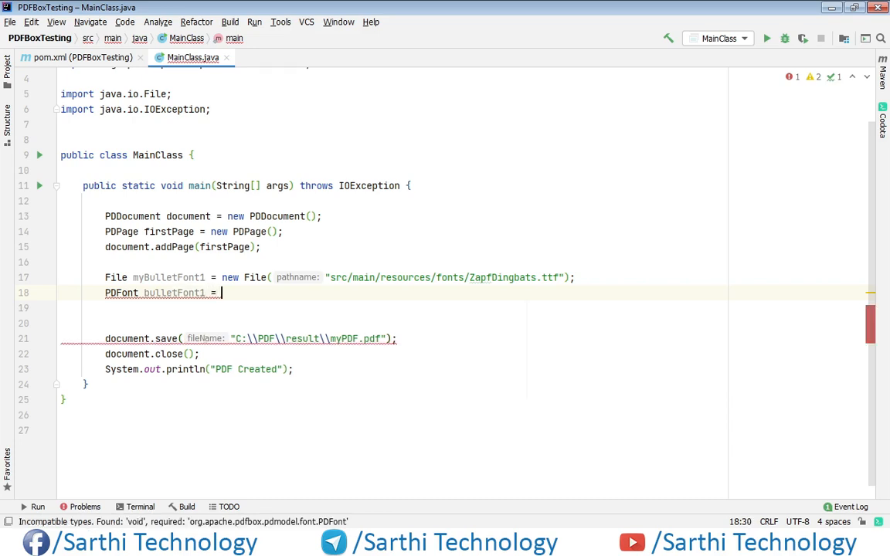
type("P")
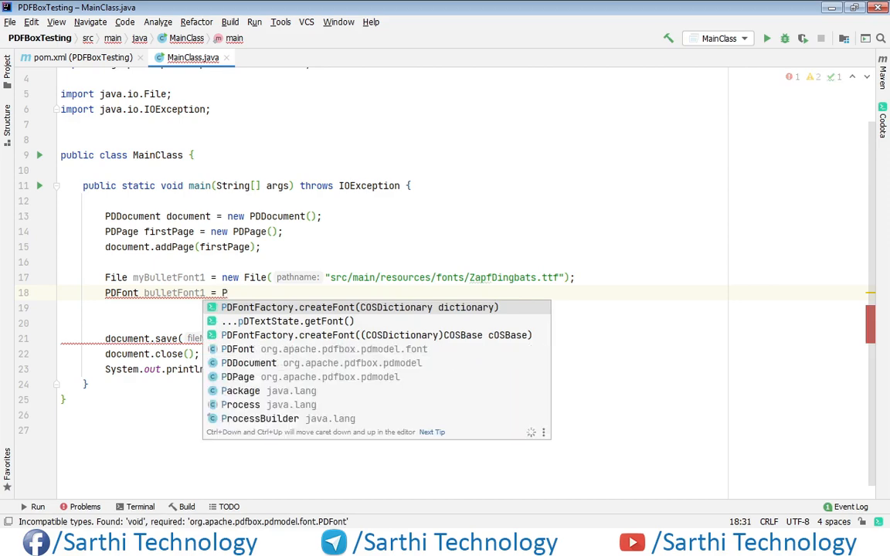
type("D")
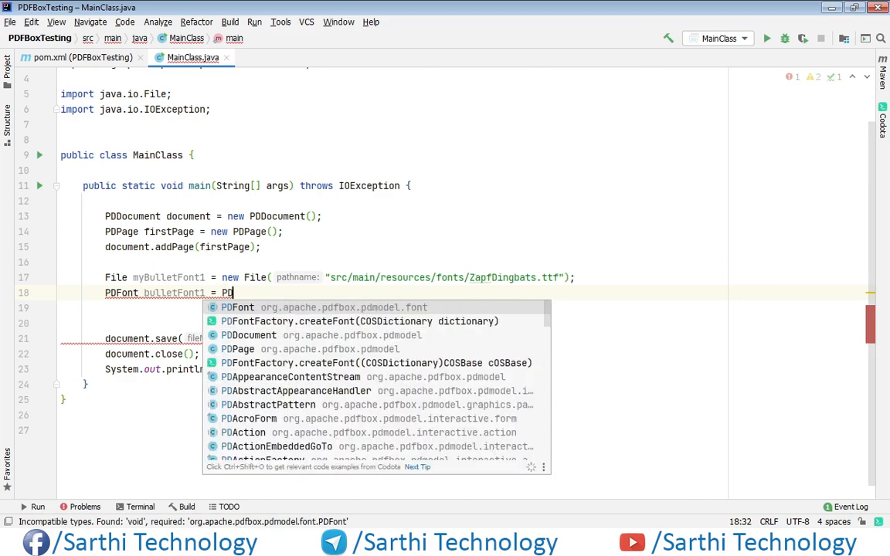
type("T")
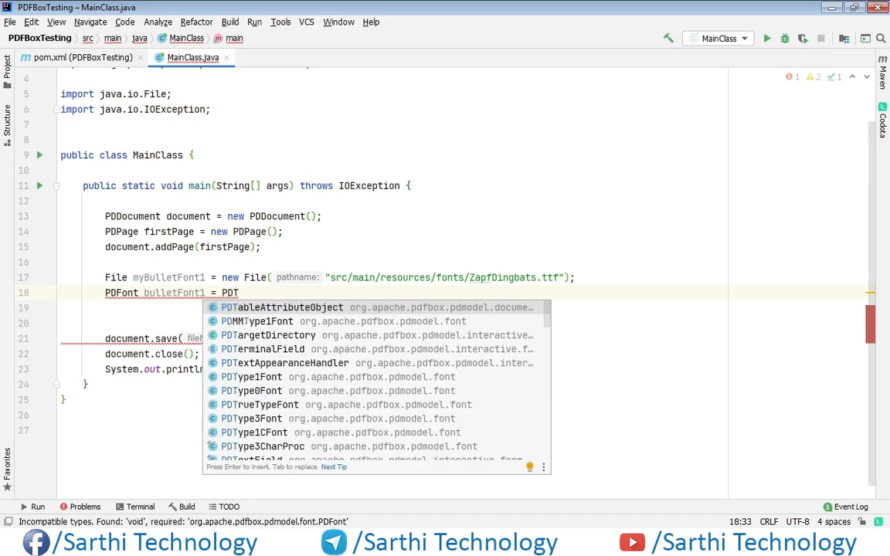
type("ype0Font")
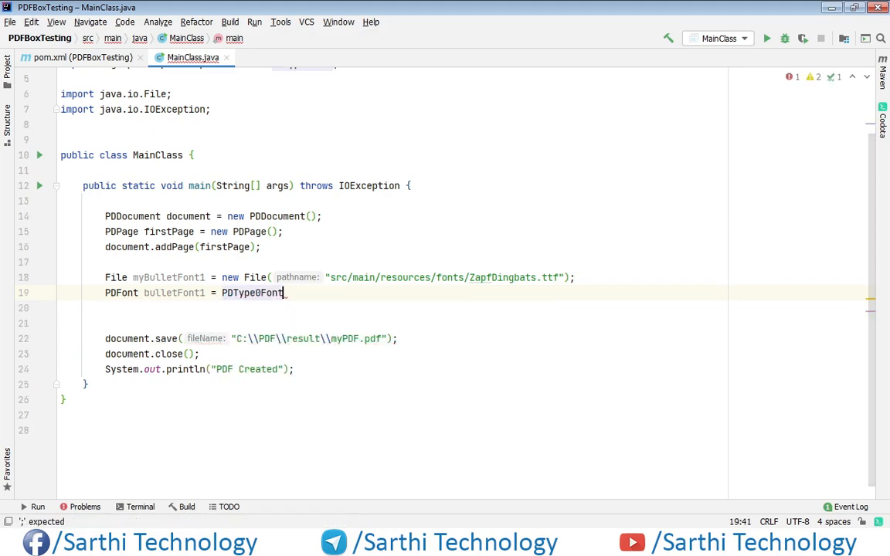
type(".load(document, myBulletFont1)")
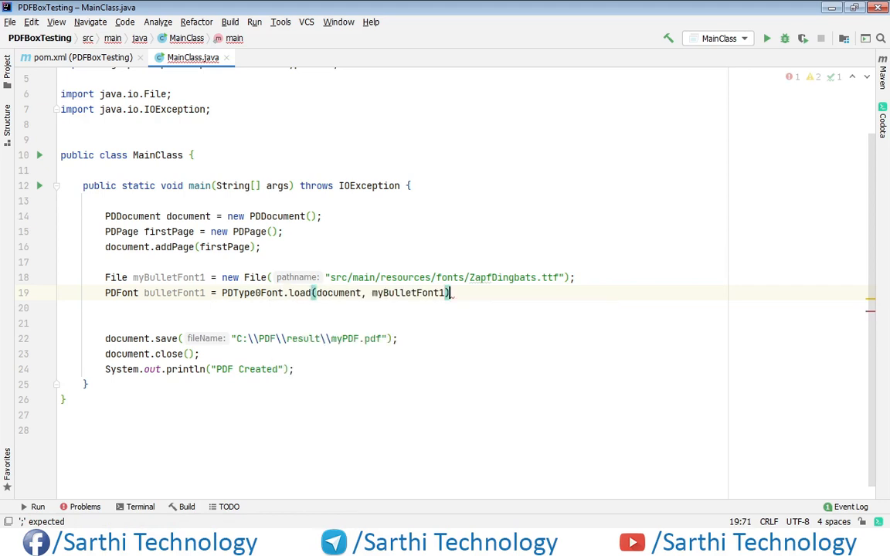
type(";")
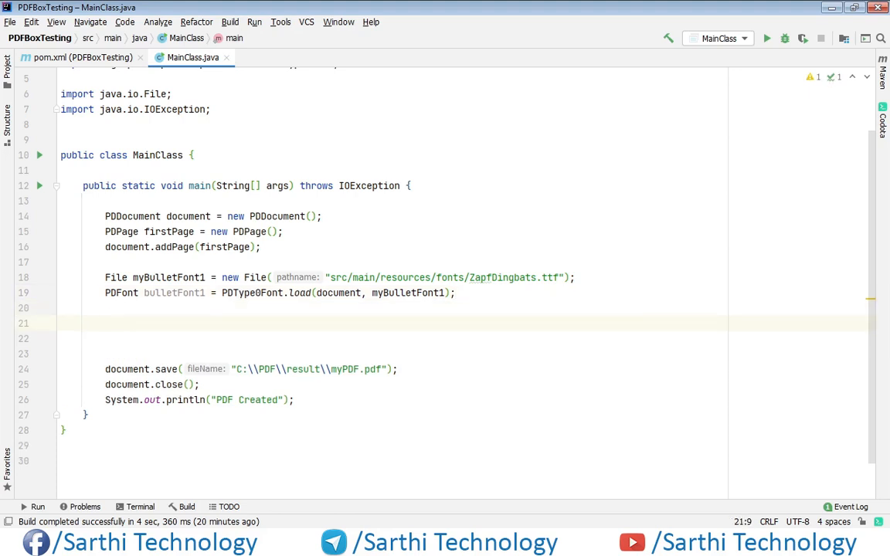
Declare a PDPageContentStream contentStream for firstPage with AppendMode.APPEND.
left_click(105, 323)
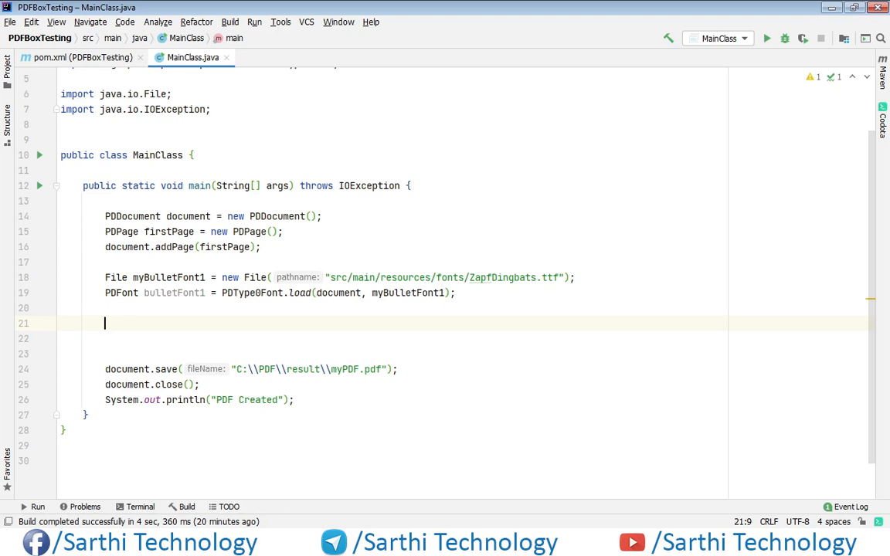
type("PD")
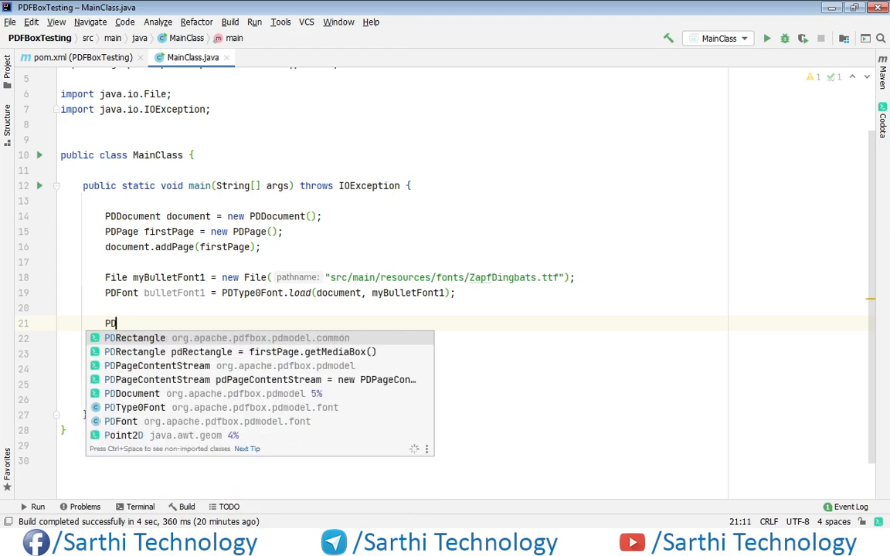
type("a")
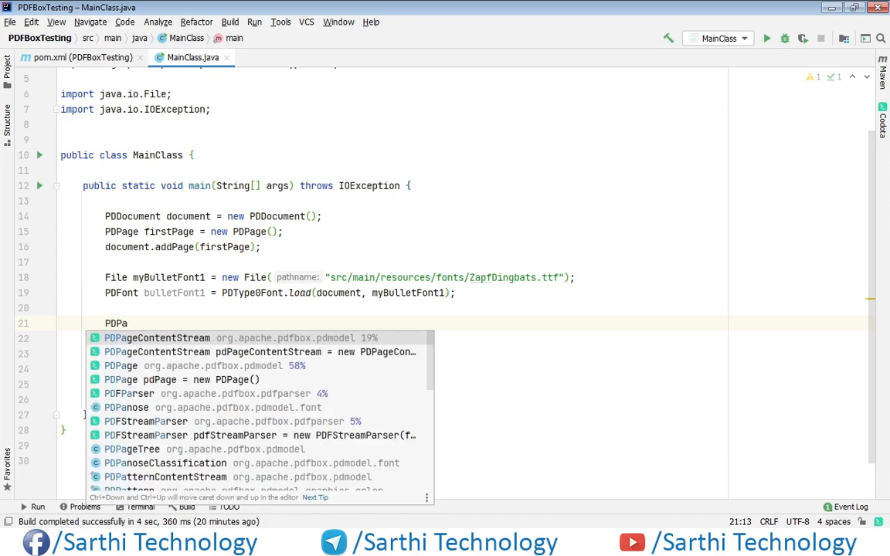
left_click(157, 337)
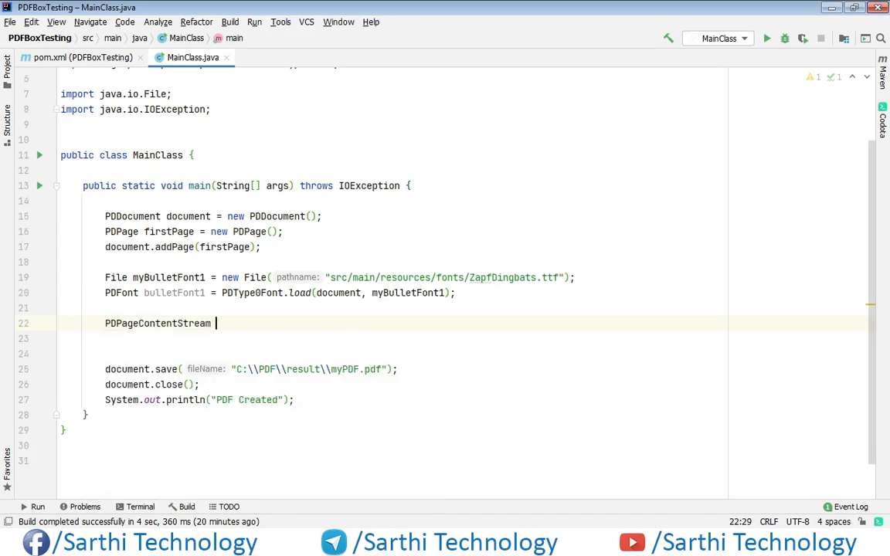
type("_contentStream = new")
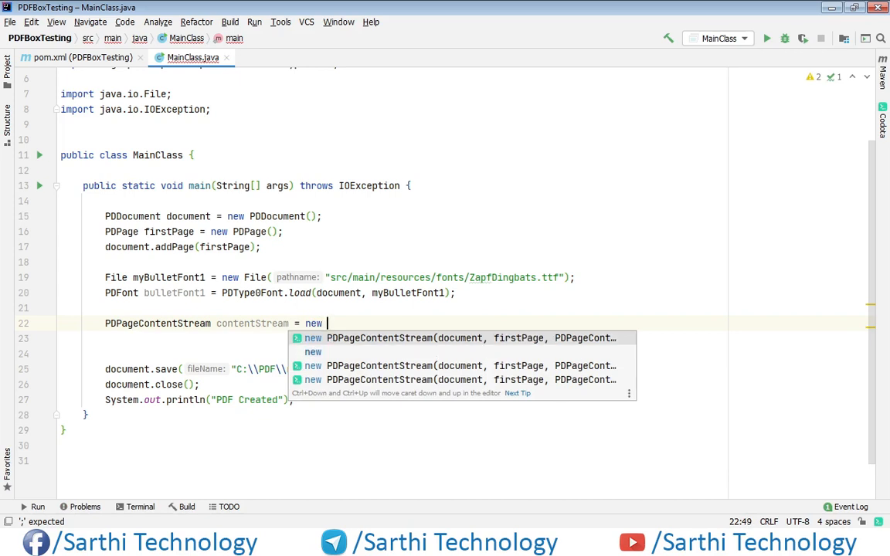
type("P")
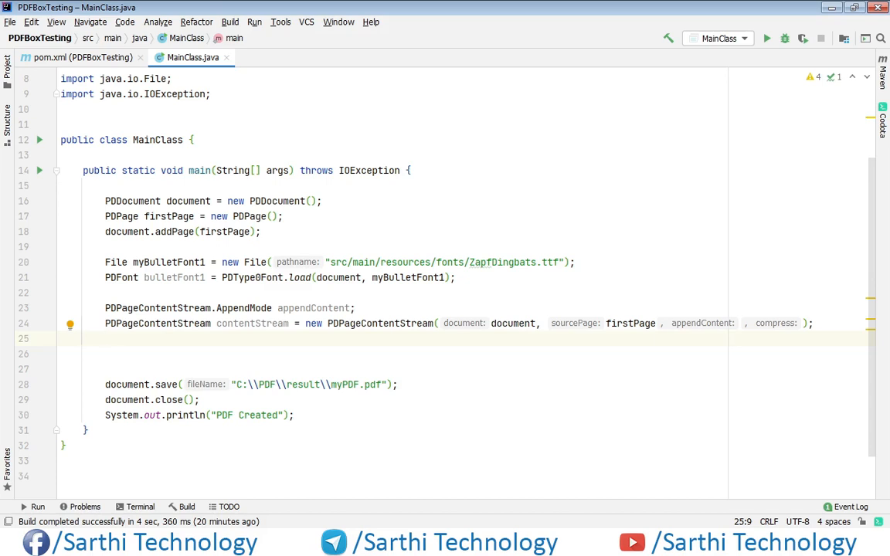
Call contentStream.beginText() then contentStream.setLeading(25.0f).
type("c")
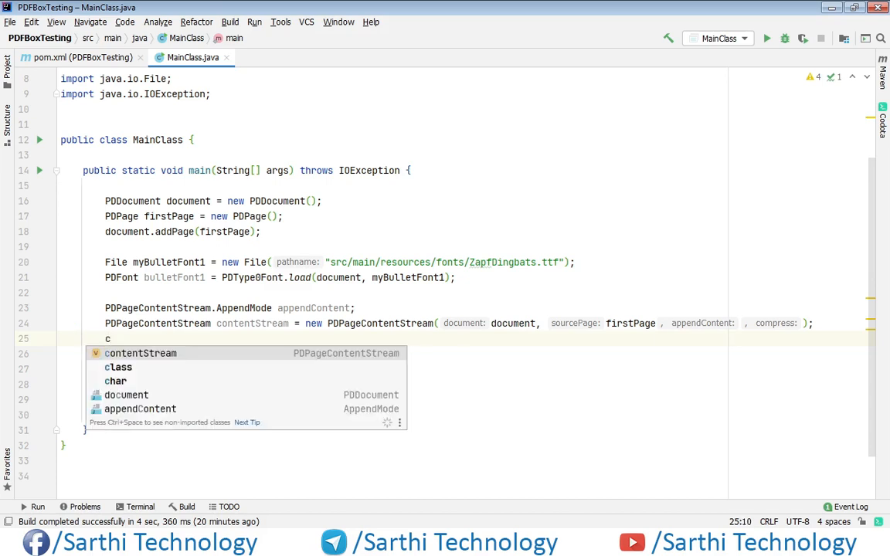
type("ontentStream.")
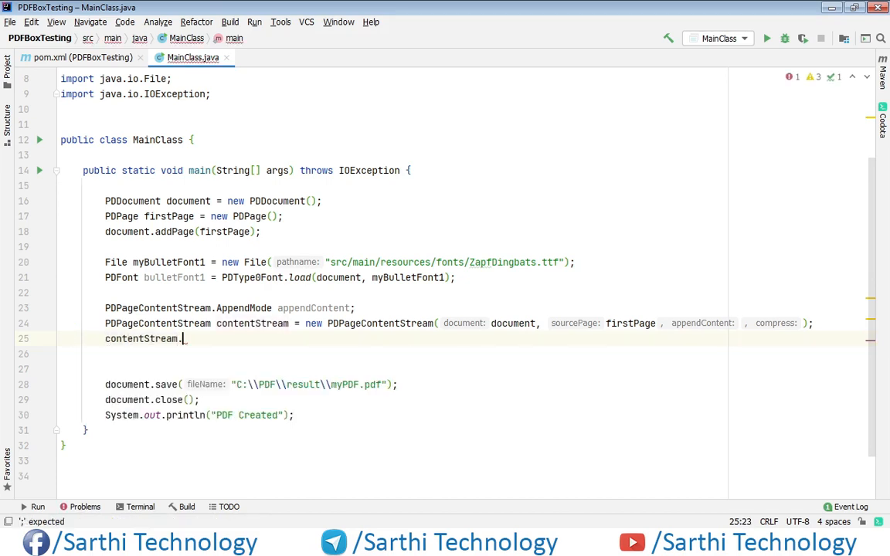
type("beginText();")
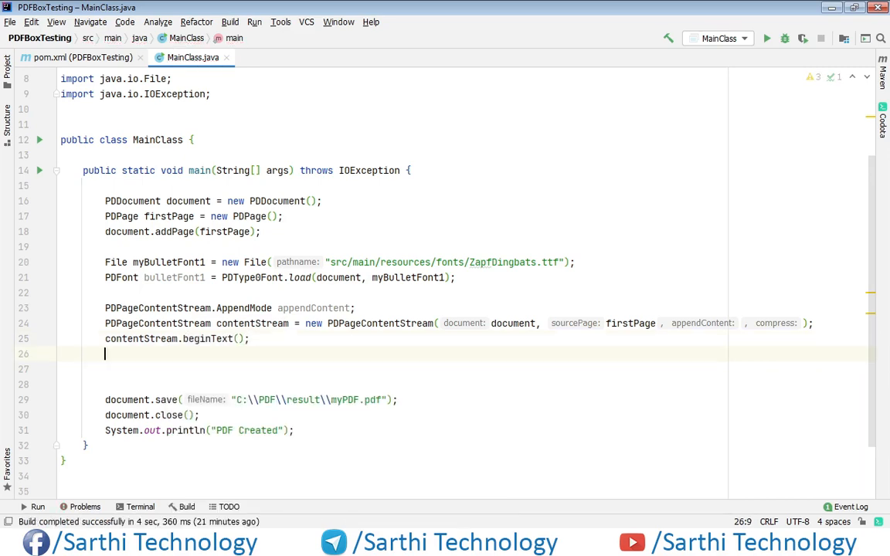
type("contentStream")
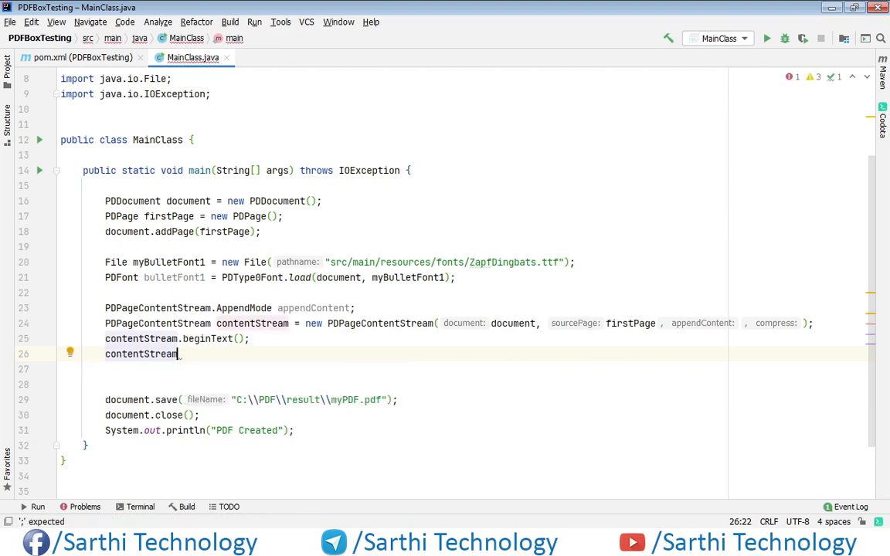
type(".s")
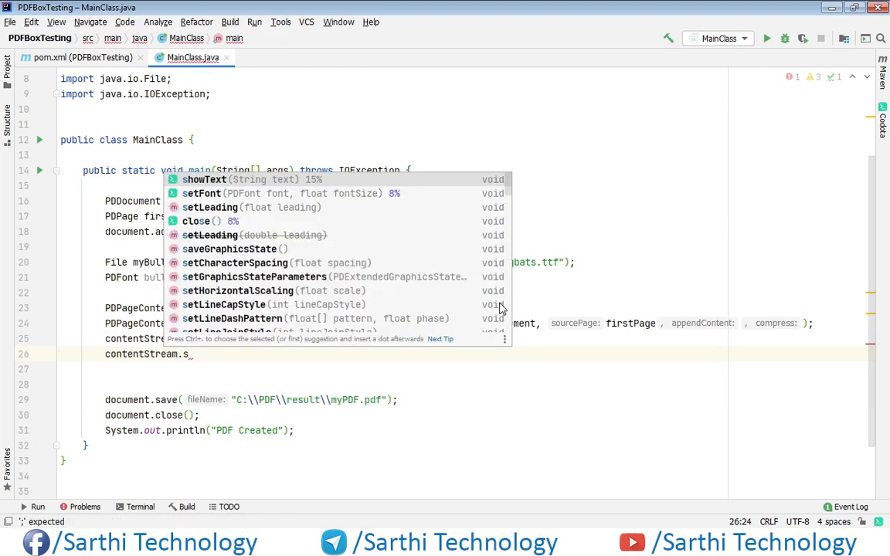
type("et")
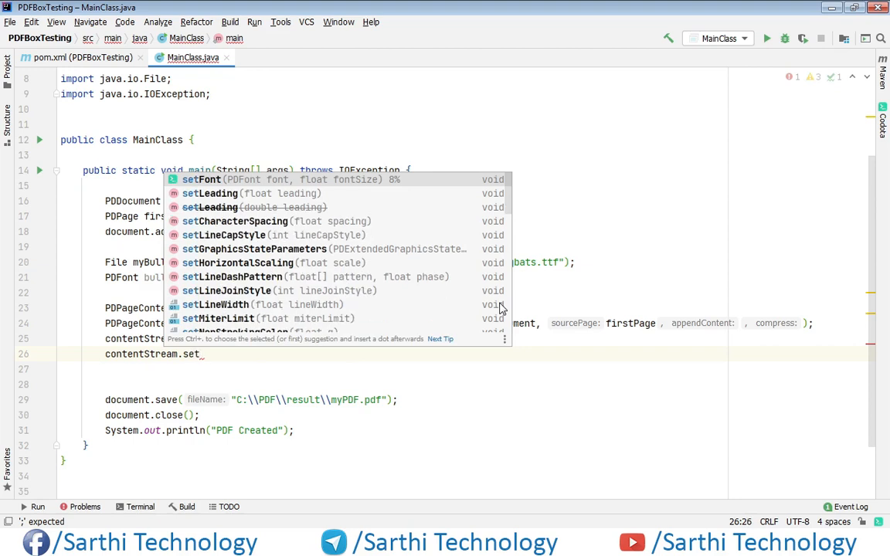
key("Down")
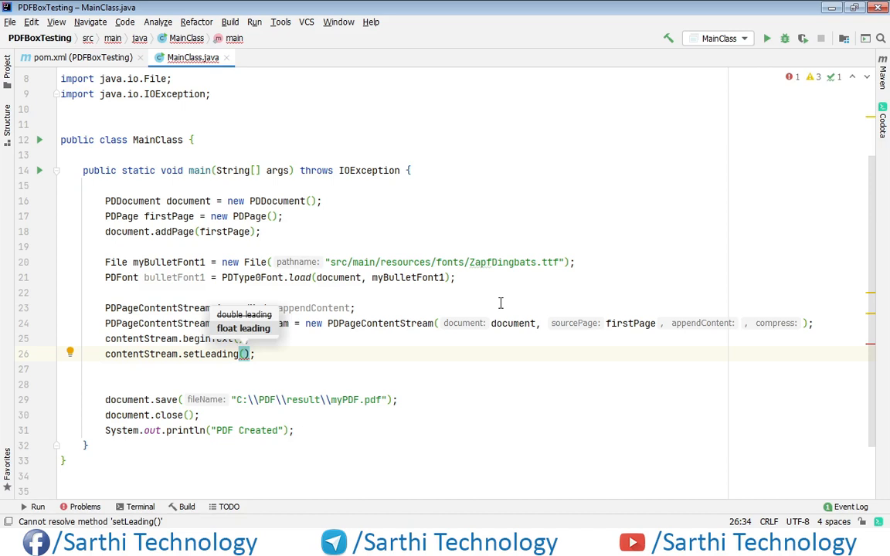
type("25")
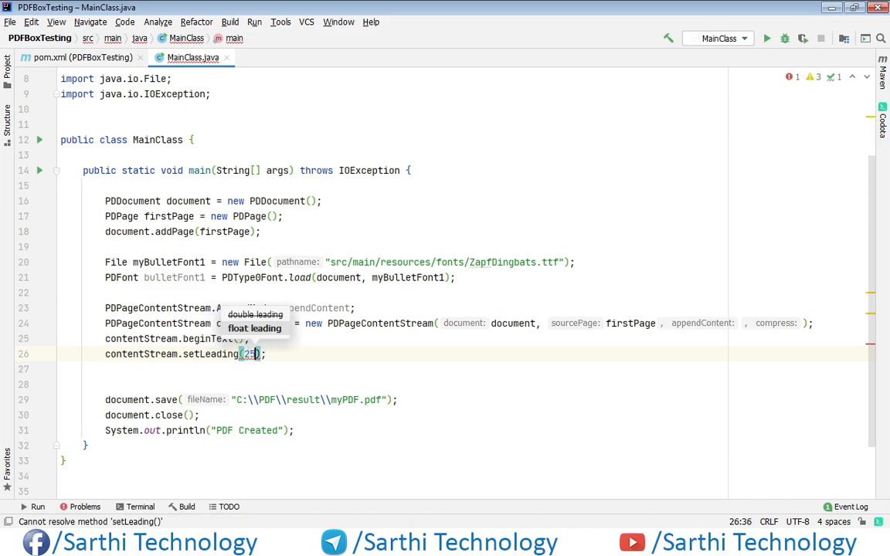
type(".0f")
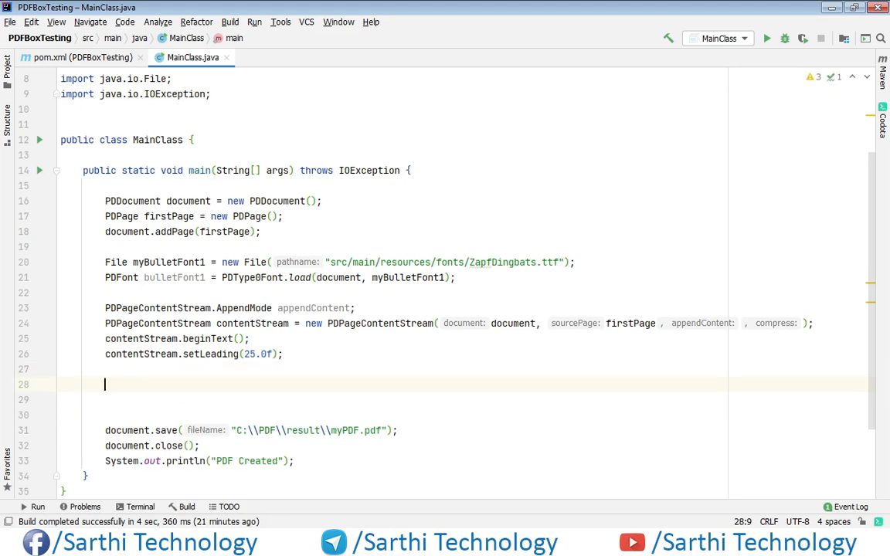
Start contentStream.newLineAtOffset(50, ...) via code completion.
type("contentStream")
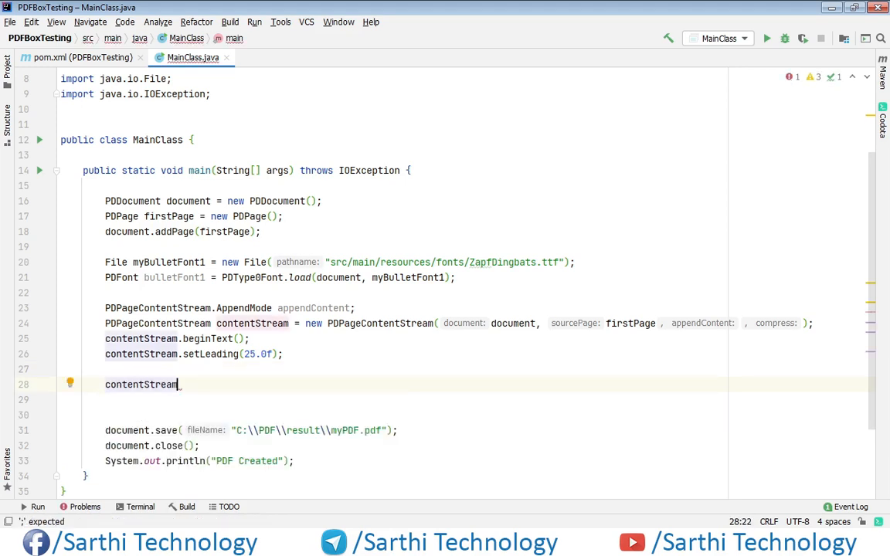
type(".")
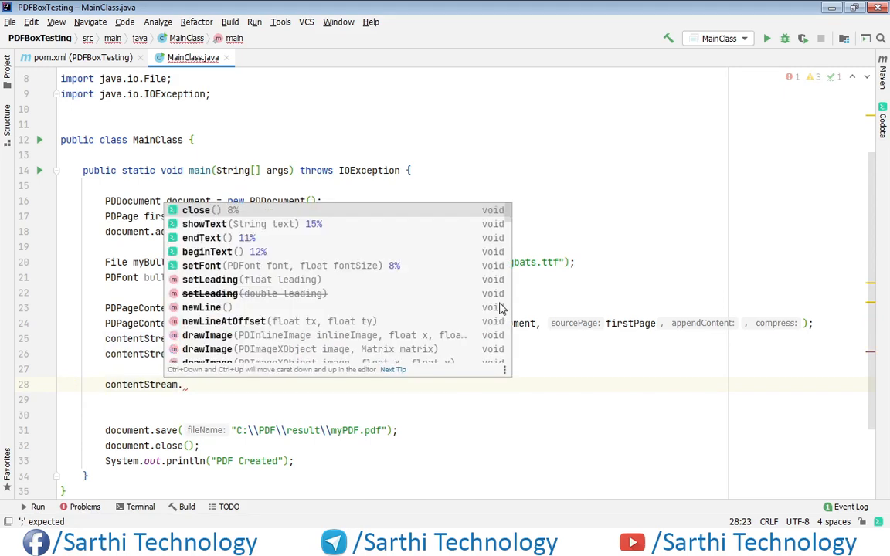
type("n")
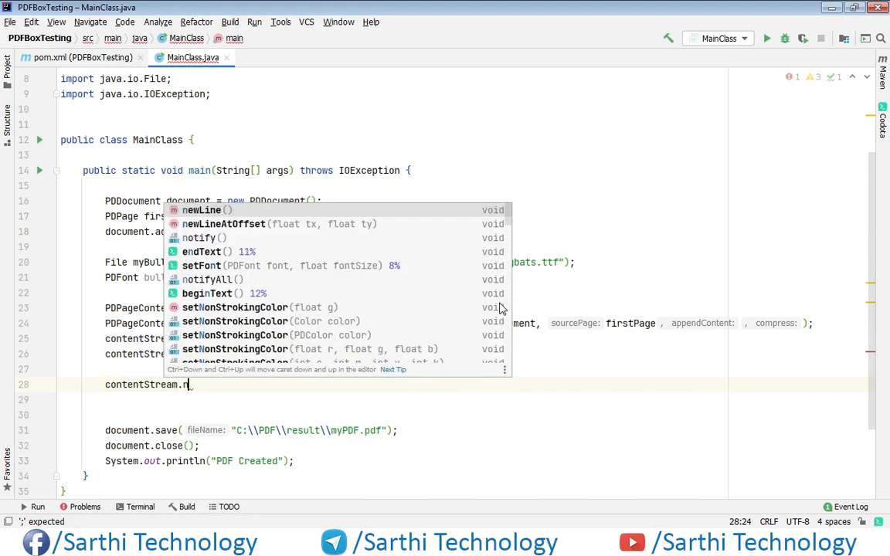
left_click(223, 224)
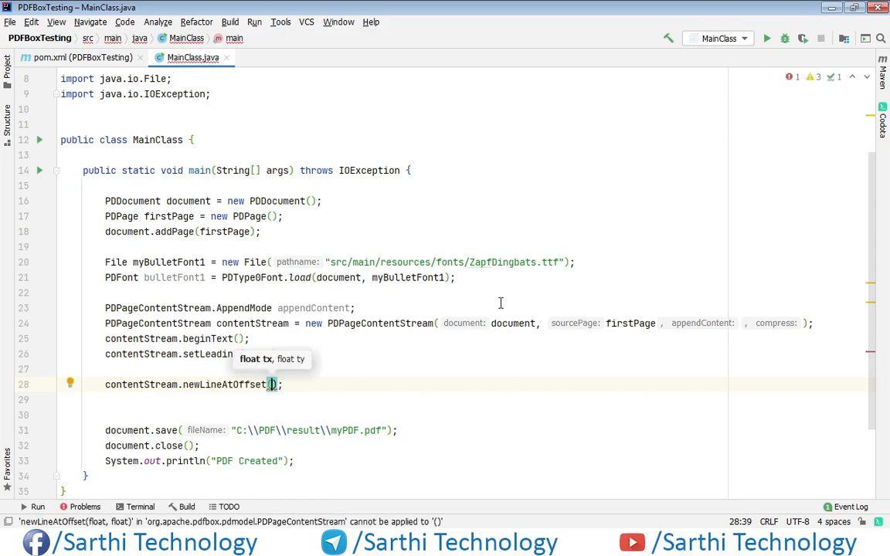
type("50")
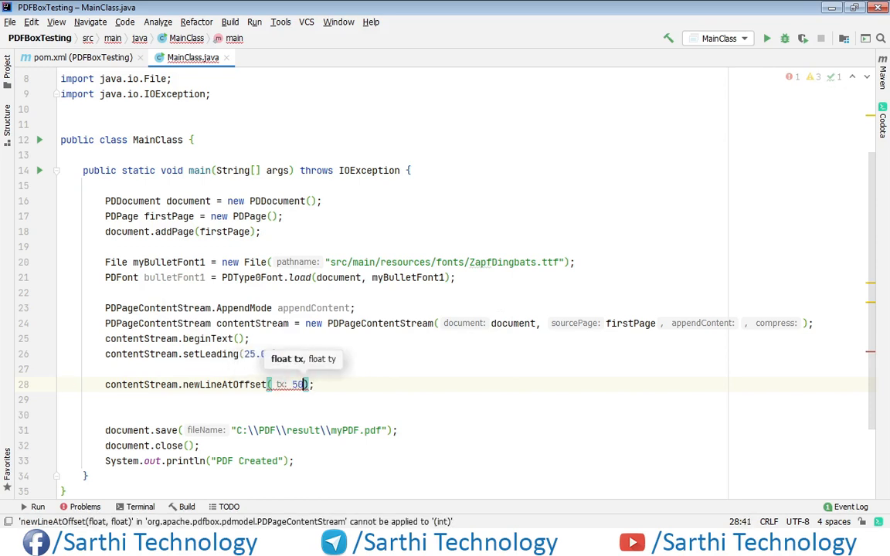
type(",")
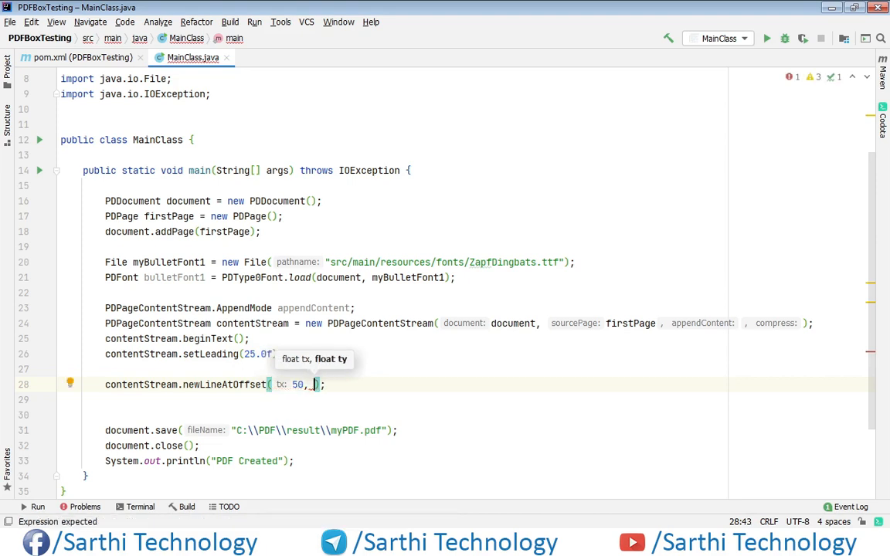
Complete the offset's y value as firstPage.getTrimBox().getHeight()-50.
type("firstPage")
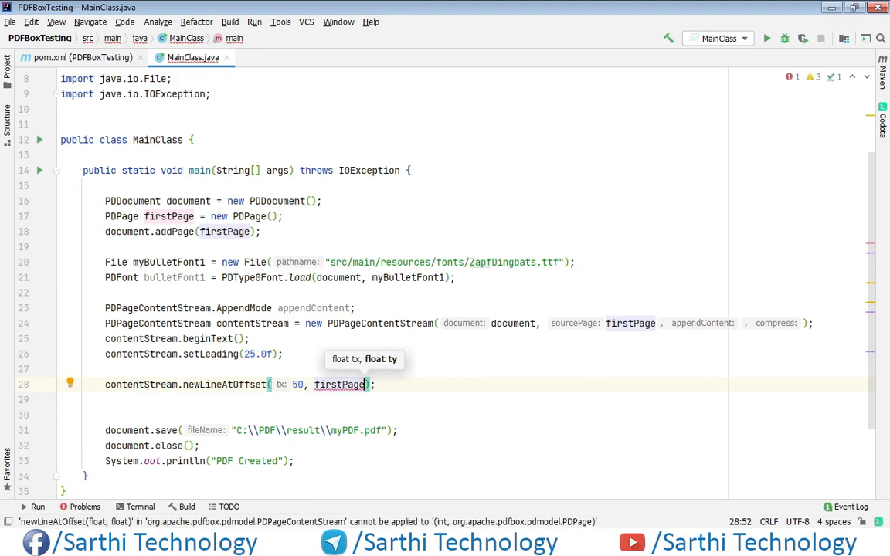
type(".g")
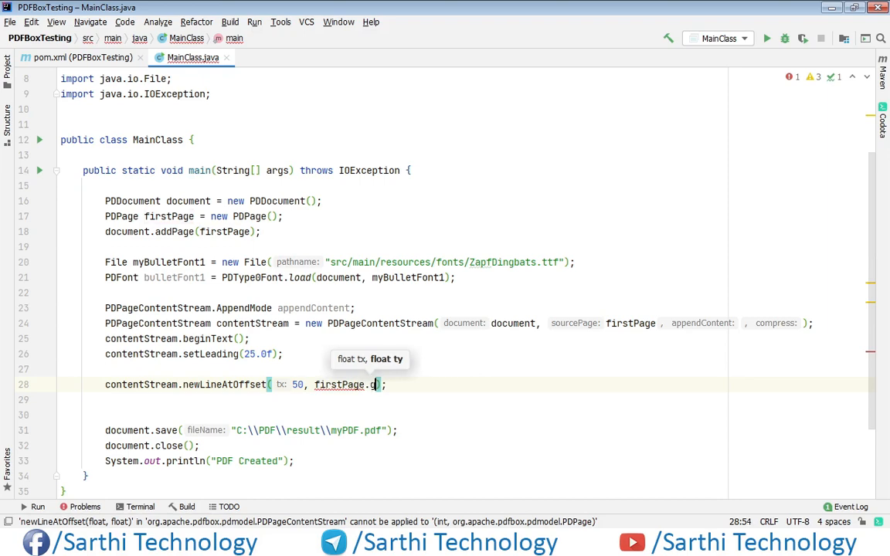
type("getTrimBox()")
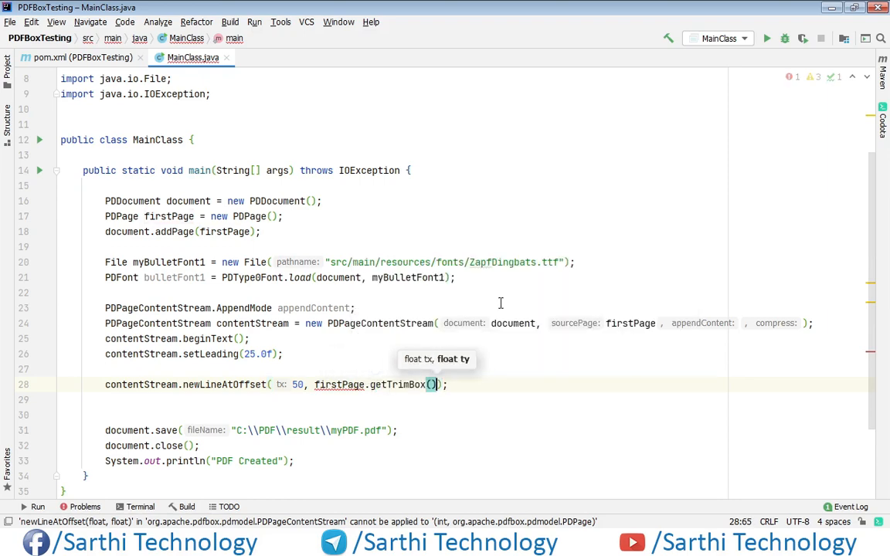
type(".g")
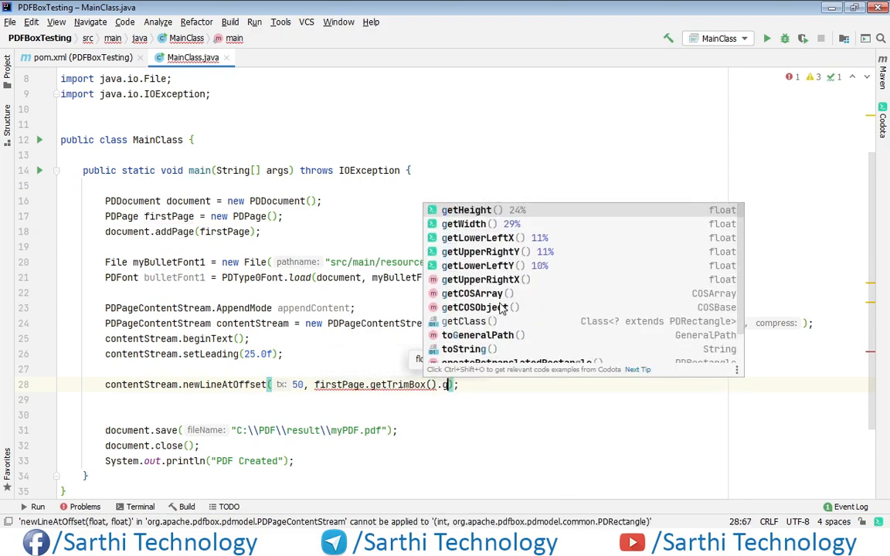
left_click(467, 210)
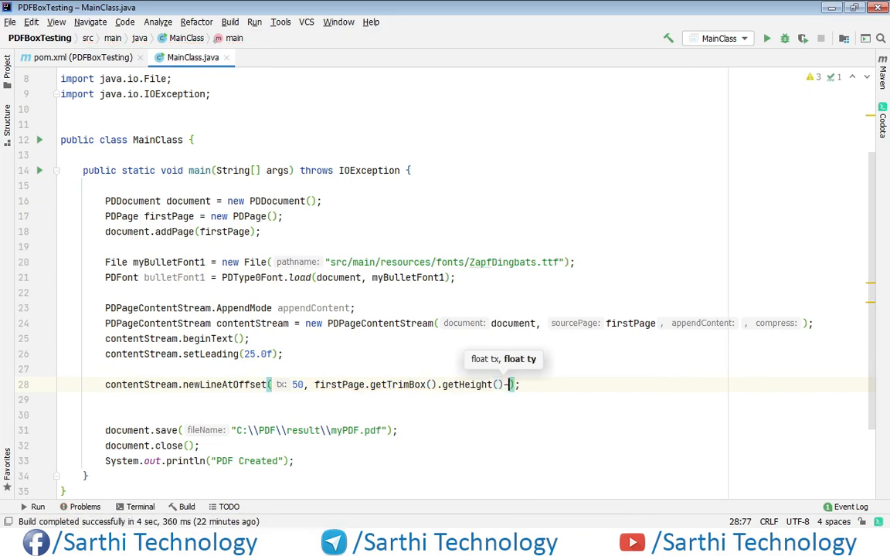
type("50")
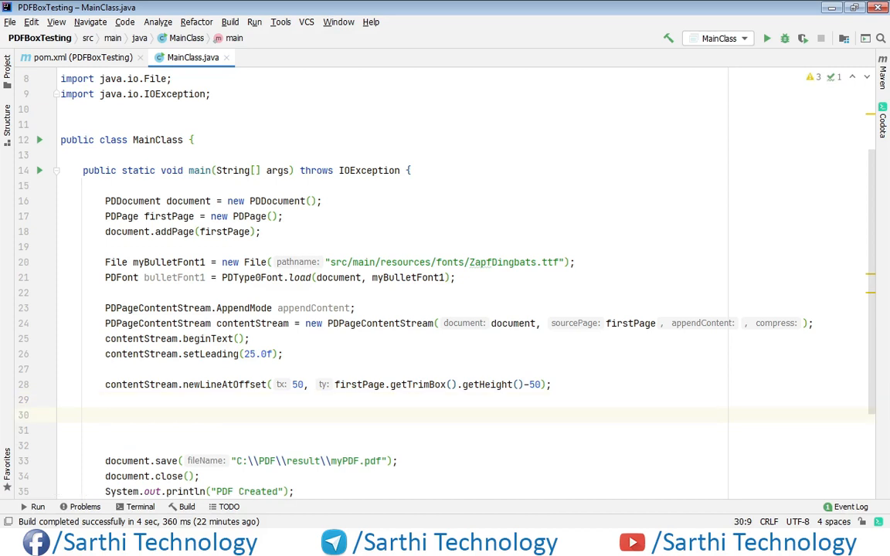
Begin String[] listItems = new String[]{ with the first entry "This is list item 1".
type("String[")
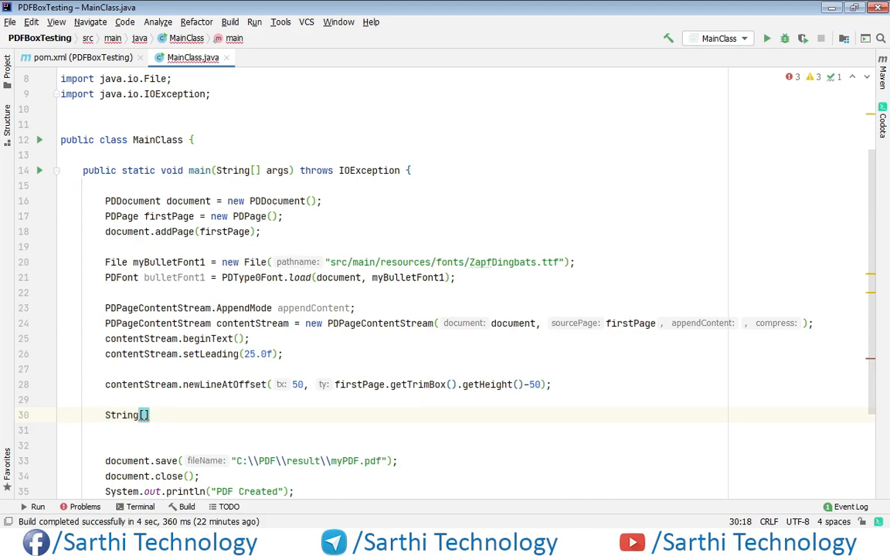
type("list")
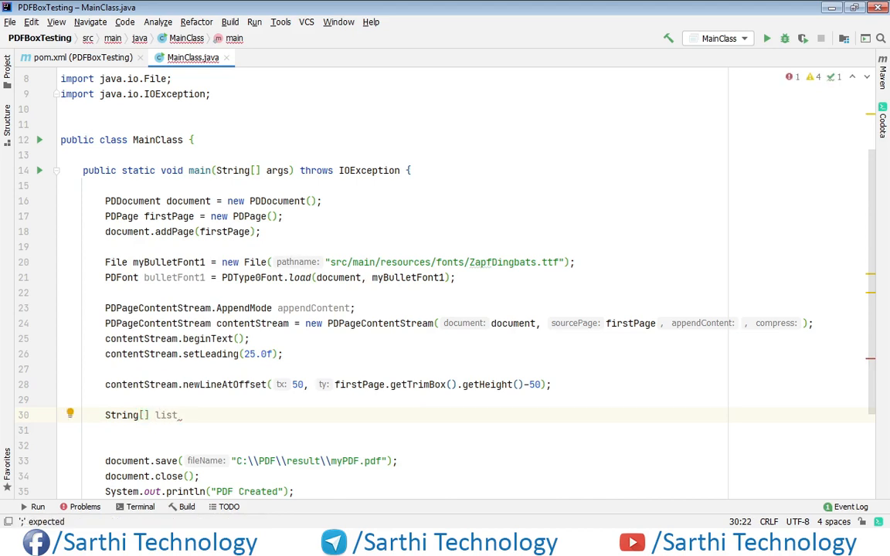
type("Items = new")
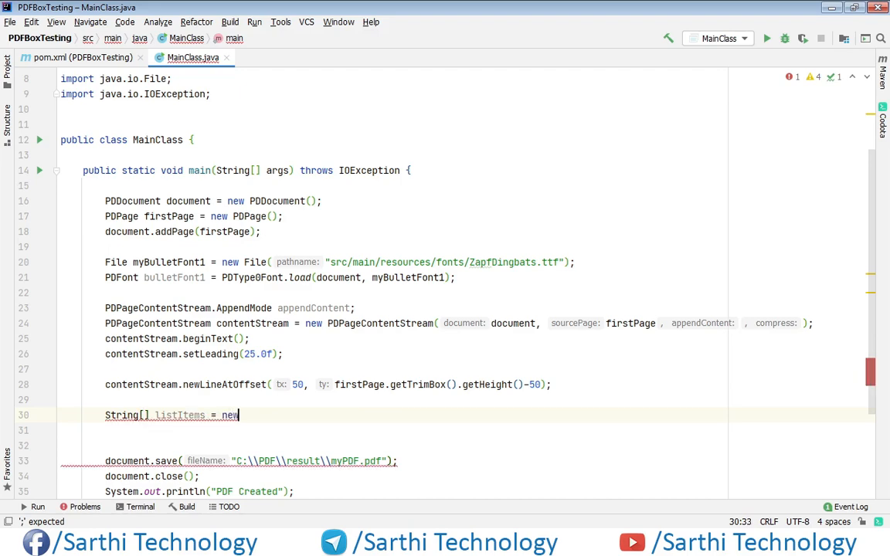
type("String[")
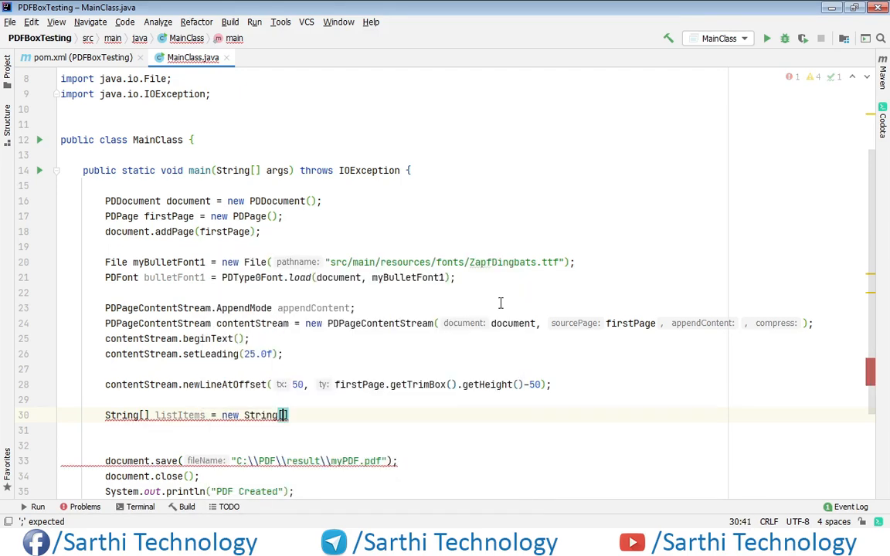
type("]")
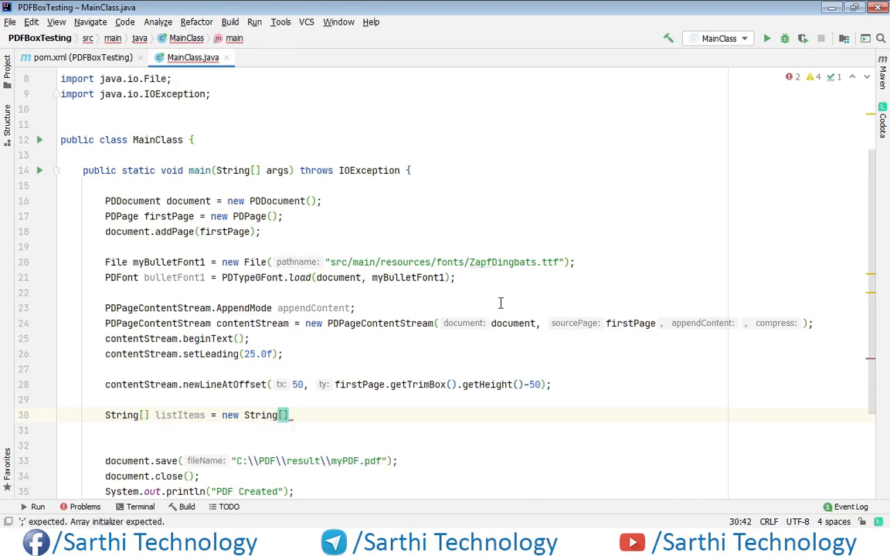
type("{")
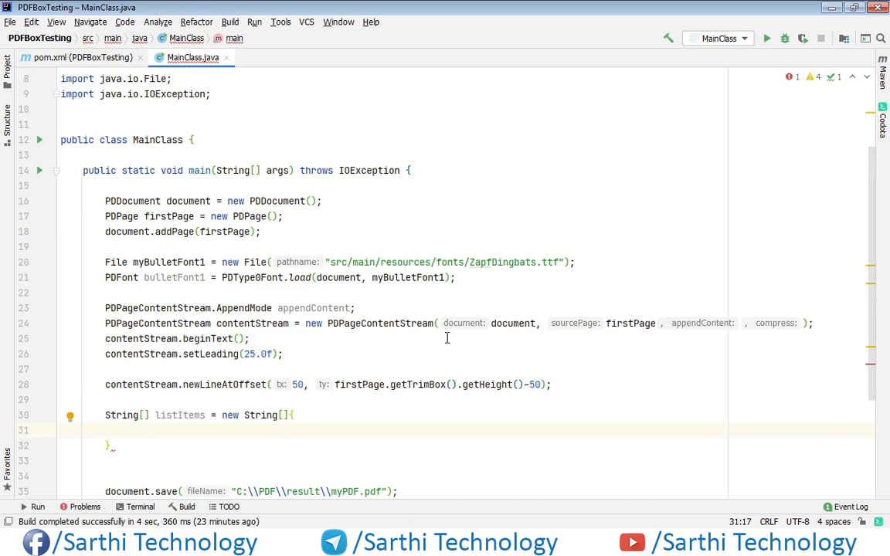
type("\"T\"")
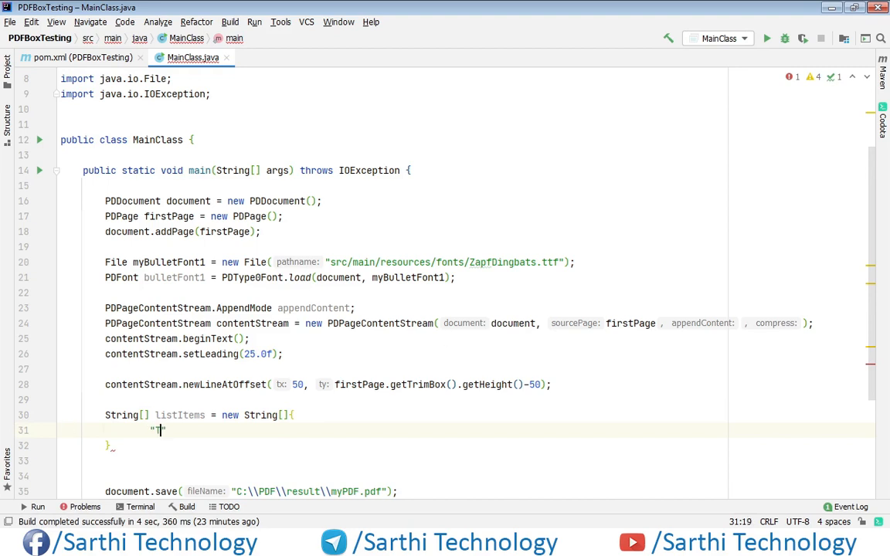
type("This is list item")
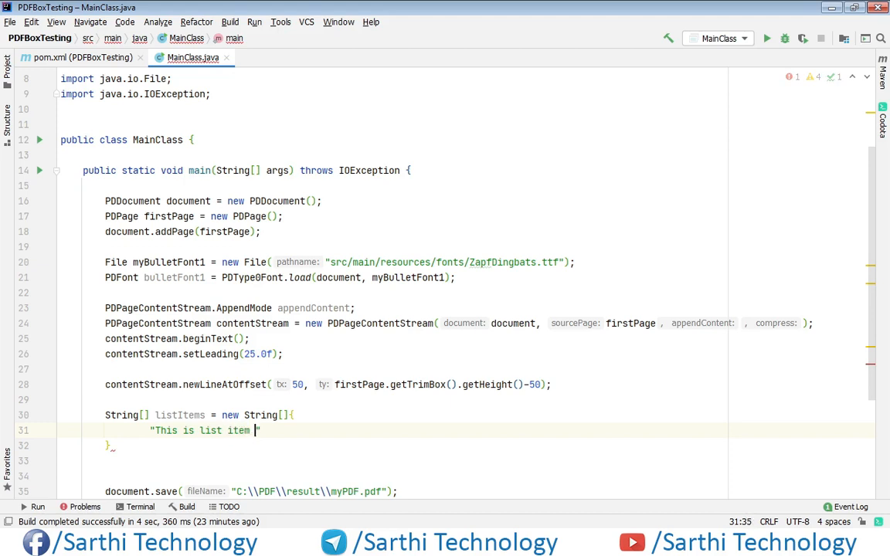
type("1")
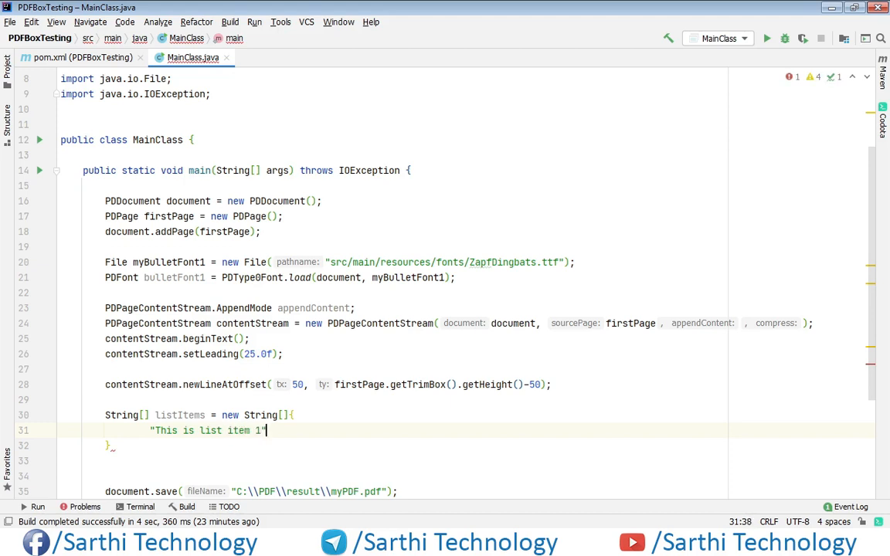
type(",")
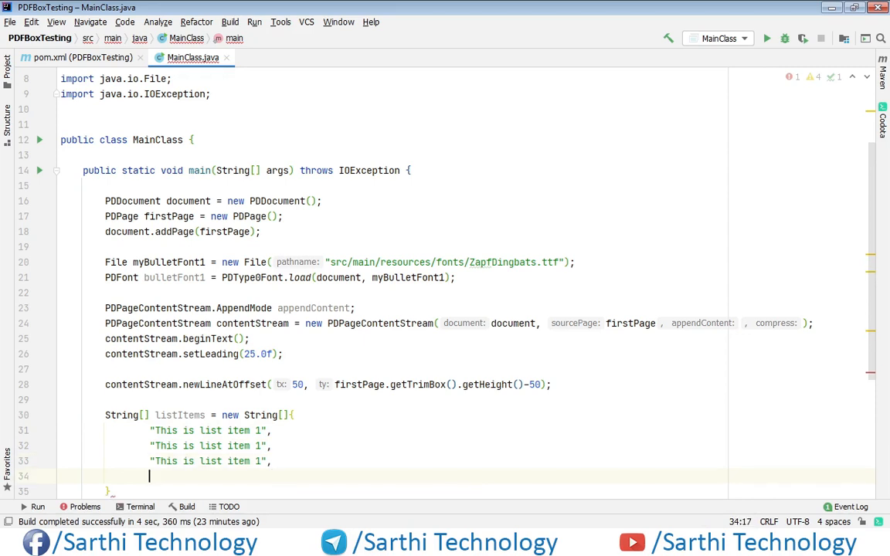
Duplicate entries up to "This is list item 8" and close the array with };.
type("\"This is list item 1\",")
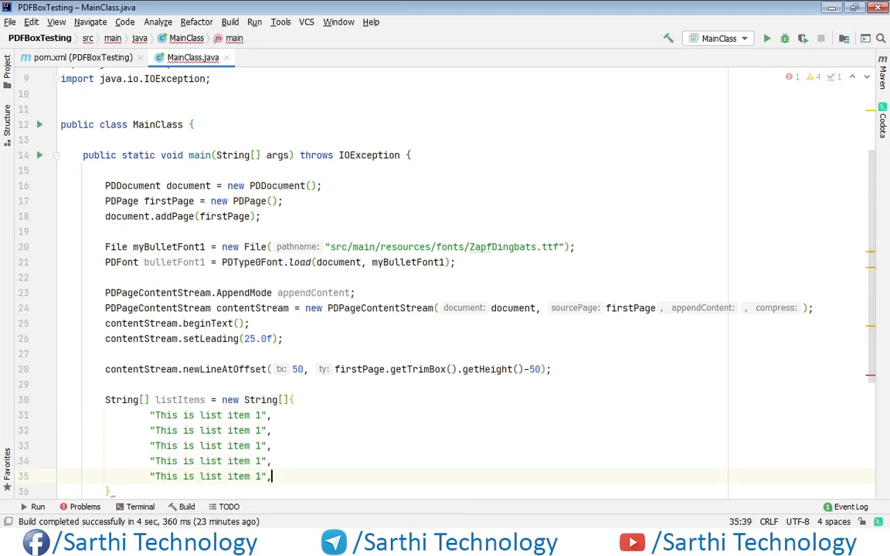
type("v")
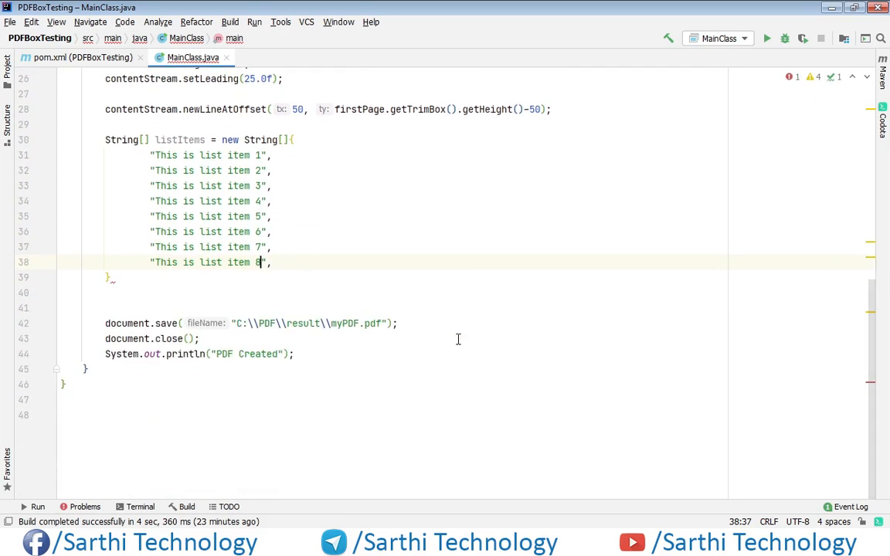
type(";")
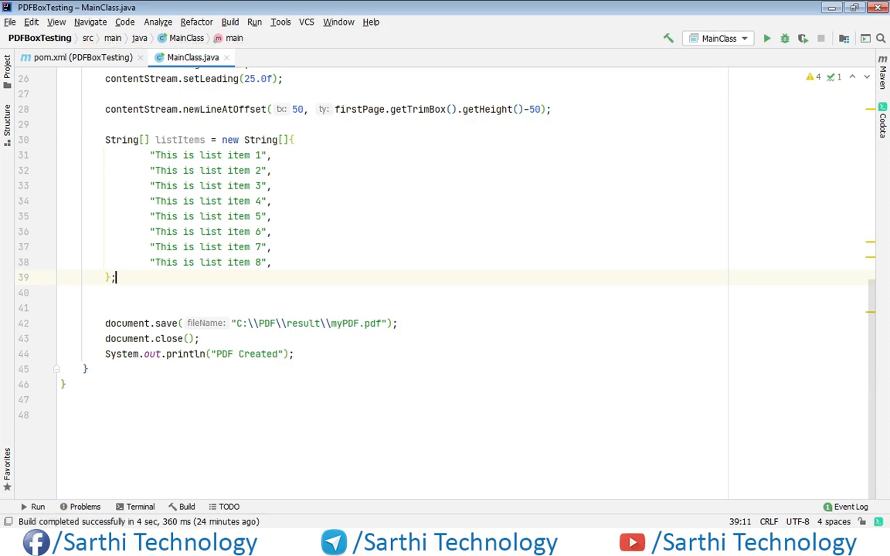
key("enter")
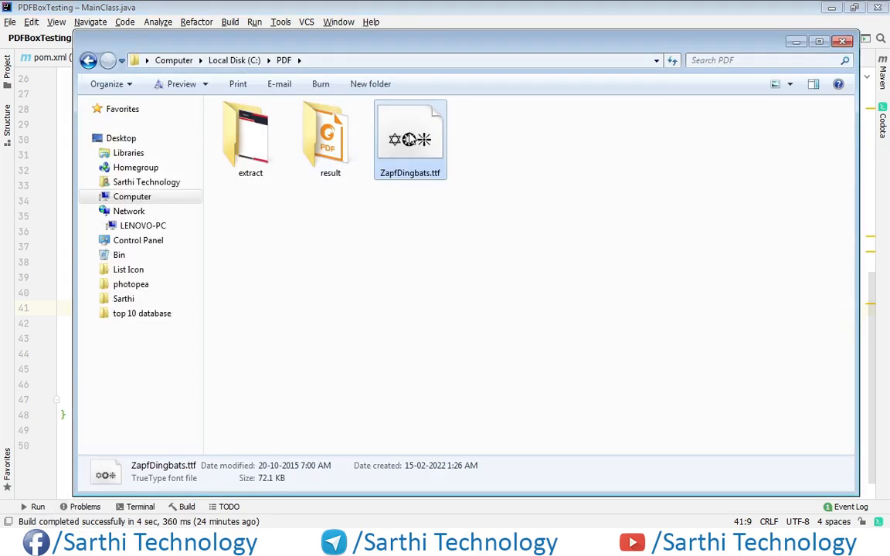
Preview ZapfDingbats.ttf in the C:\PDF folder again.
double_click(411, 136)
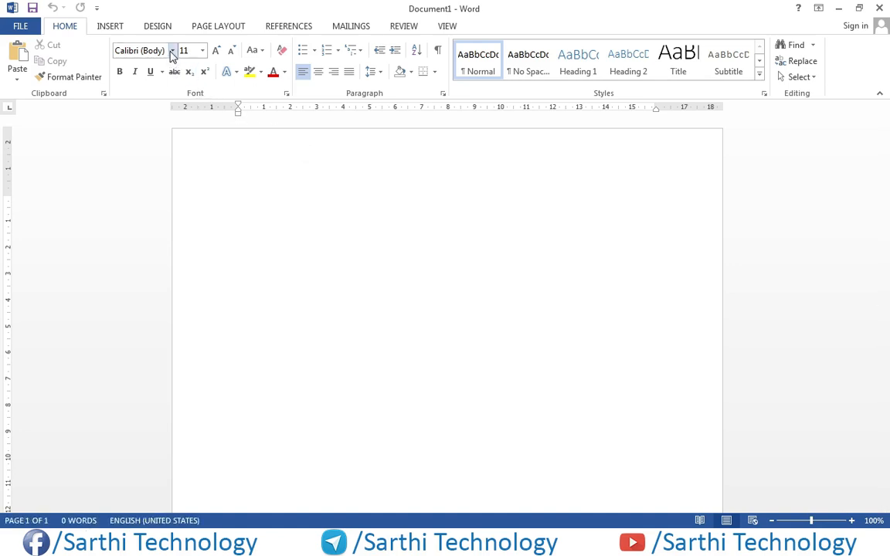
Switch the Word document's font to Pierre Dingbat from the font list.
left_click(173, 49)
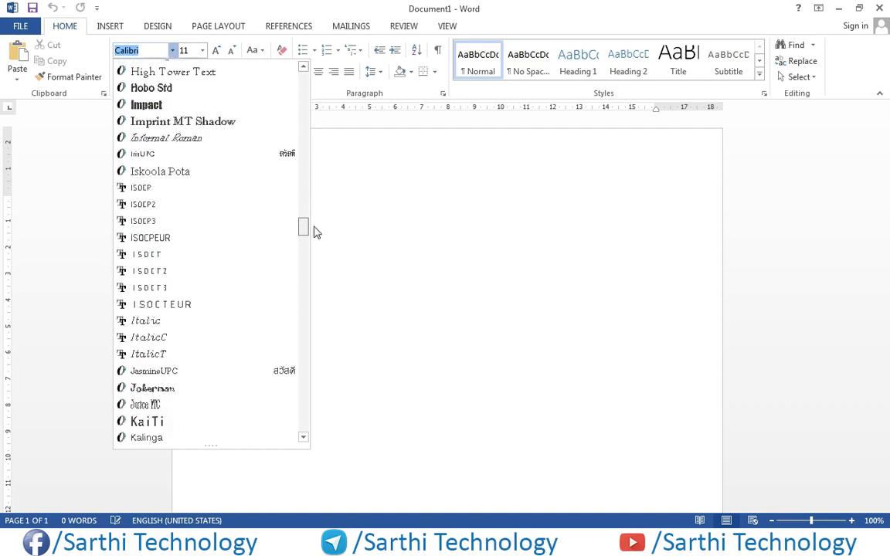
scroll("down", 3)
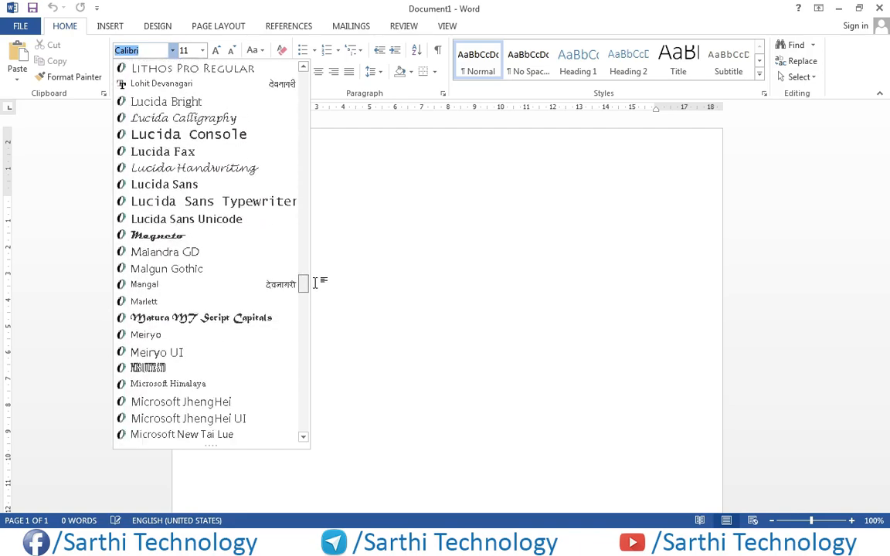
scroll("down", 3)
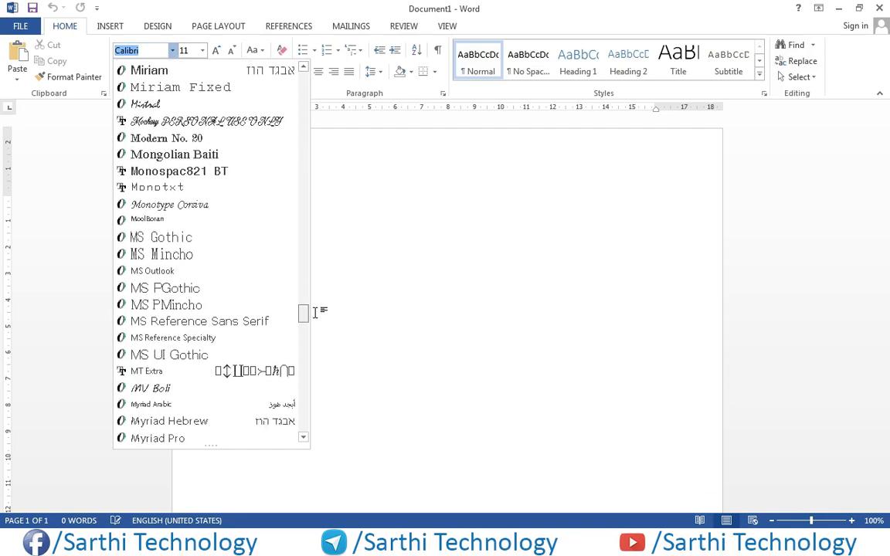
scroll("down", 3)
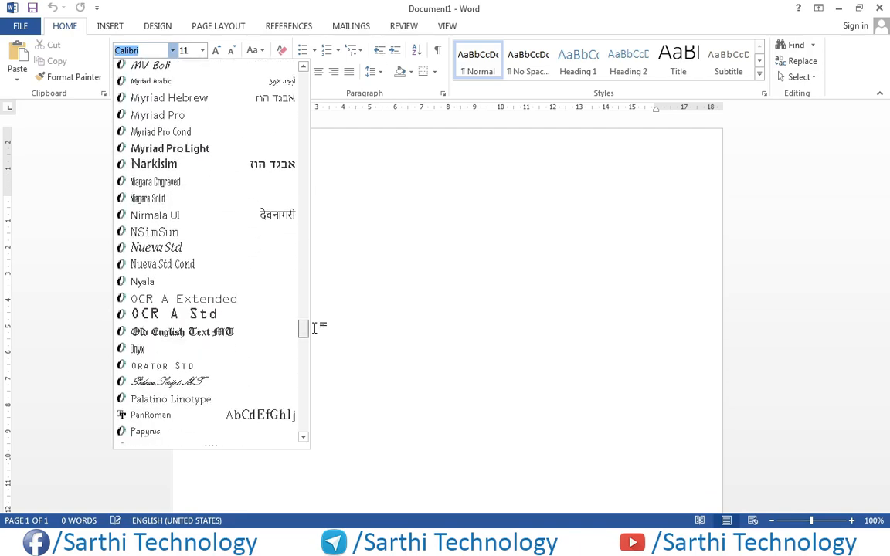
scroll("down", 3)
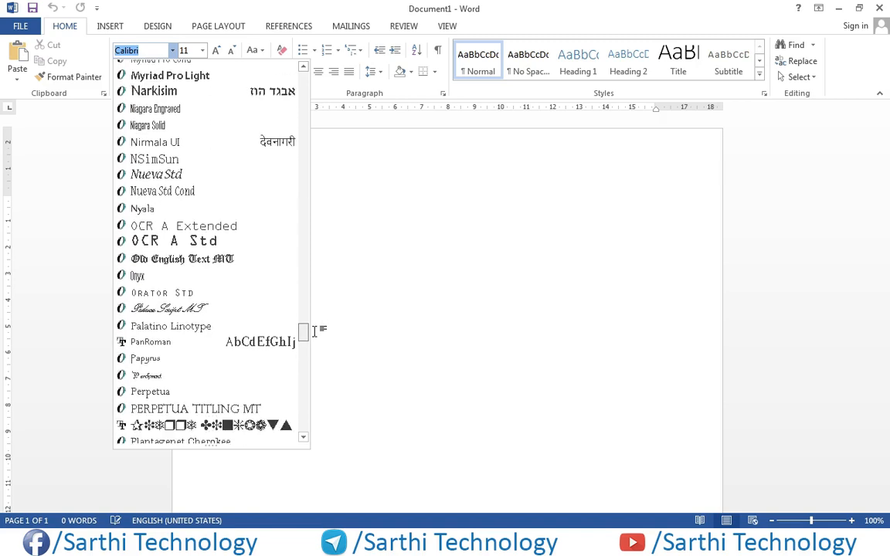
scroll("down", 3)
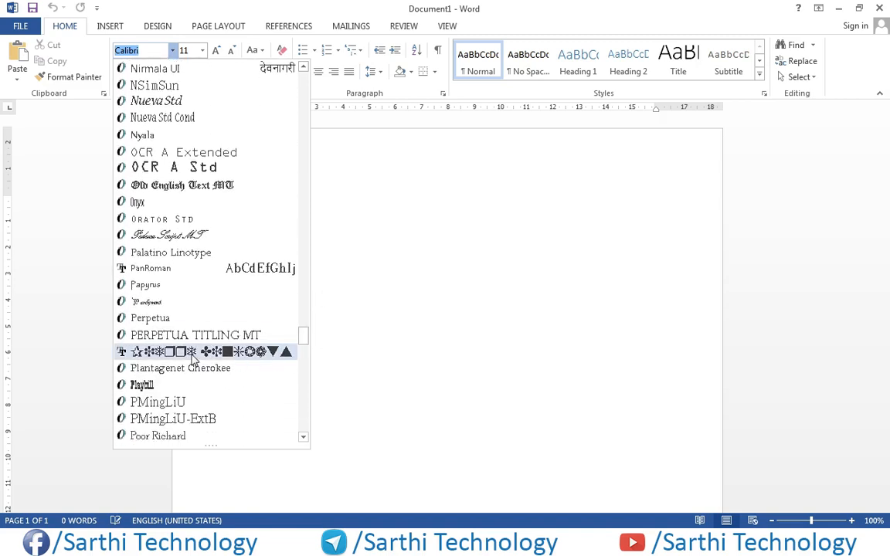
left_click(199, 352)
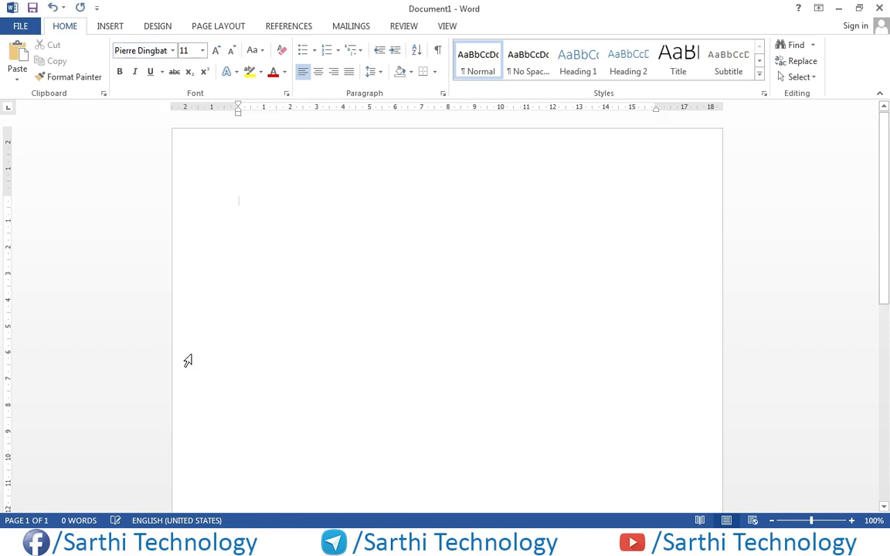
mouse_move(297, 229)
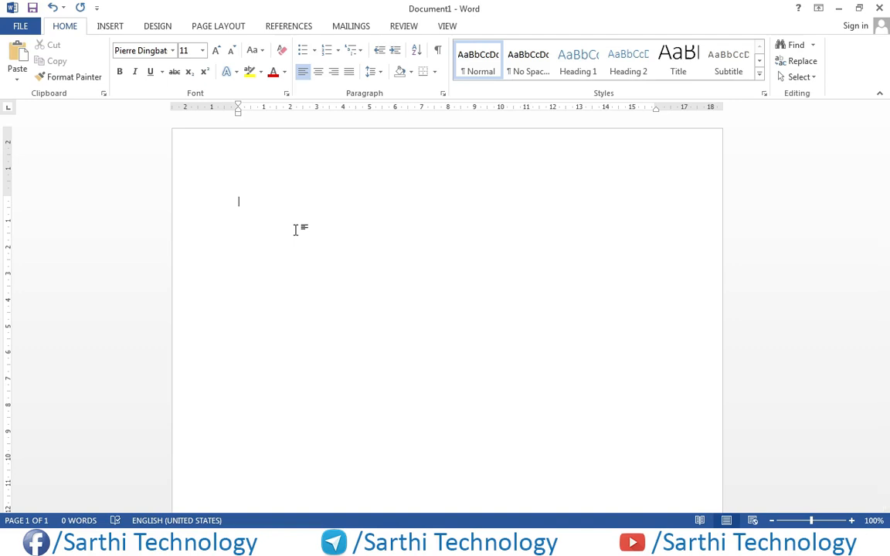
Enter dingbat symbols and pick out the thin check mark character.
type("→")
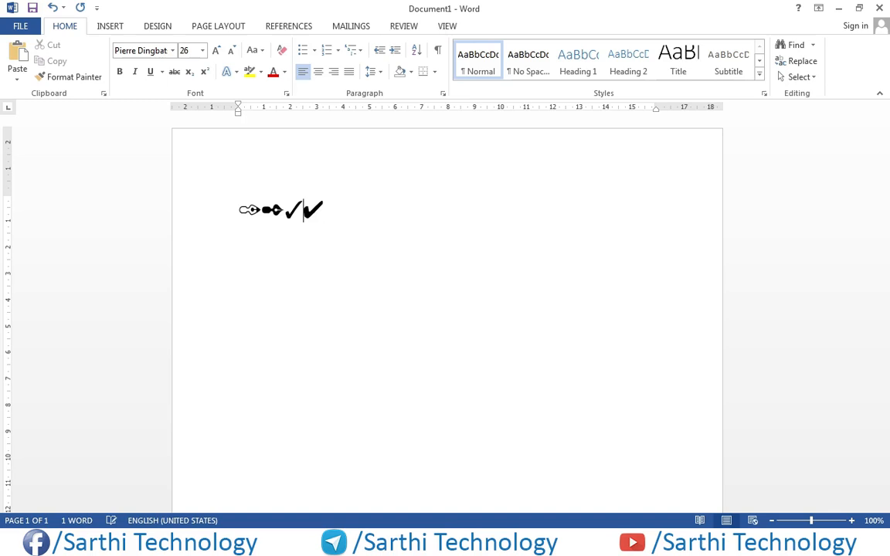
double_click(294, 210)
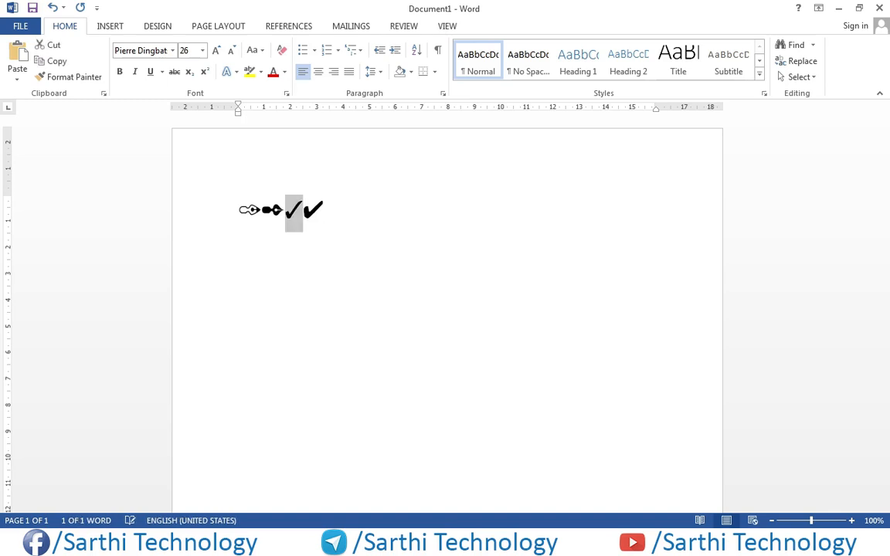
mouse_move(131, 519)
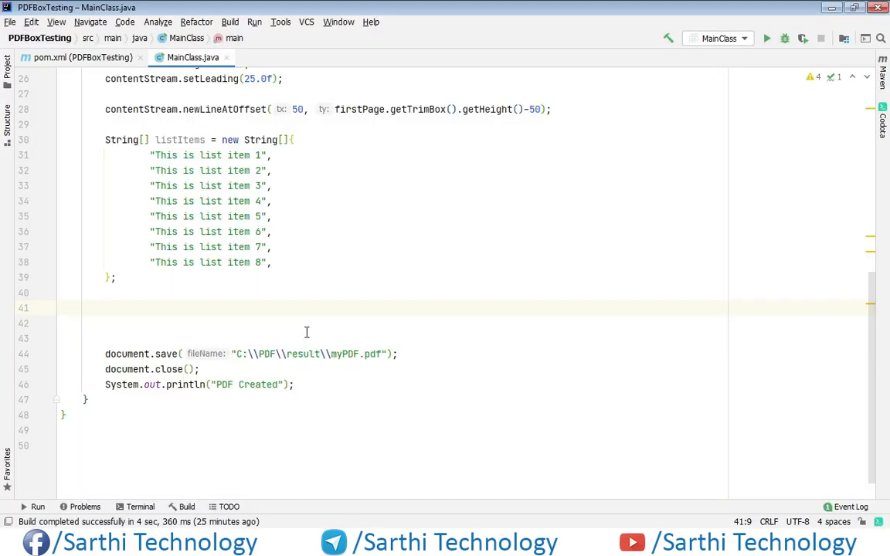
Declare String bullet1 = "3 " as the check-mark bullet text.
type("String")
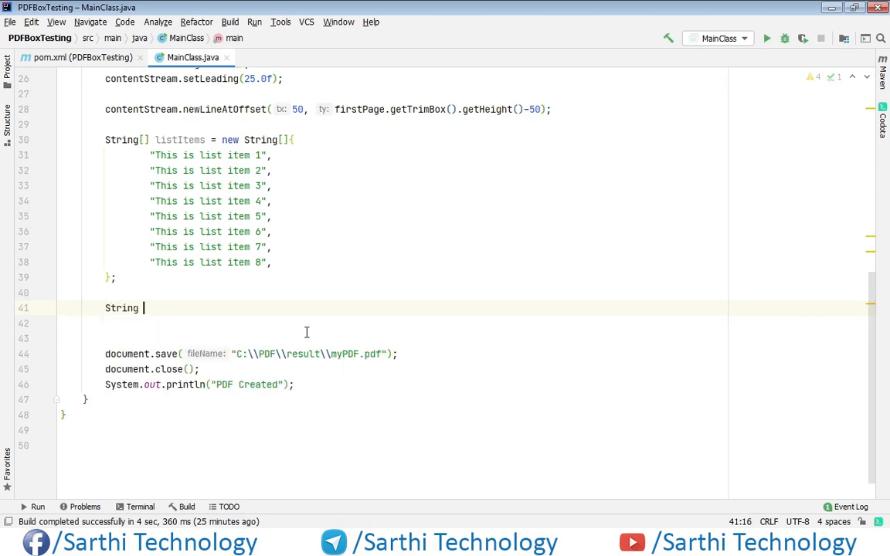
type("_bu")
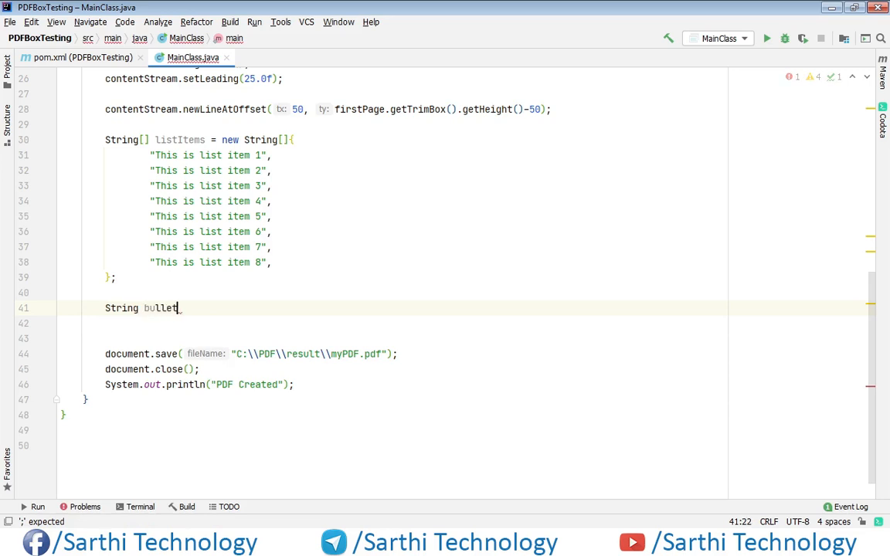
type("1 =")
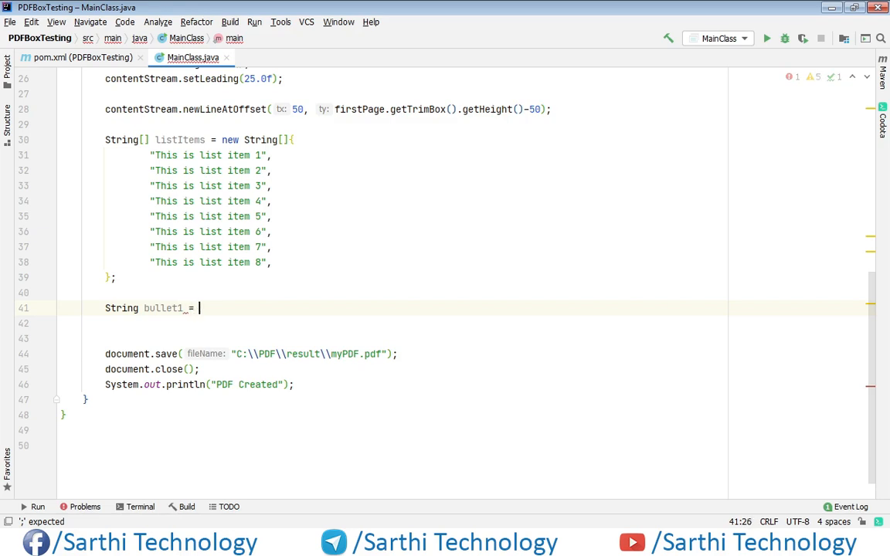
type("\"3\"")
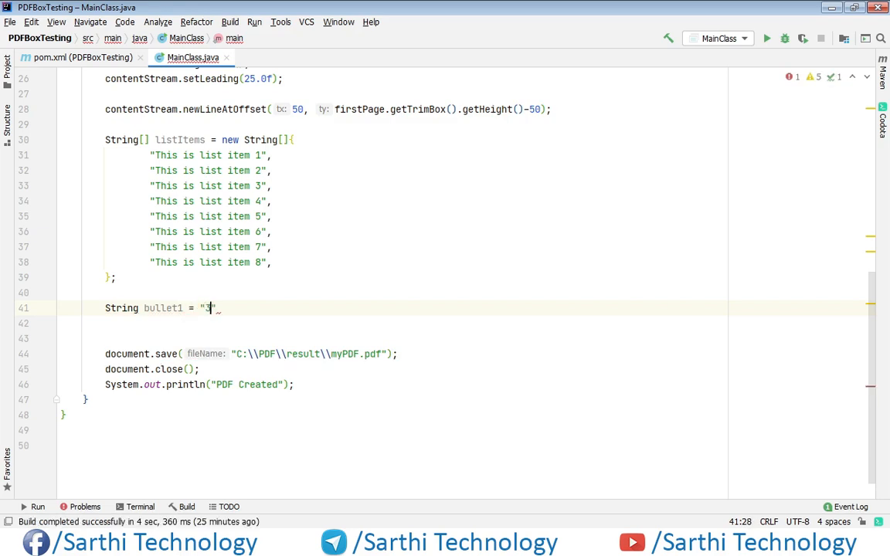
type(";")
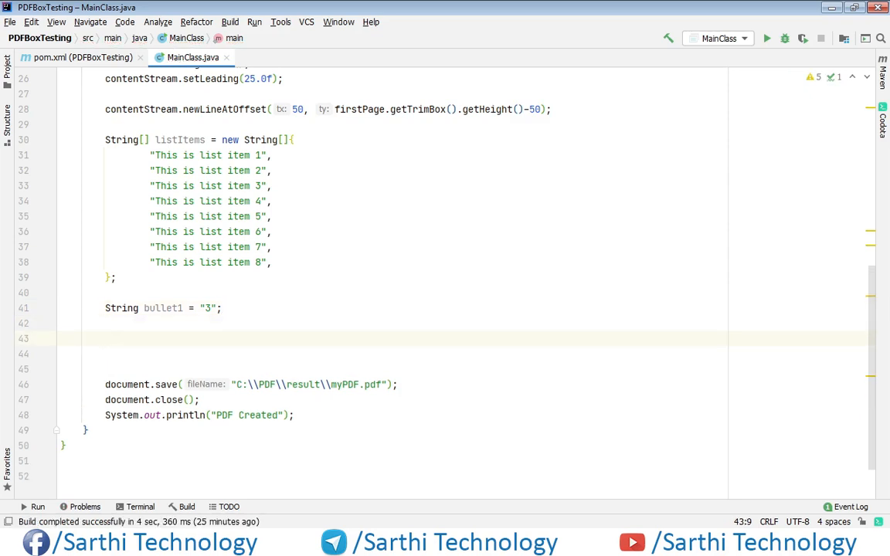
Start a for loop over listItems with loop variable String listItem.
type("for(")
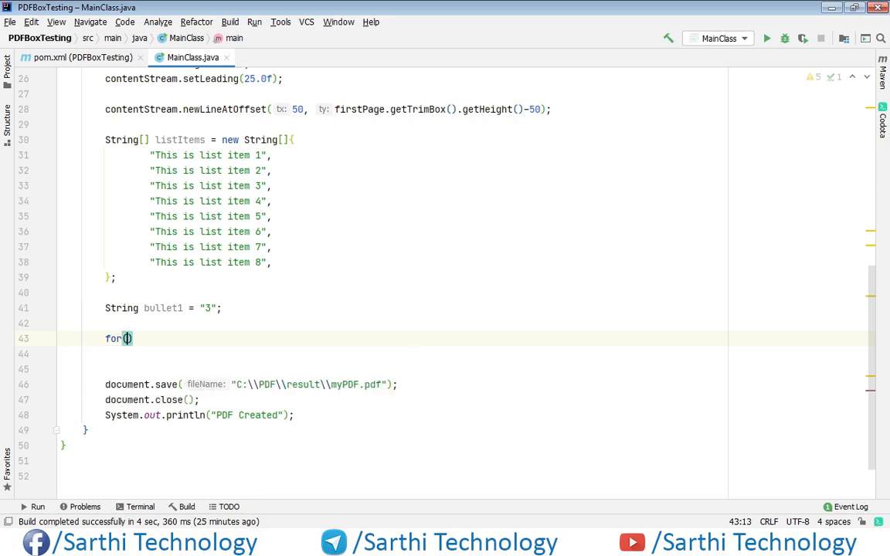
type("String")
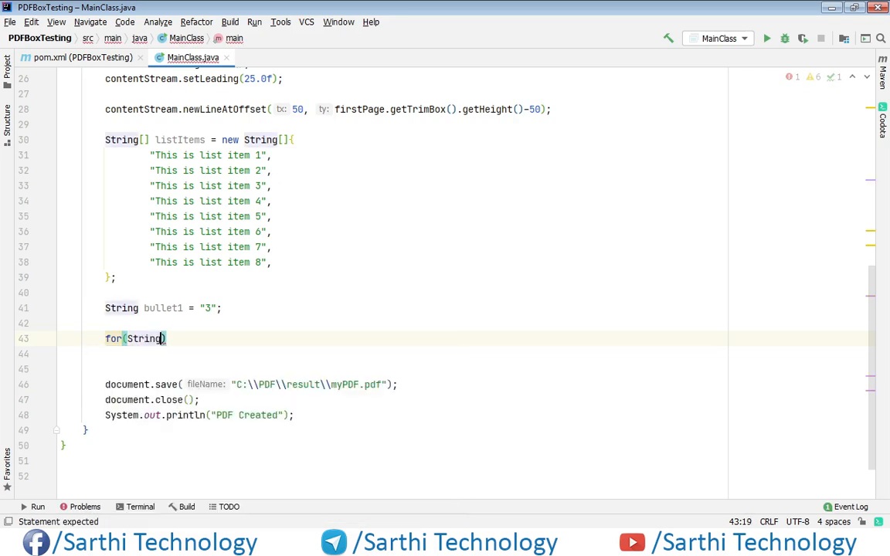
type("lis")
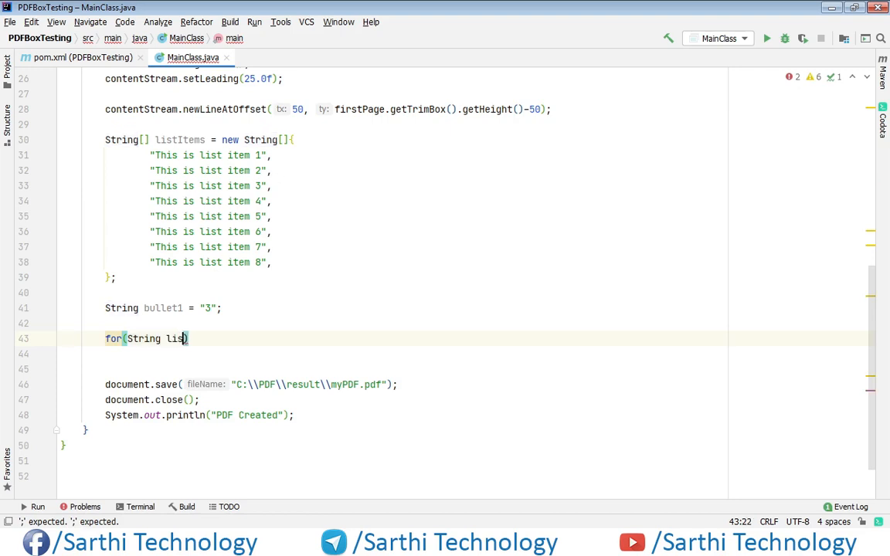
type("I")
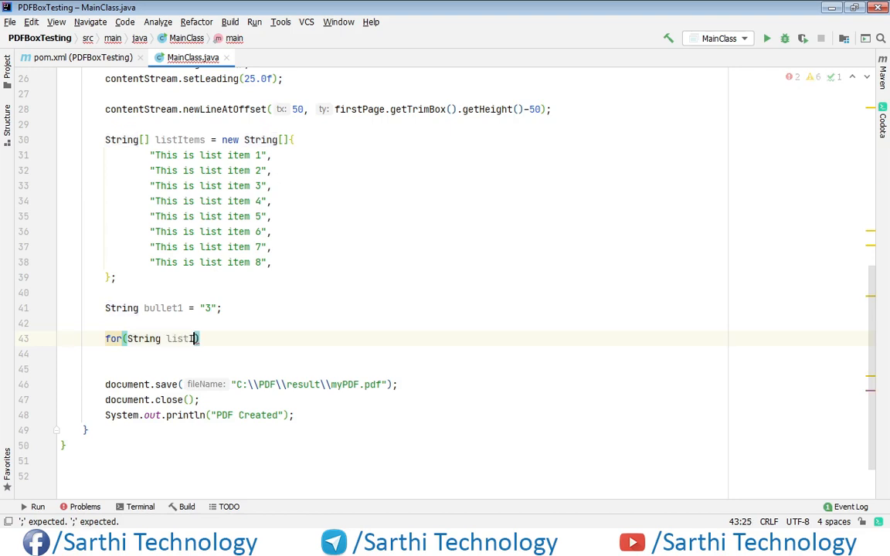
type("em_ :")
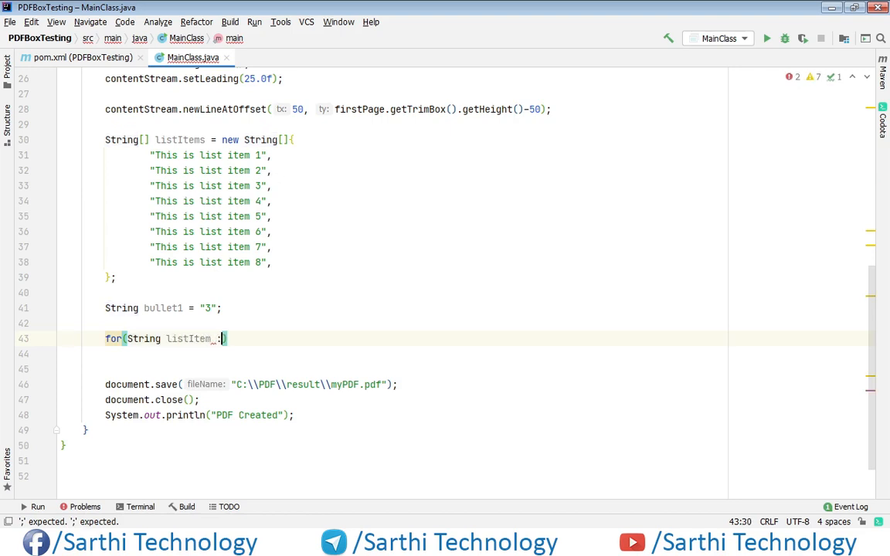
type("l")
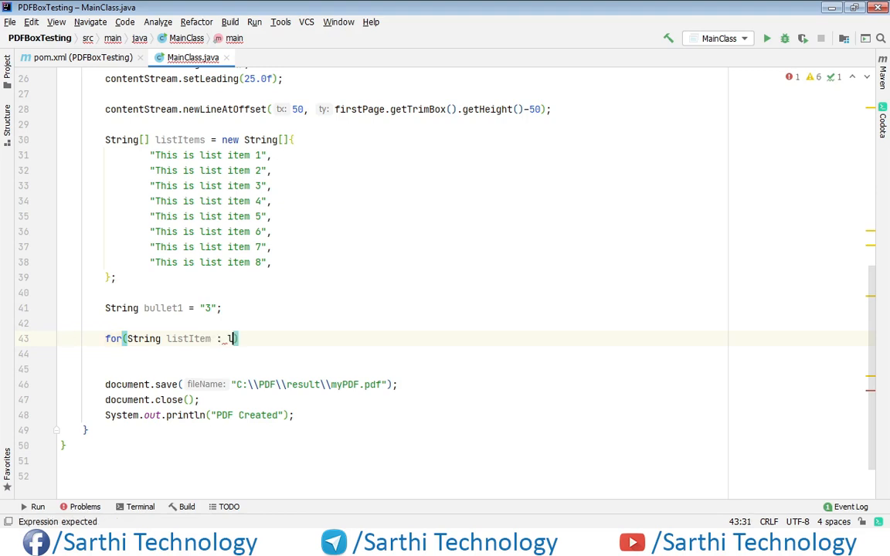
type("istItems")
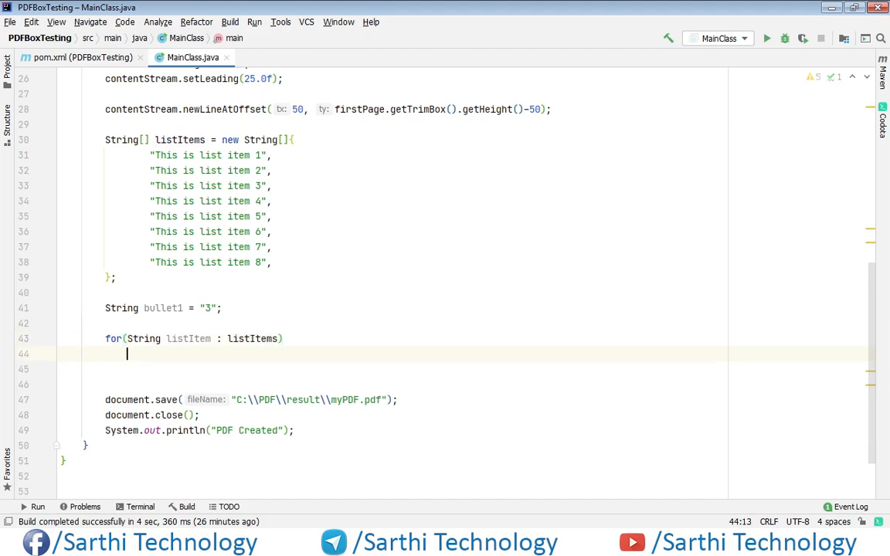
type("{")
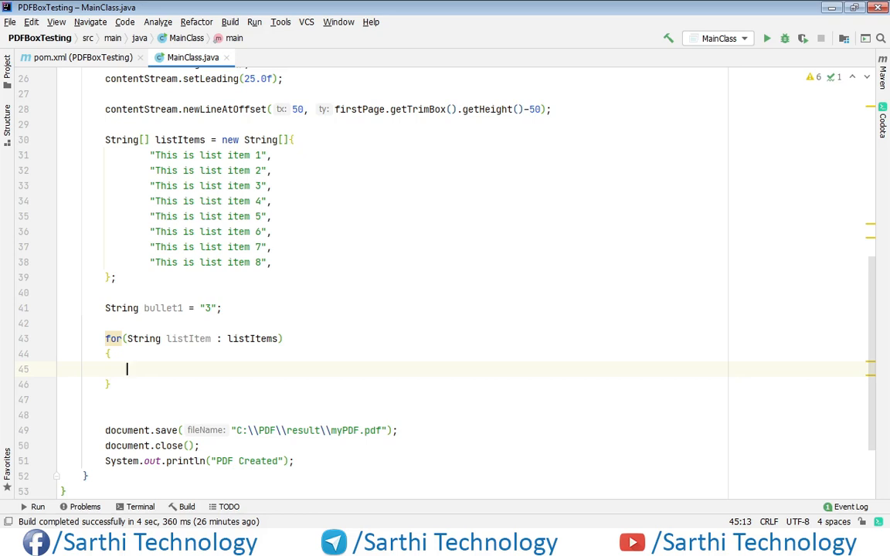
Inside the loop, set the content stream font to bulletFont1 at size 18.
type("c")
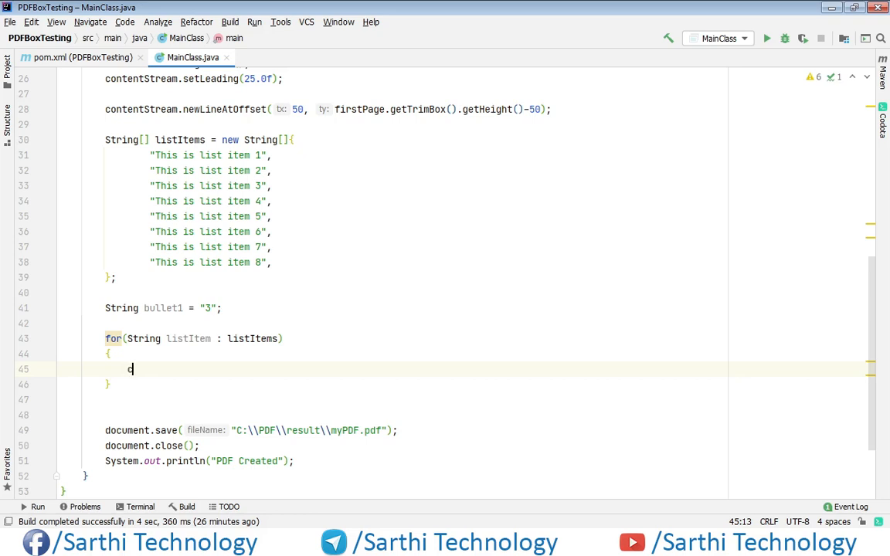
type("ontentStream")
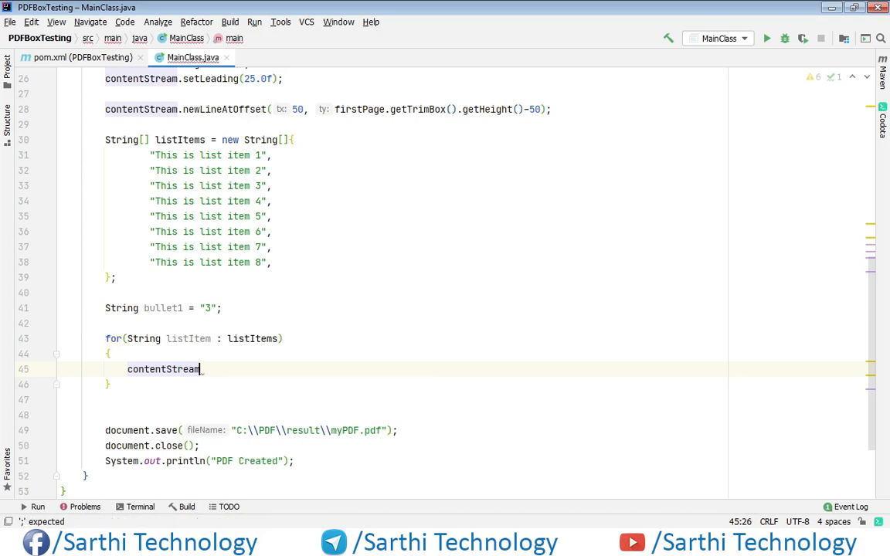
type(".setFont();")
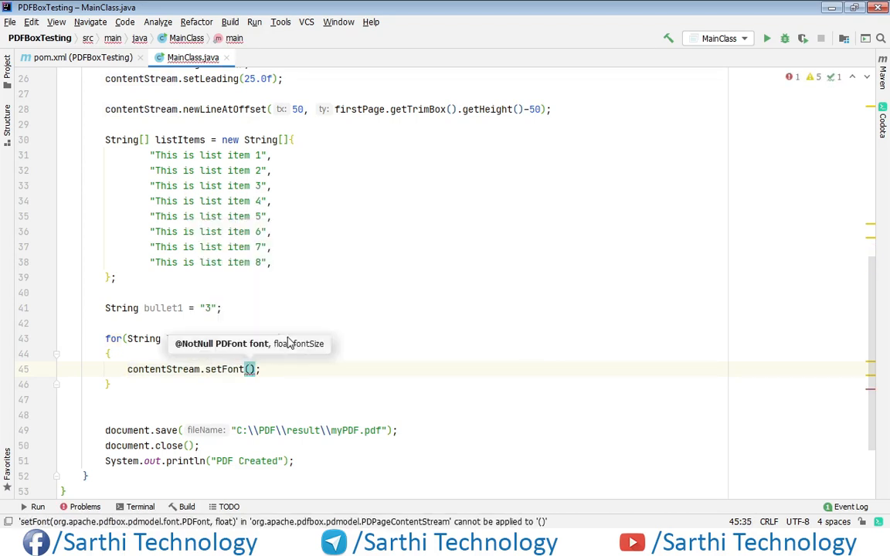
type("b")
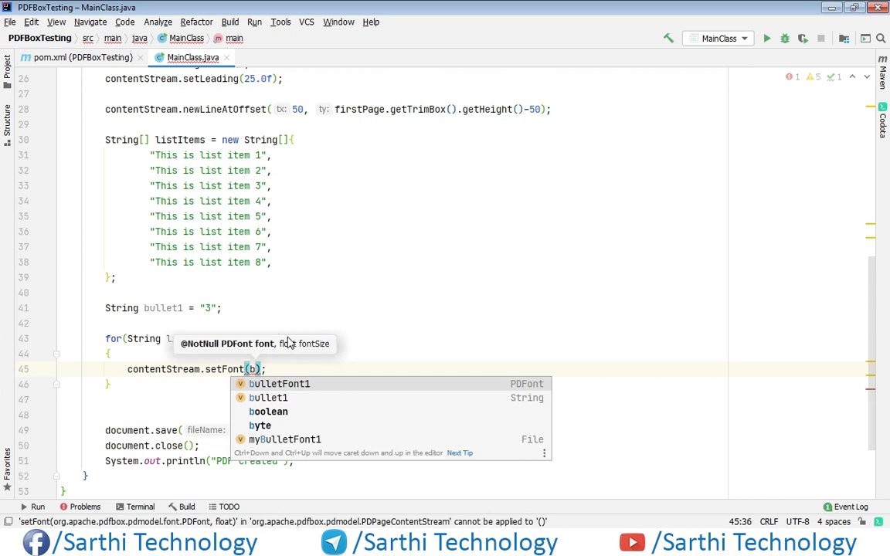
left_click(278, 384)
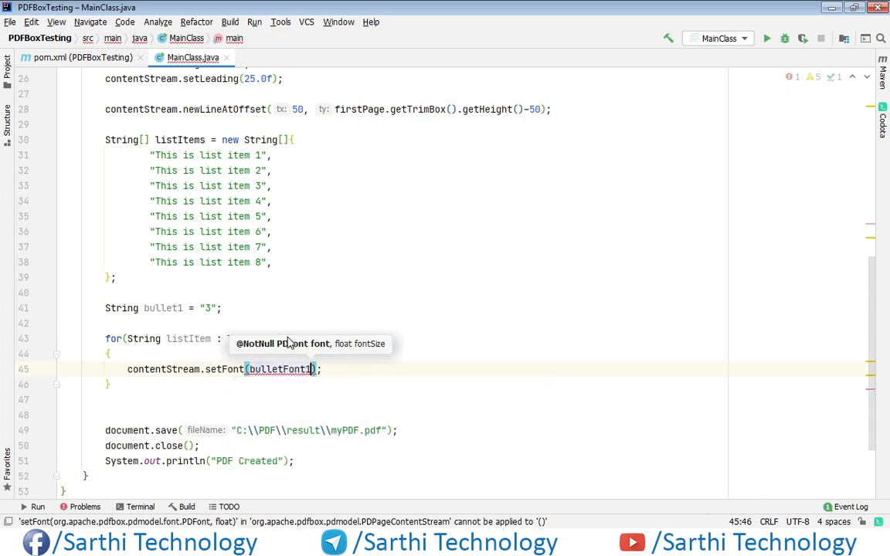
type(",")
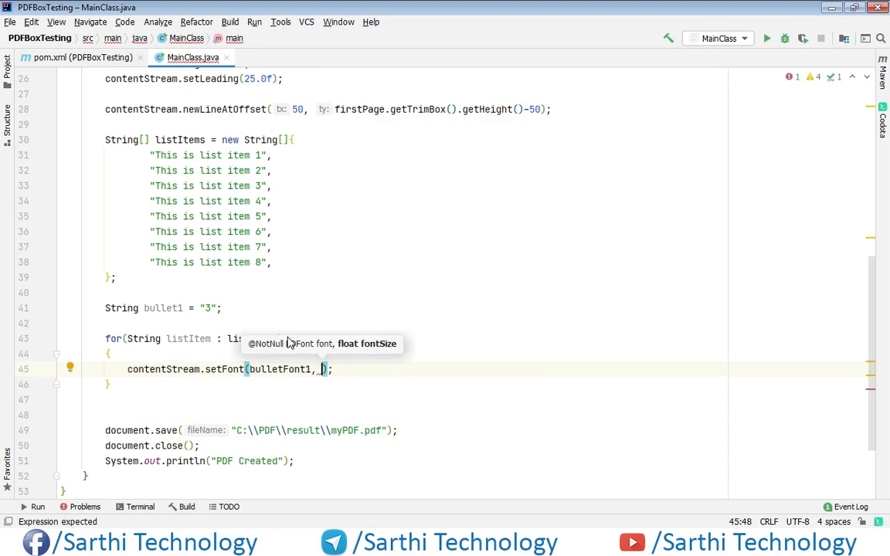
type("18")
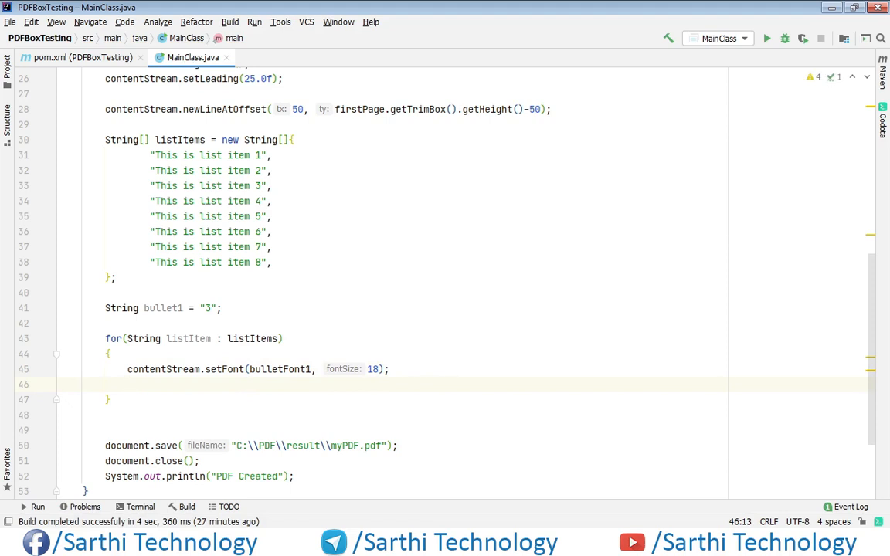
Add contentStream.showText(bullet1) to draw the bullet, ending on a new line.
type("contentStream.")
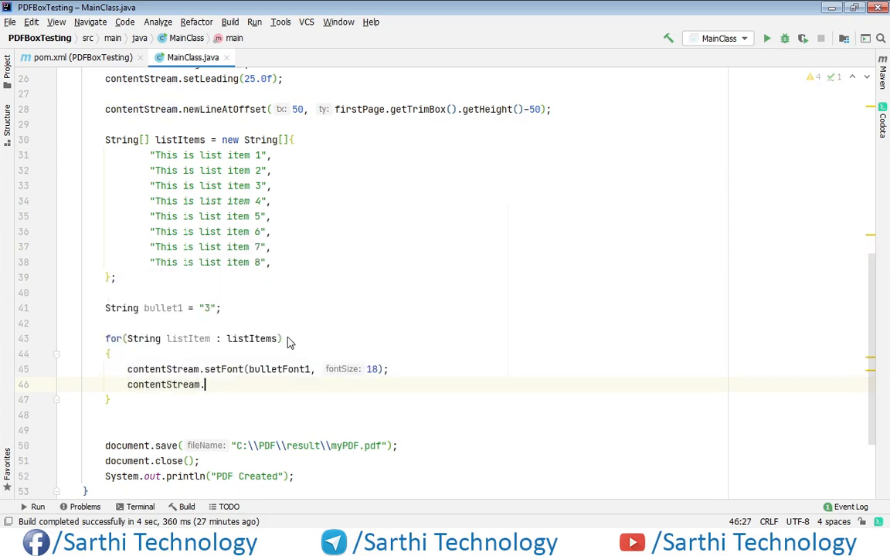
type("showText();")
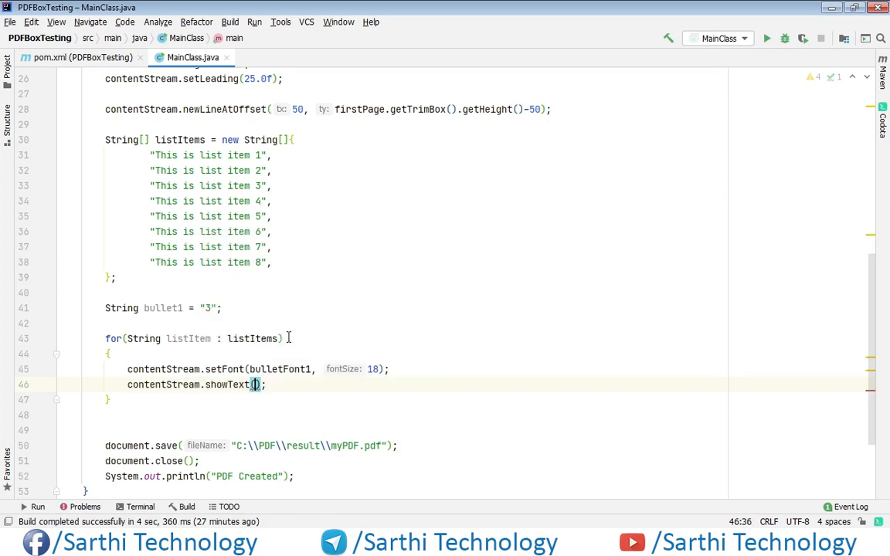
left_click(257, 385)
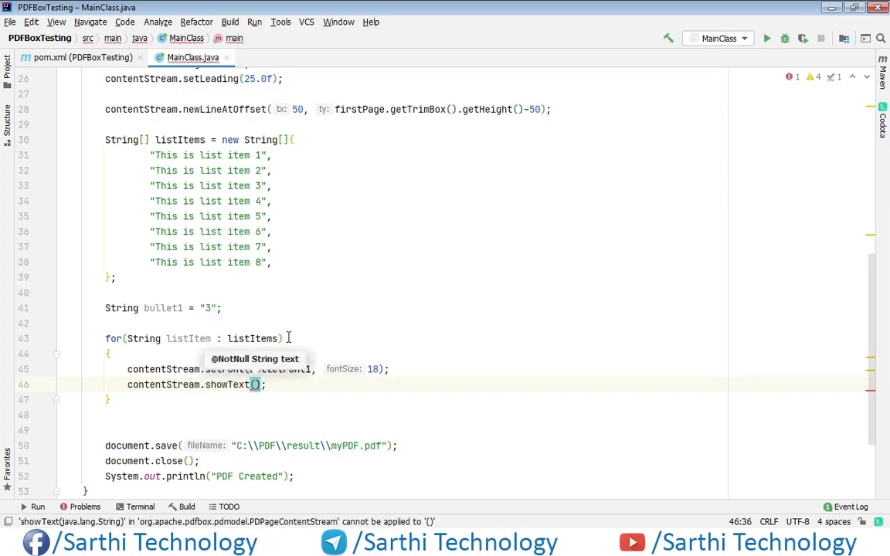
type("bullet1")
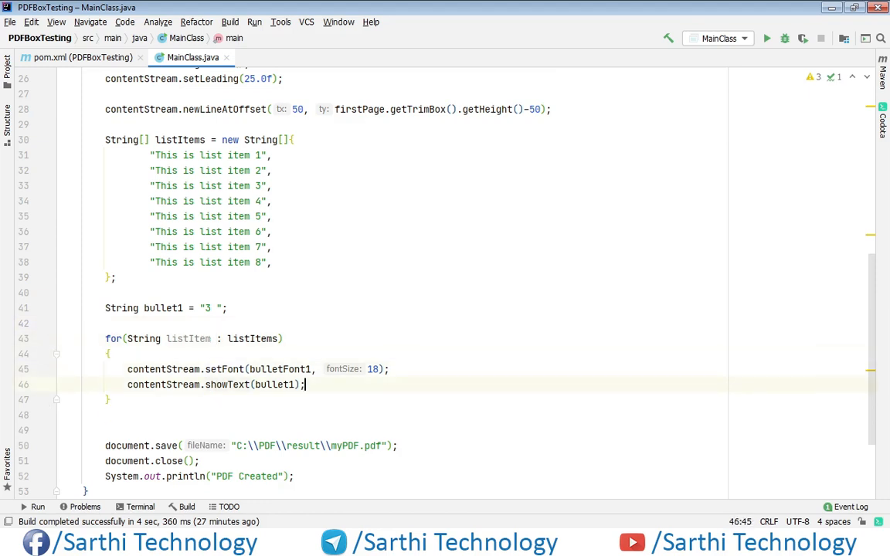
key("enter")
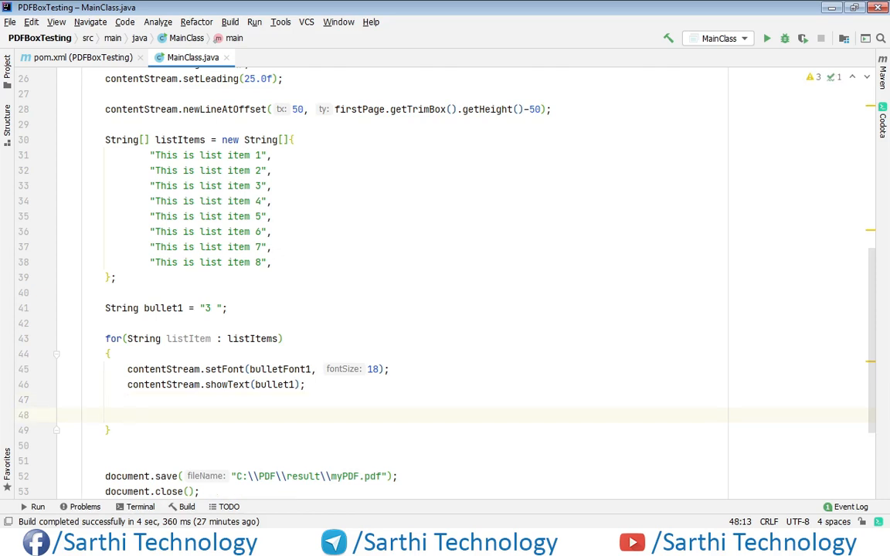
Set the content stream font to PDType1Font.TIMES_ROMAN at size 18.
type("contentStream.")
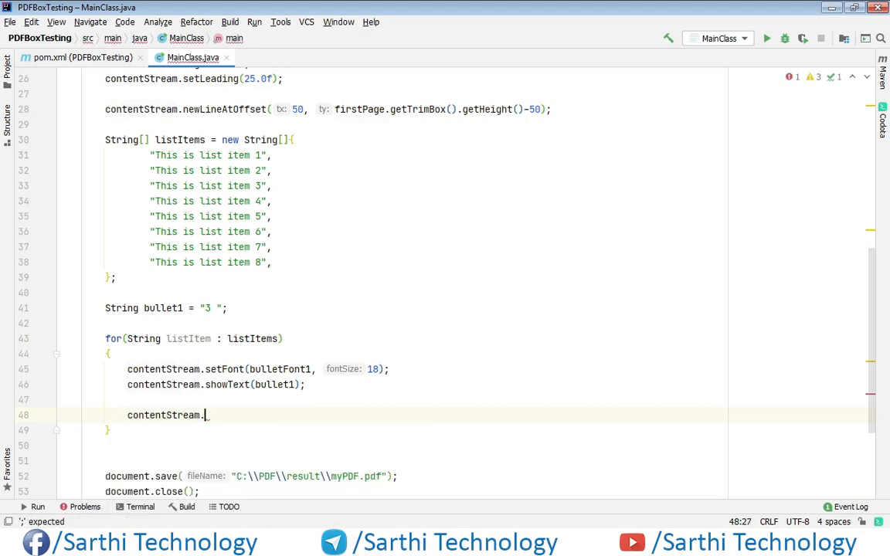
type("setFont();")
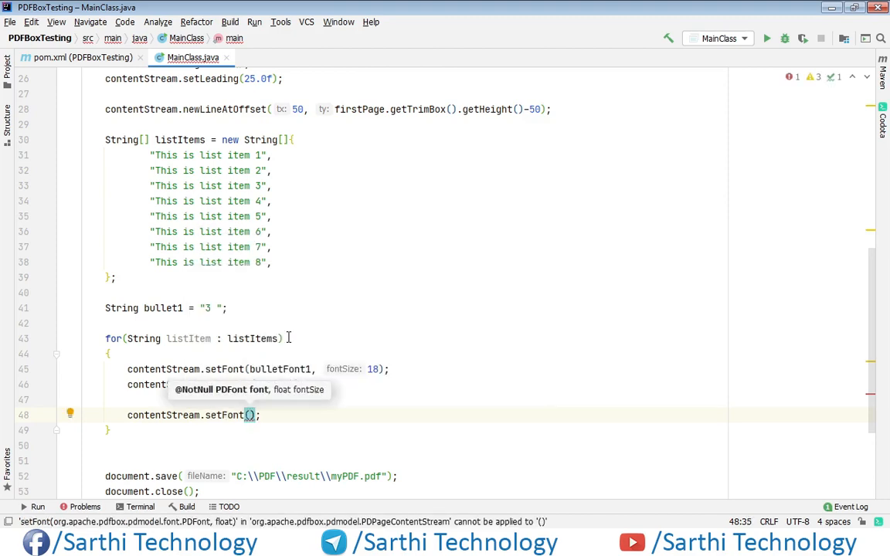
type("P")
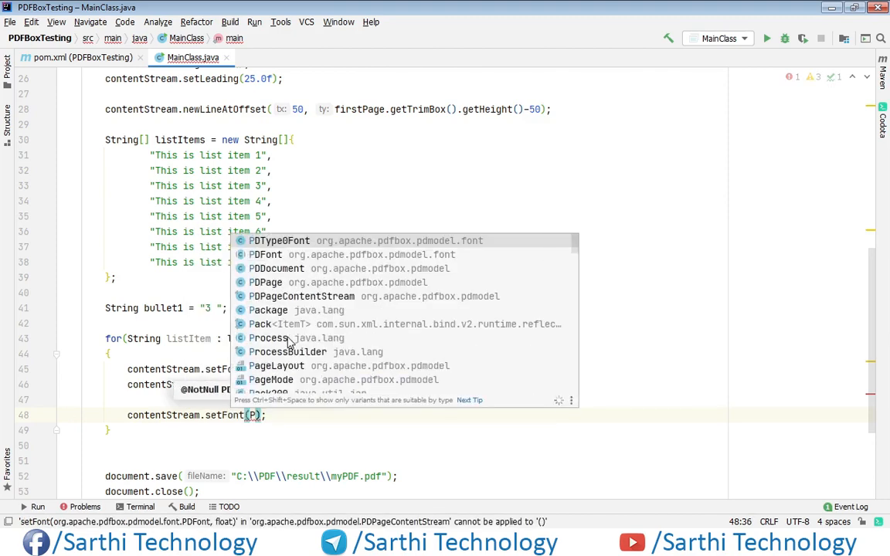
type("DType1Font")
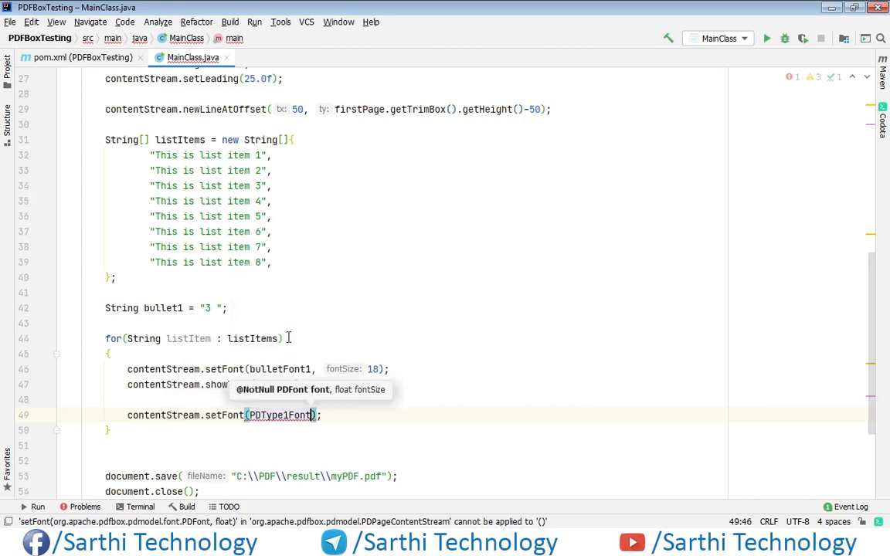
type(".TIMES_ROMAN, 18")
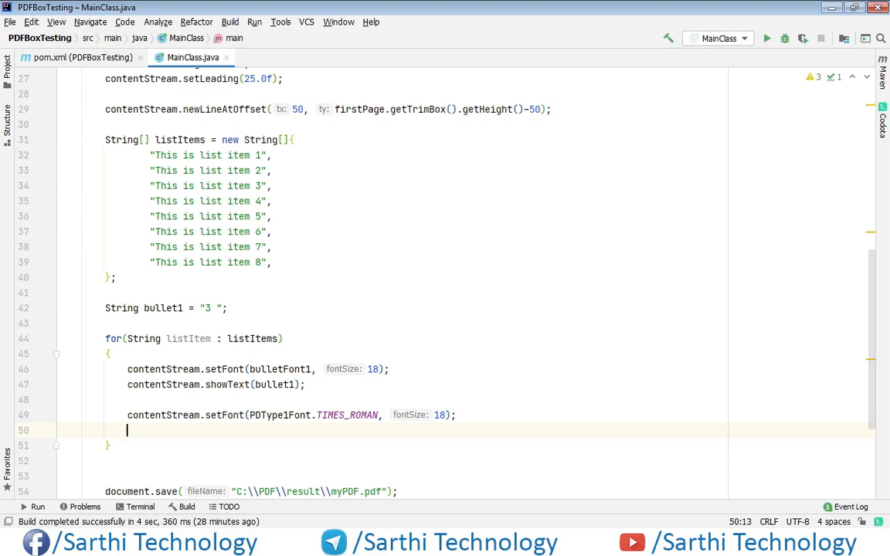
Show each listItem and call contentStream.newLine() to finish the loop body.
type("contentStream.showText();")
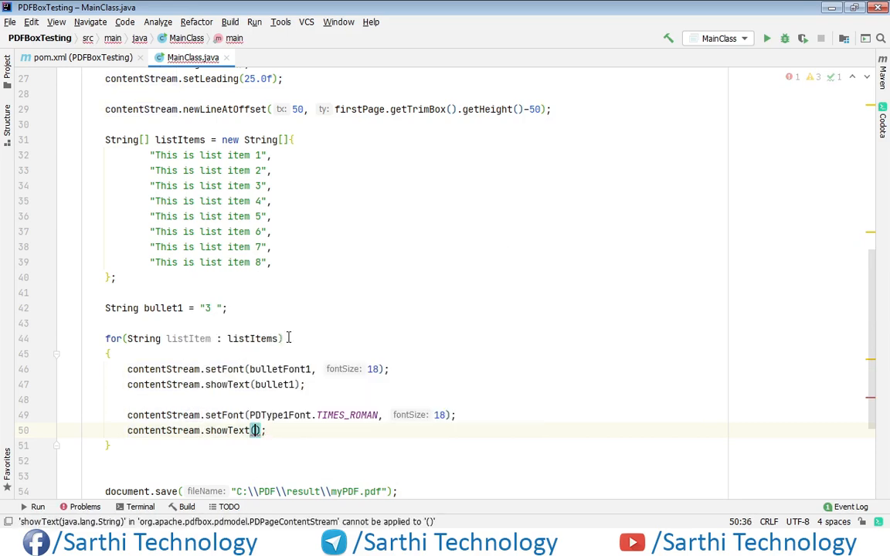
type("listItem")
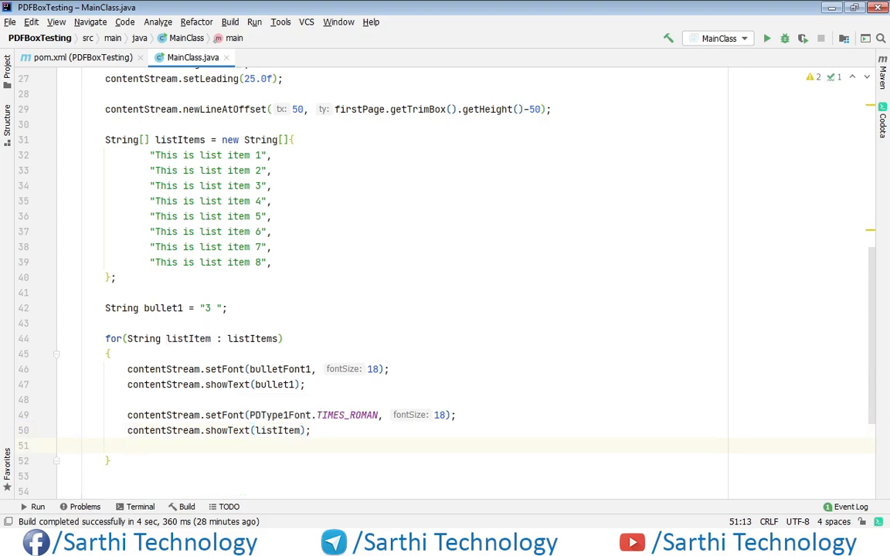
type("contentStream")
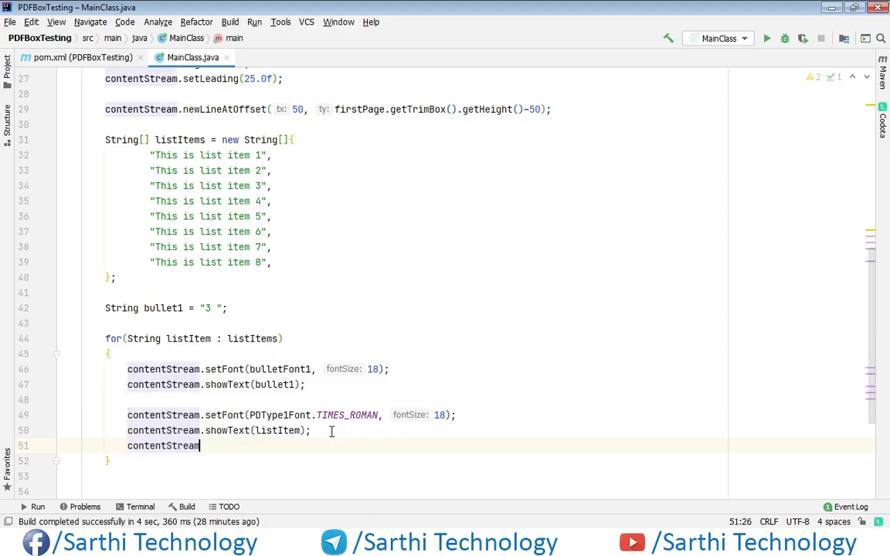
type(".newLine();")
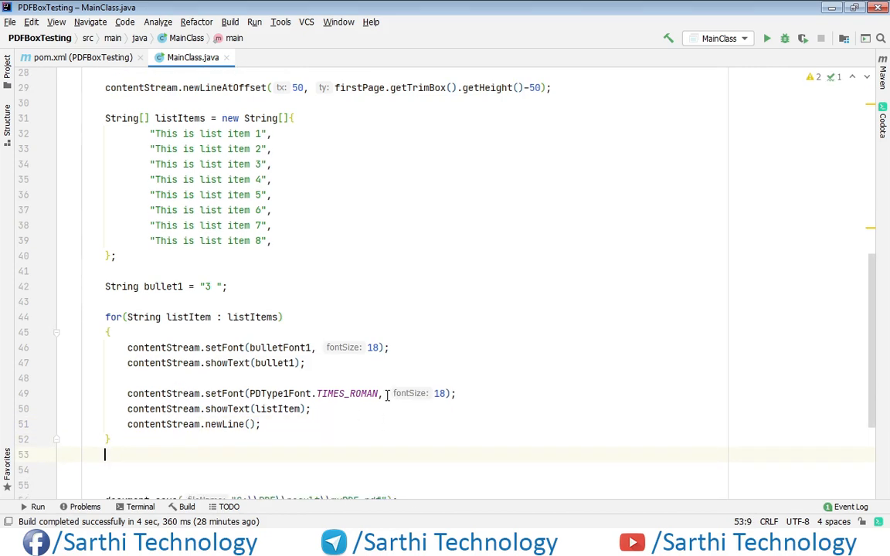
After the loop, add contentStream.endText() and contentStream.close().
scroll("down", 3)
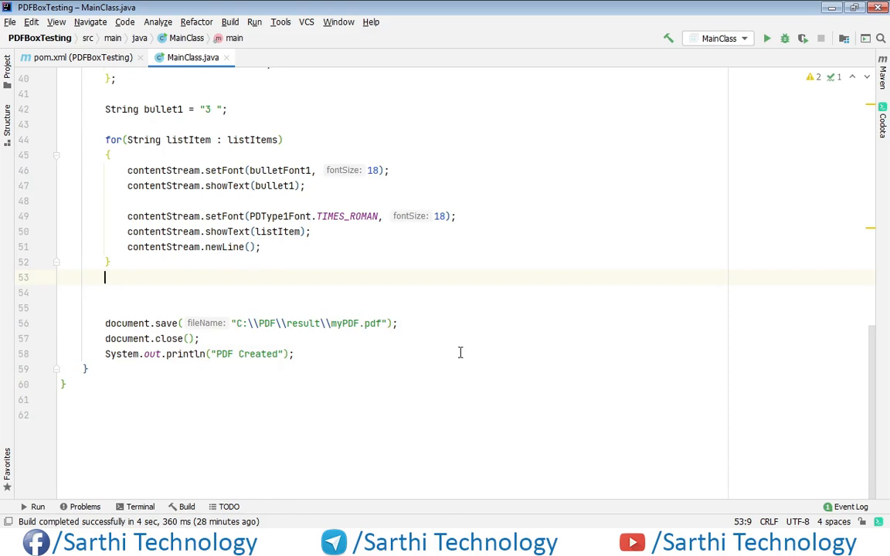
key("enter")
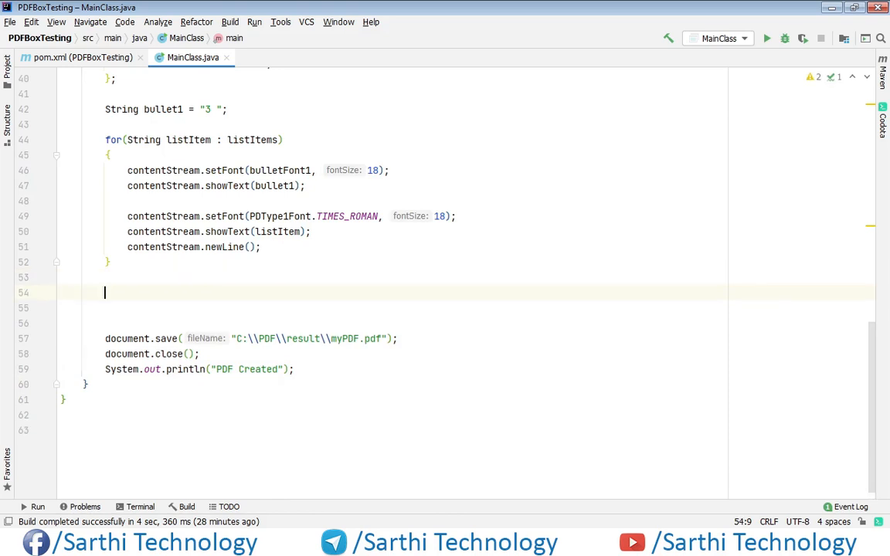
type("contentStream.")
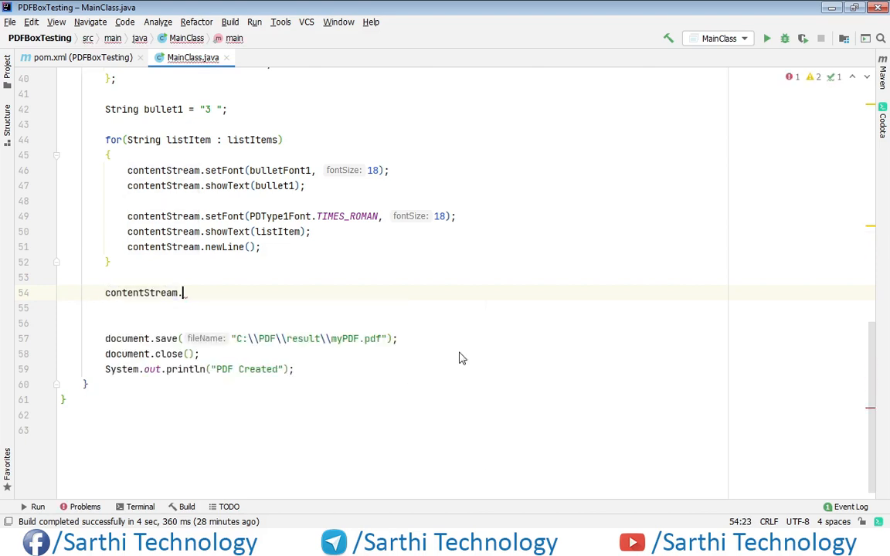
type("endText();")
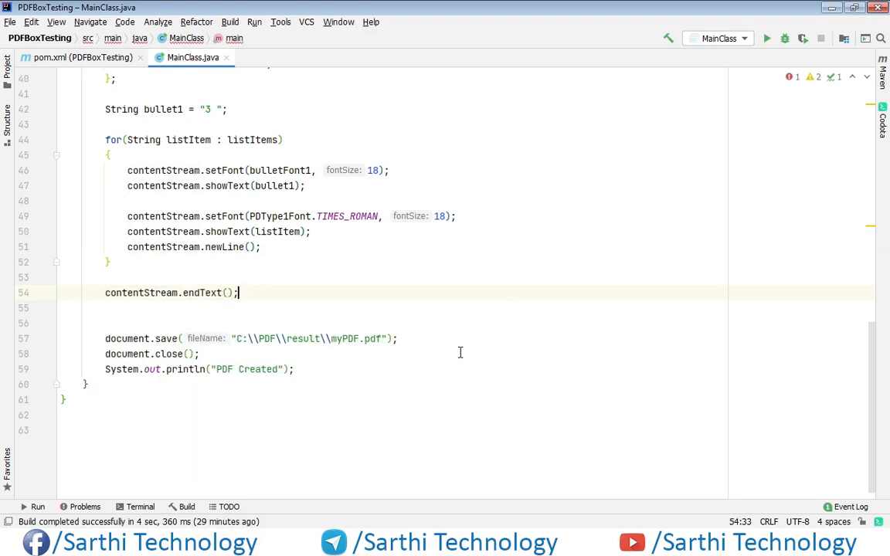
type("contentStream.close();")
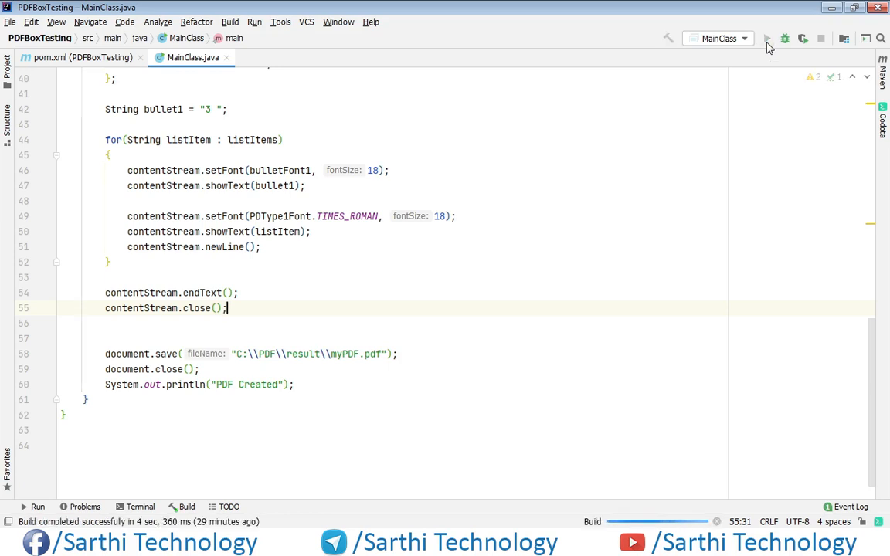
mouse_move(103, 498)
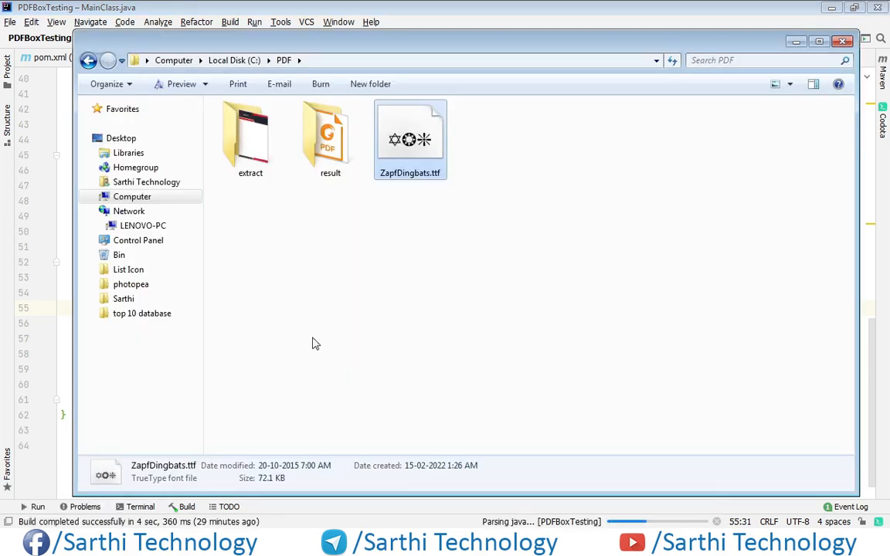
Open the result folder and launch the generated myPDF.pdf.
double_click(331, 136)
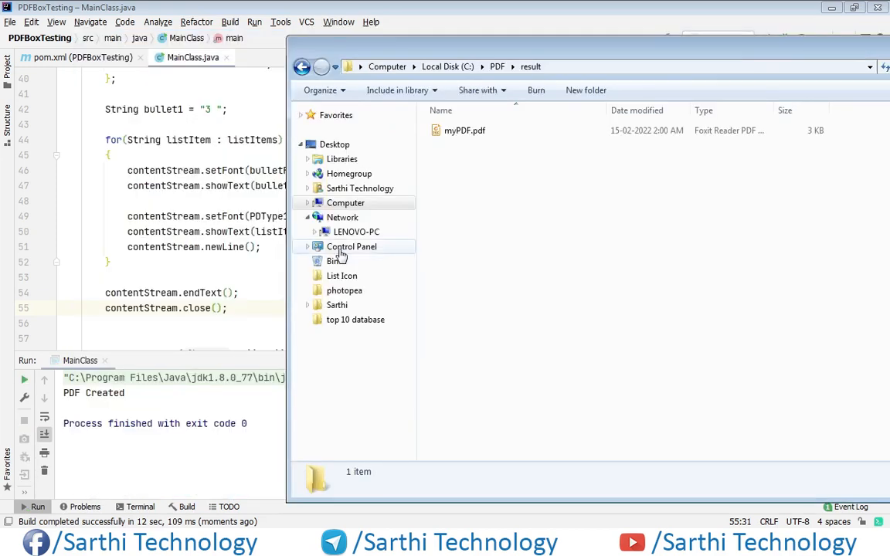
left_click(464, 130)
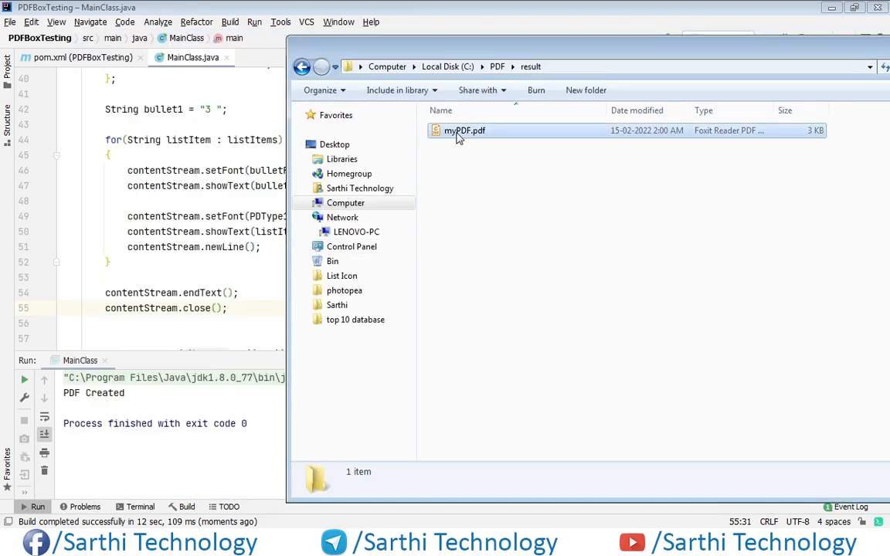
left_click(464, 130)
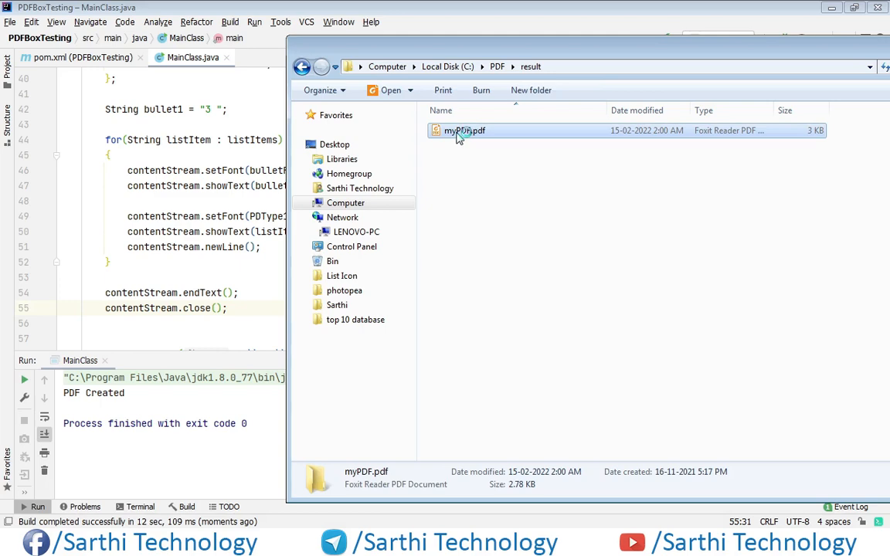
double_click(463, 130)
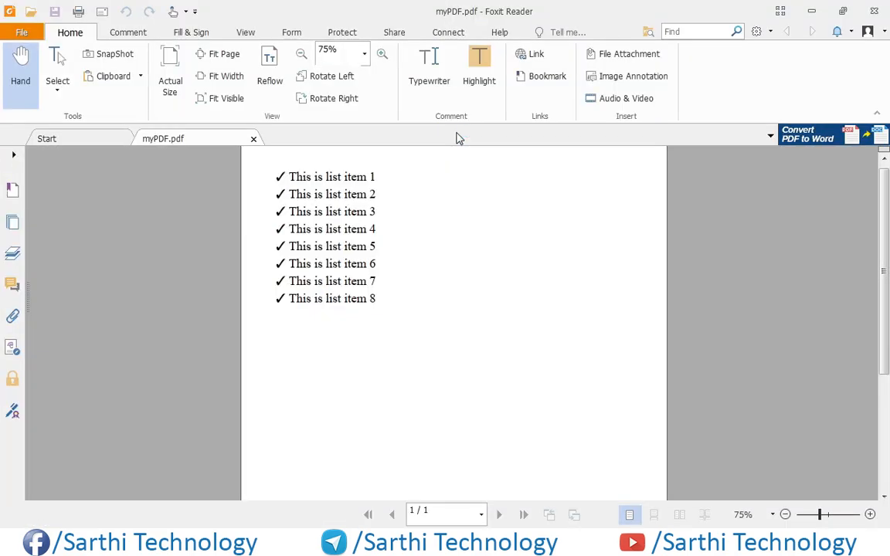
mouse_move(308, 226)
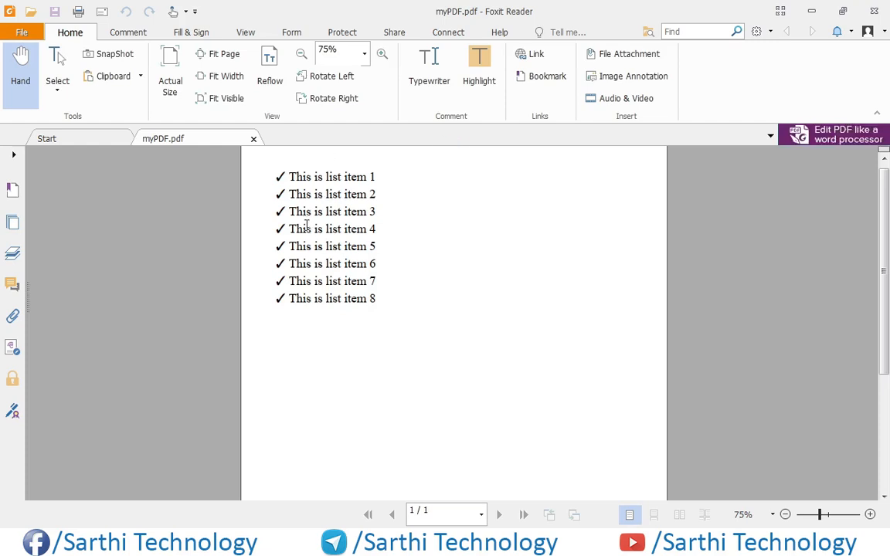
mouse_move(275, 290)
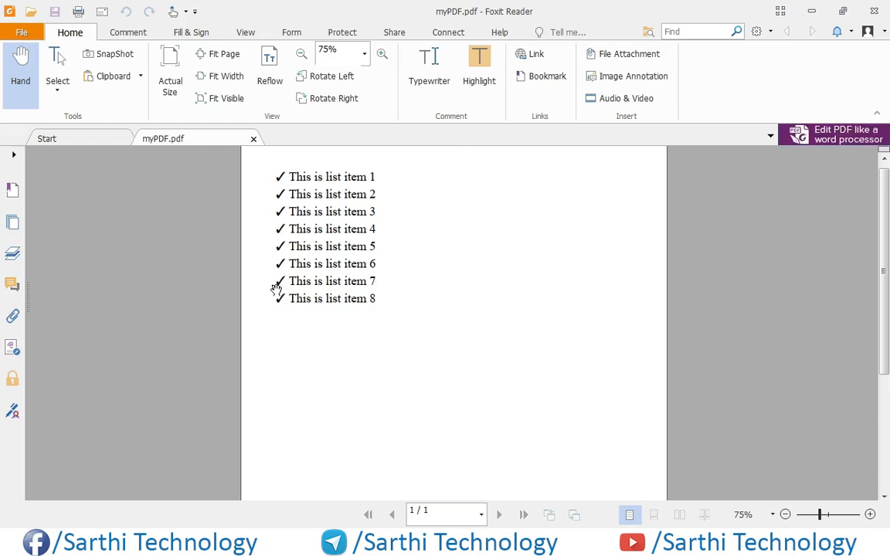
mouse_move(259, 153)
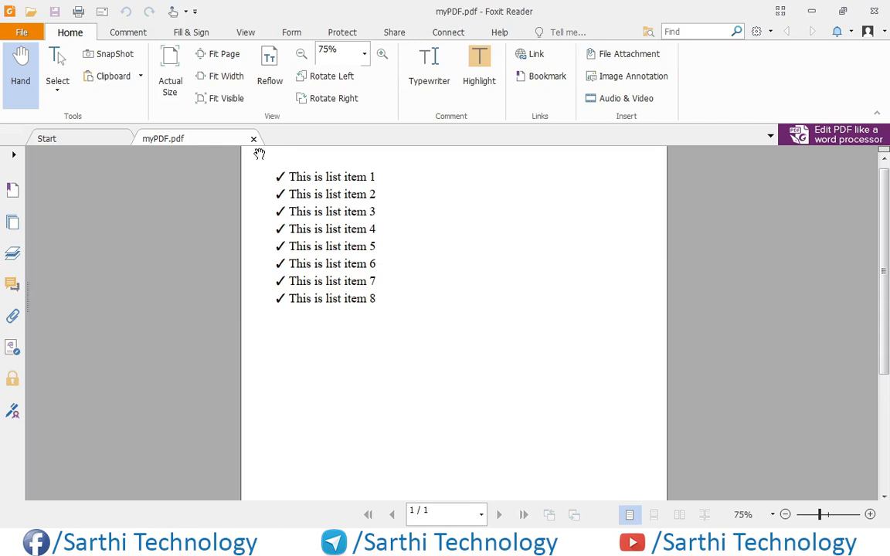
Close the myPDF.pdf tab after reviewing the eight check-mark items.
left_click(48, 140)
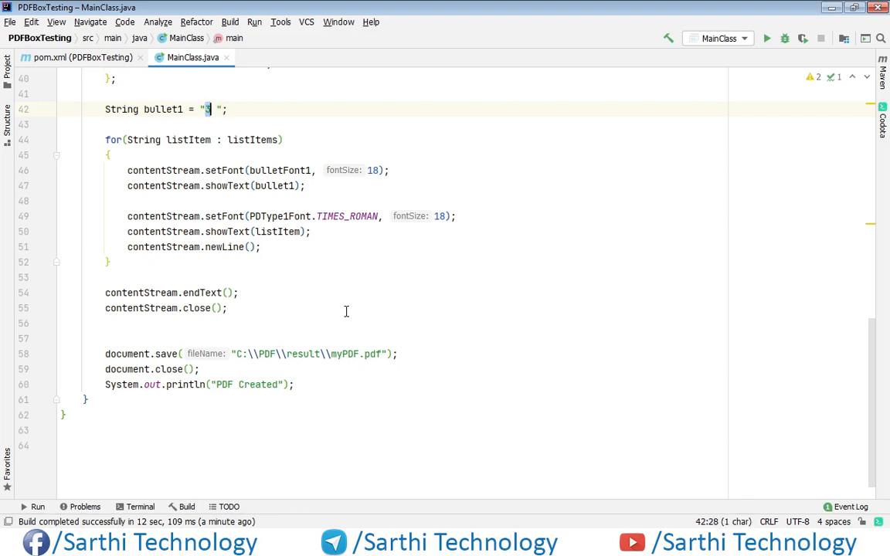
Change bullet1 to "k " and rerun the program to regenerate the PDF.
type("k")
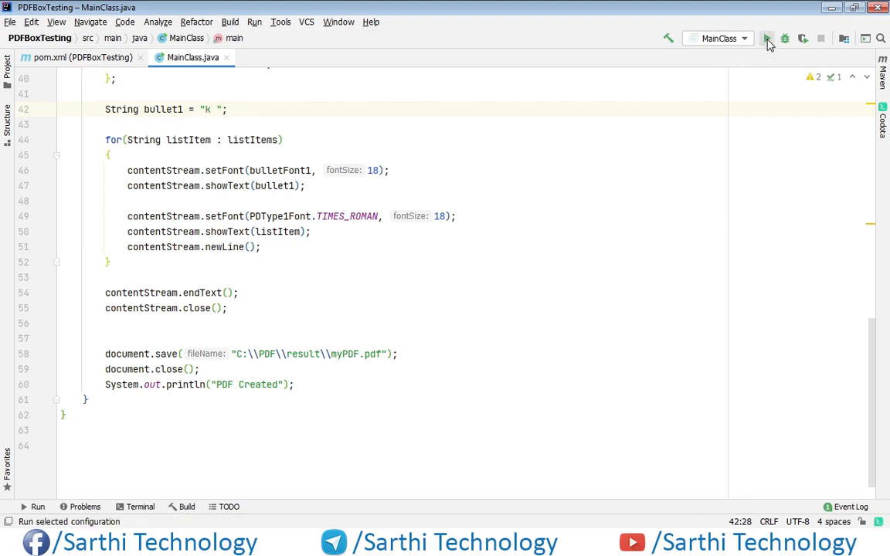
left_click(766, 37)
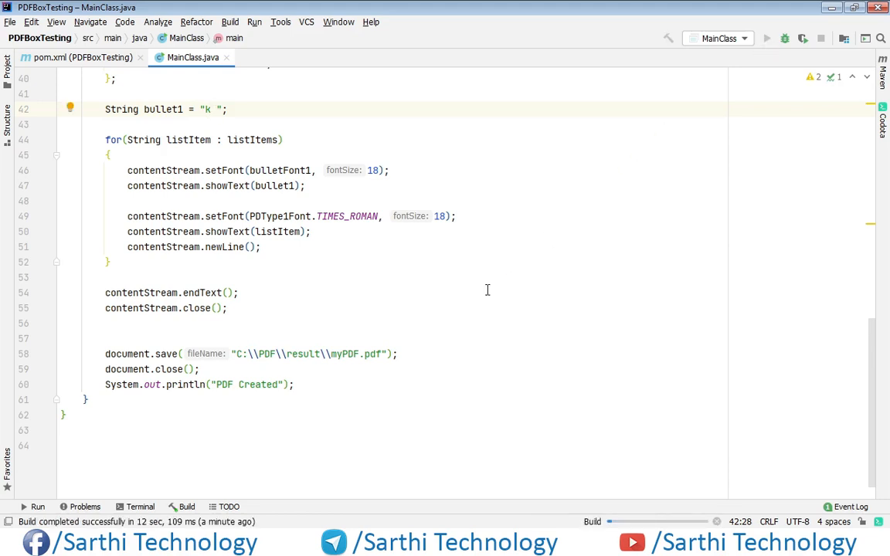